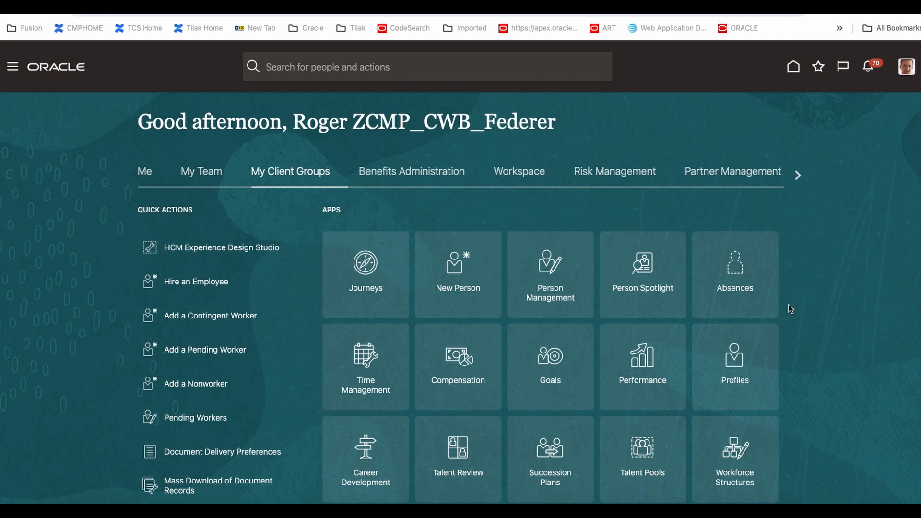
pyautogui.moveTo(443, 139)
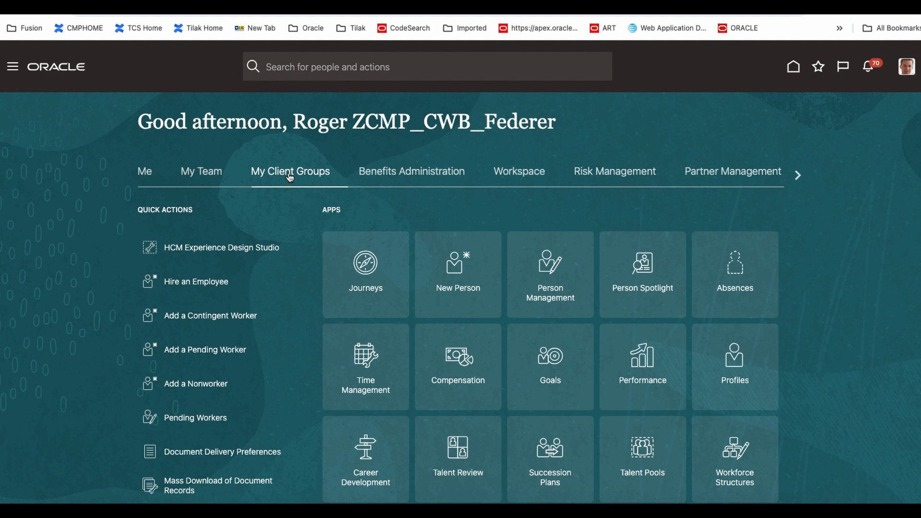
# Step: Open the Data Exchange tile from My Client Groups and scroll to the HCM Extracts section
pyautogui.scroll(-3)
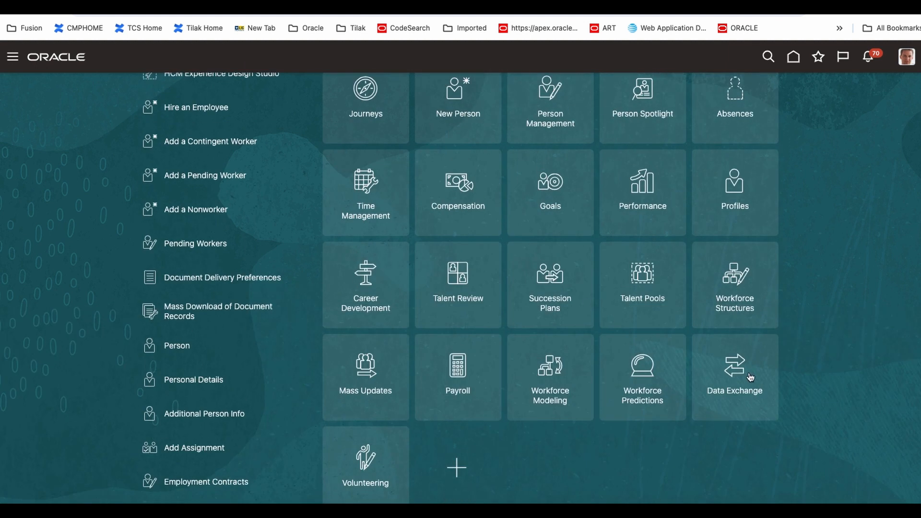
pyautogui.click(735, 376)
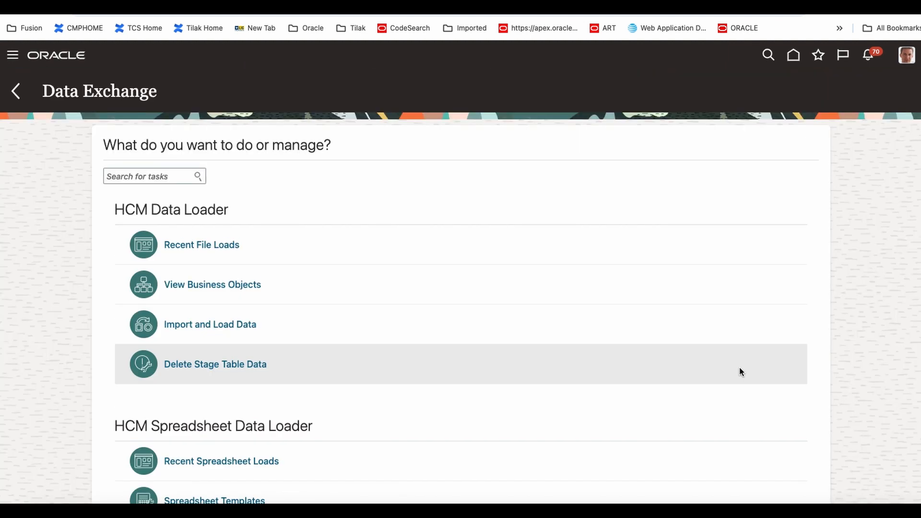
pyautogui.scroll(-3)
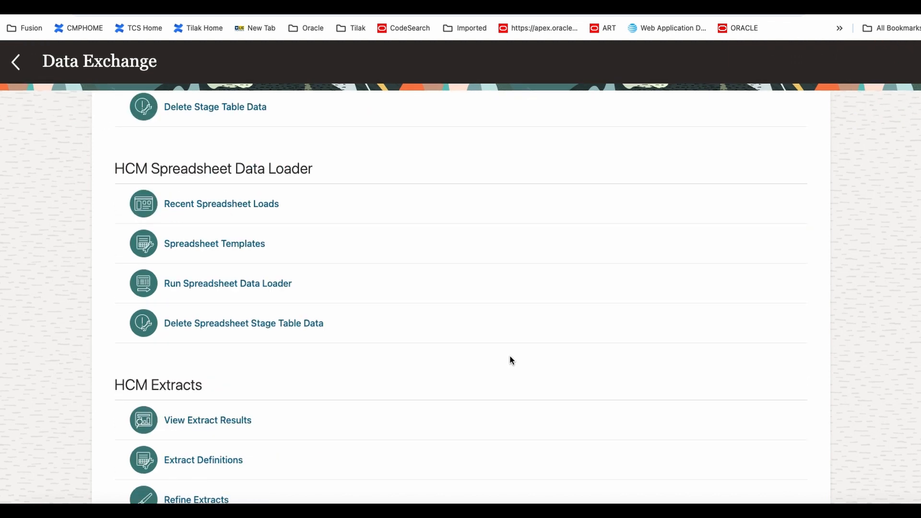
pyautogui.scroll(-3)
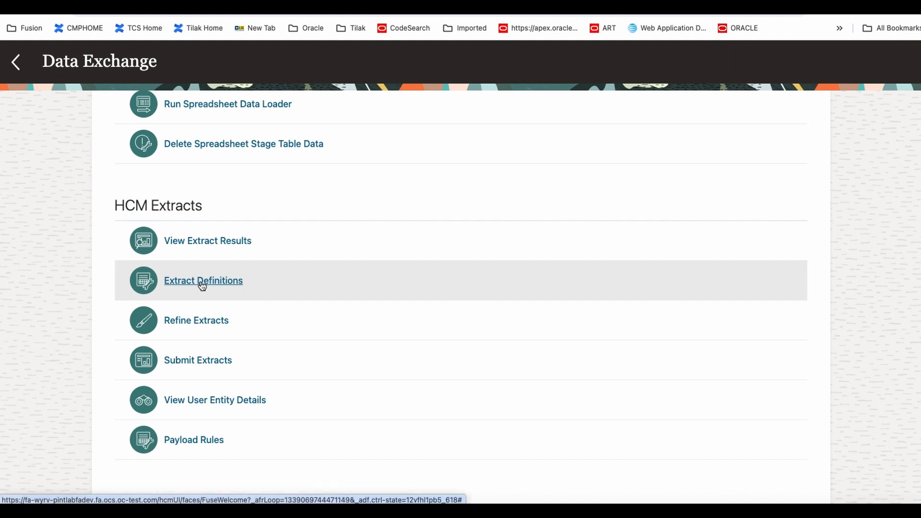
# Step: Open Extract Definitions and show the Create from Template and Create New options
pyautogui.click(202, 280)
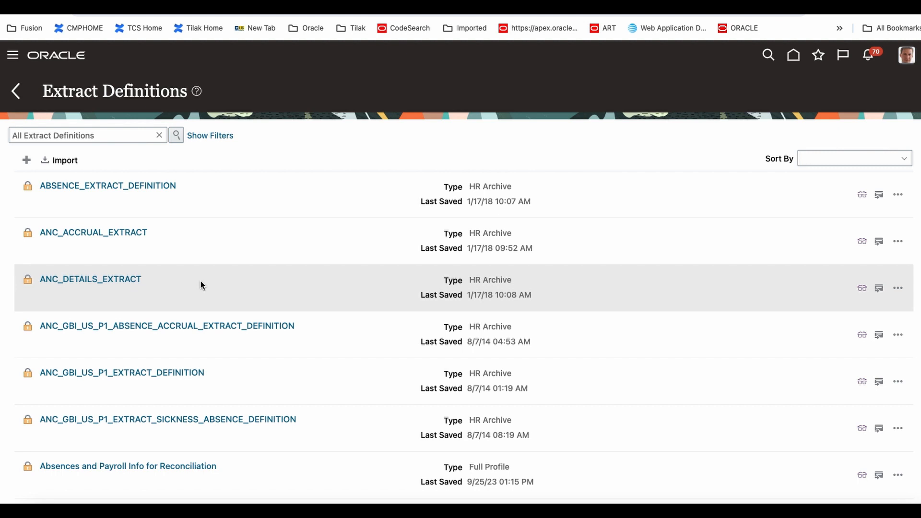
pyautogui.moveTo(191, 257)
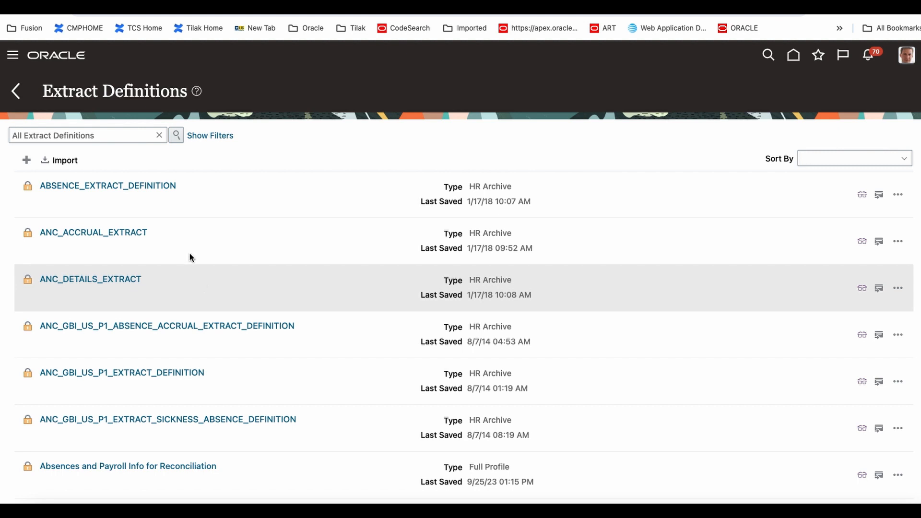
pyautogui.moveTo(114, 168)
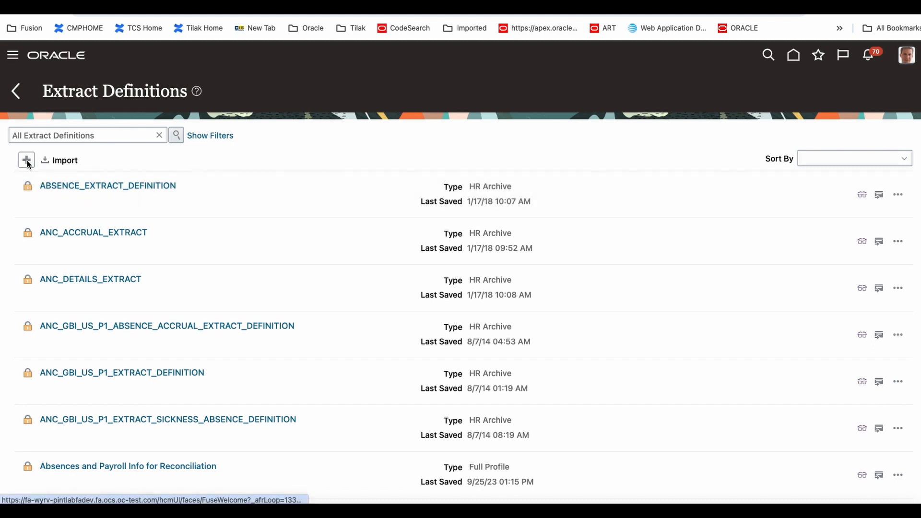
pyautogui.click(26, 160)
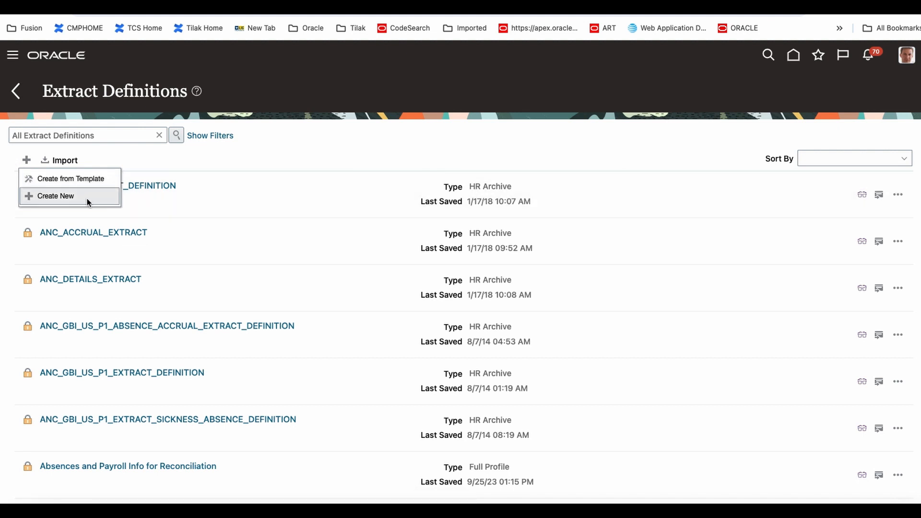
pyautogui.moveTo(81, 199)
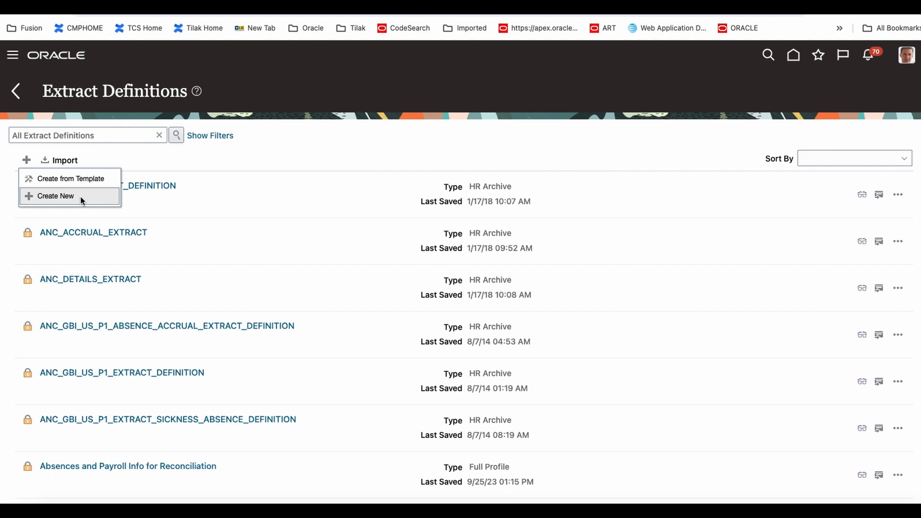
pyautogui.moveTo(84, 193)
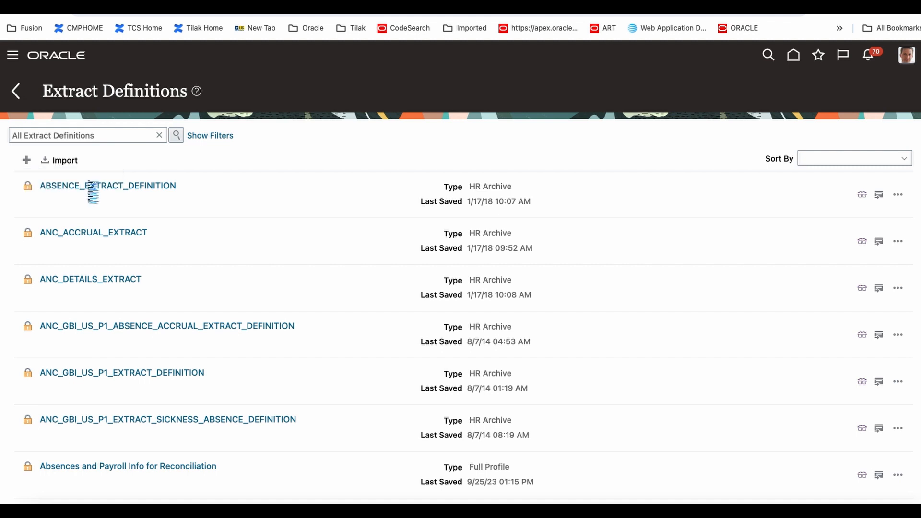
# Step: Create a new extract from the Employees template named Demo-Test-001 with consumer Report
pyautogui.click(26, 160)
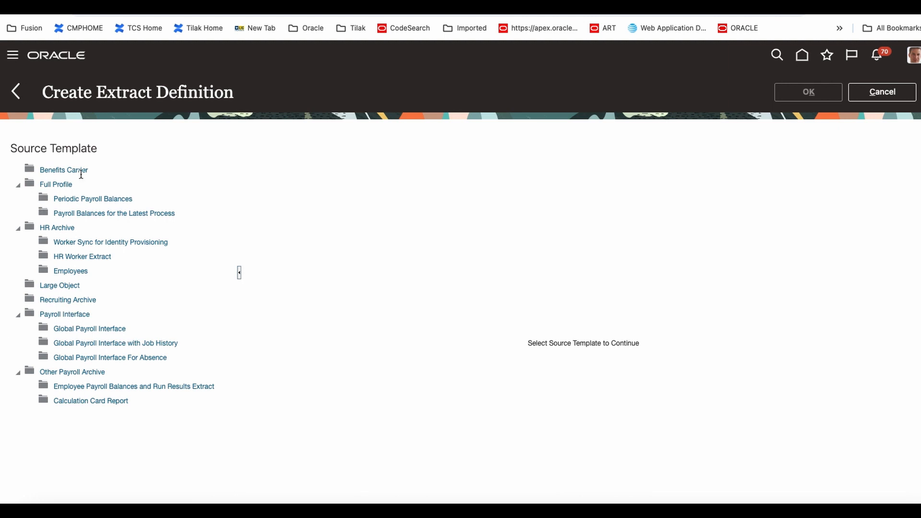
pyautogui.moveTo(75, 231)
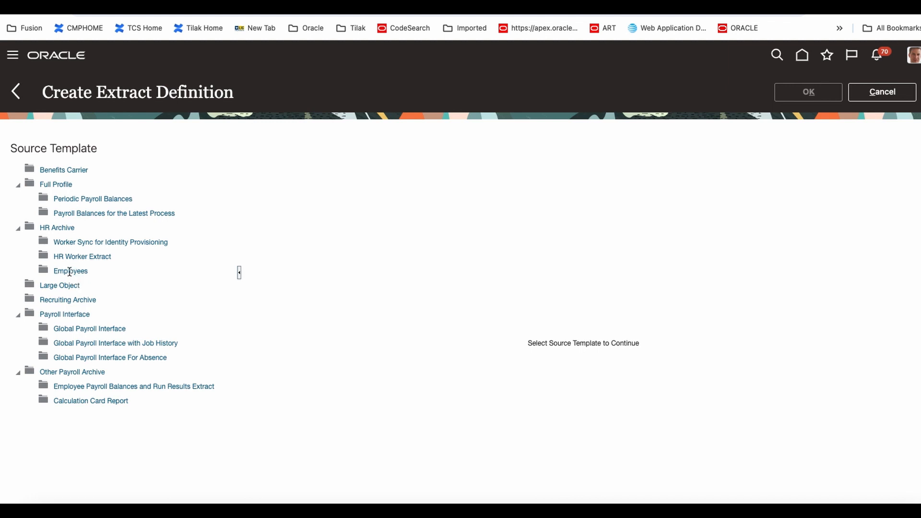
pyautogui.click(71, 271)
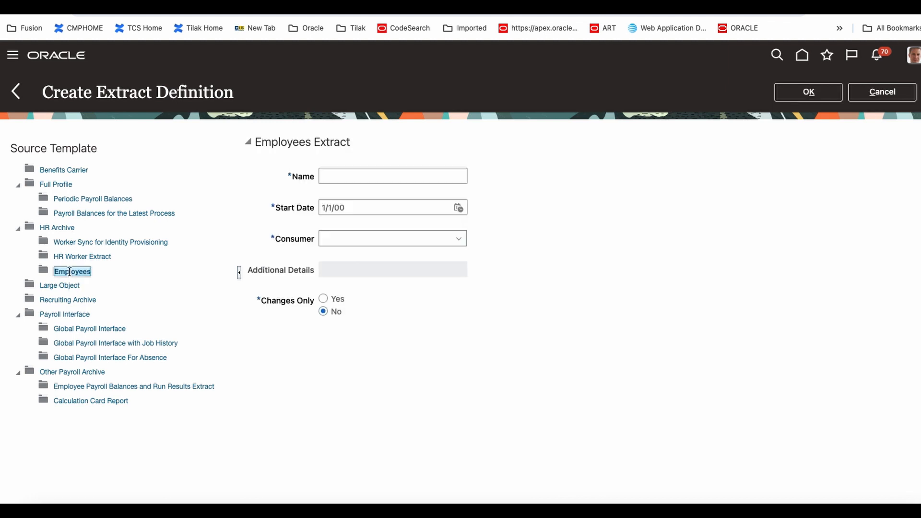
pyautogui.click(393, 176)
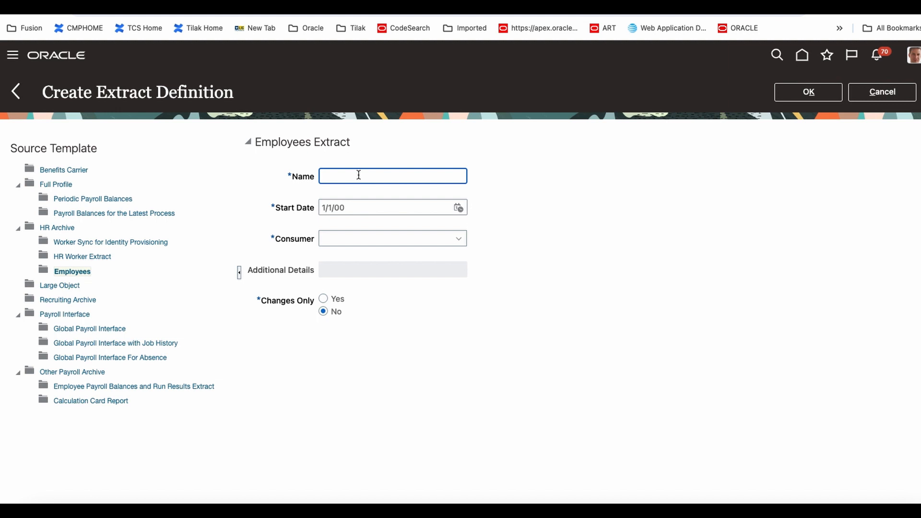
pyautogui.write('Demo')
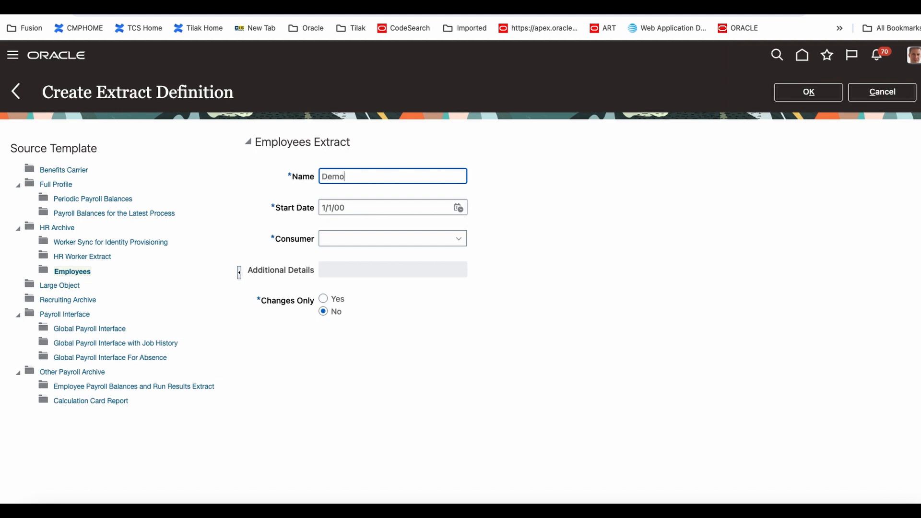
pyautogui.write('-Test')
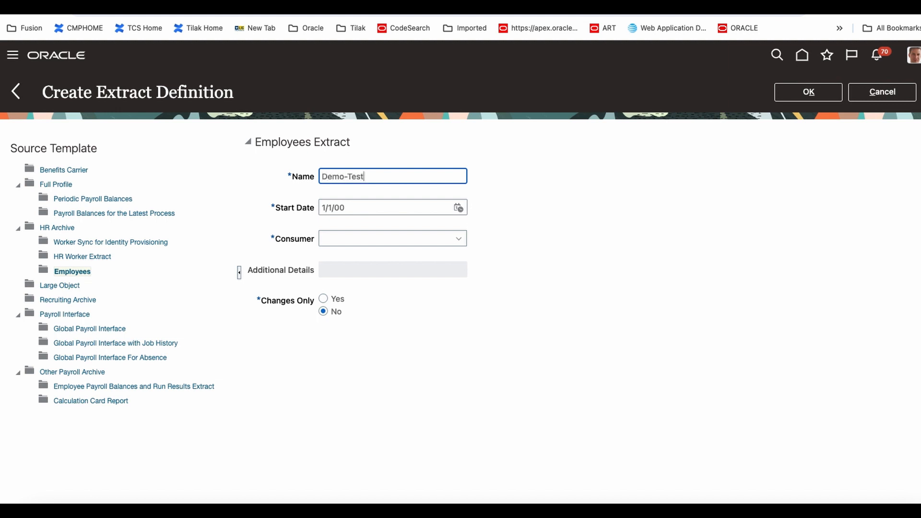
pyautogui.write('-001')
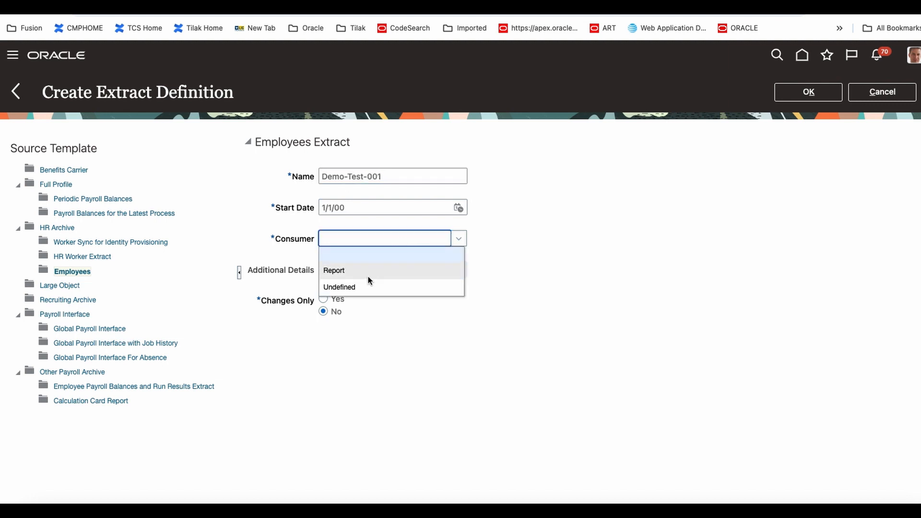
pyautogui.click(334, 270)
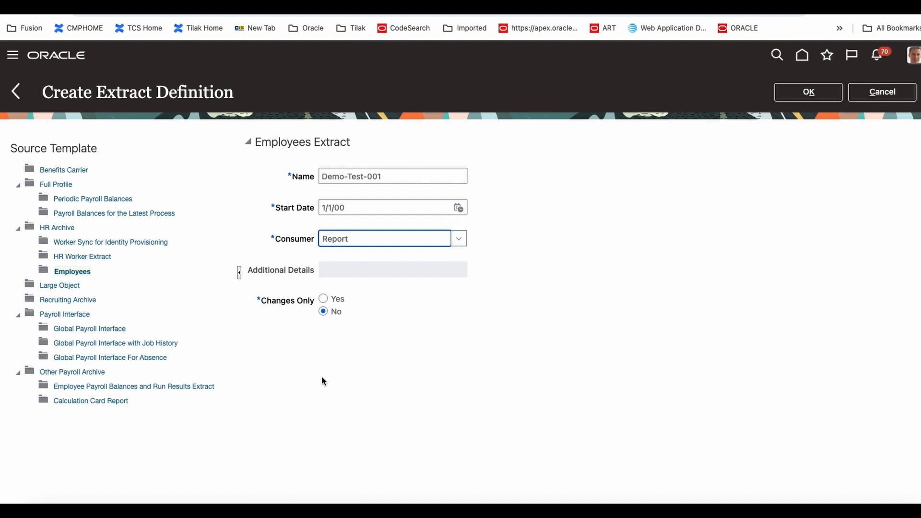
pyautogui.moveTo(213, 246)
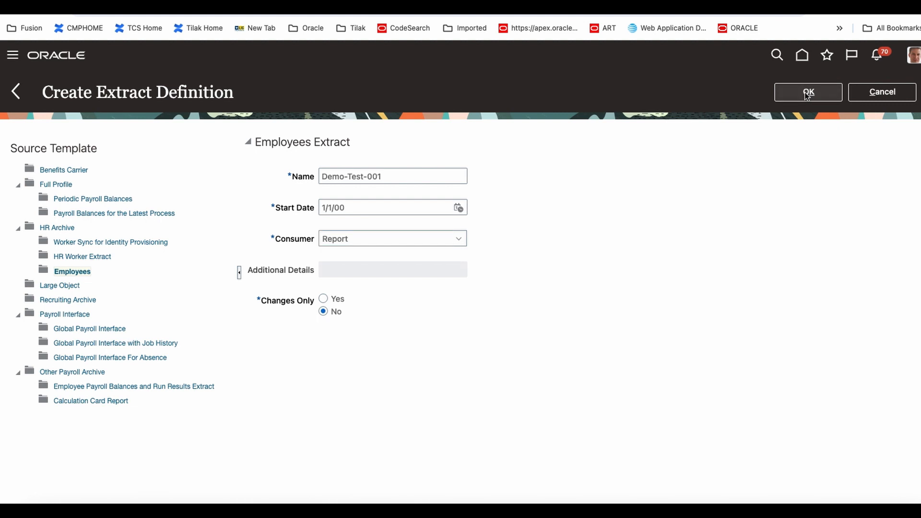
# Step: Confirm Demo-Test-001, then select Person Name with attributes including First Name and Last Name
pyautogui.click(809, 92)
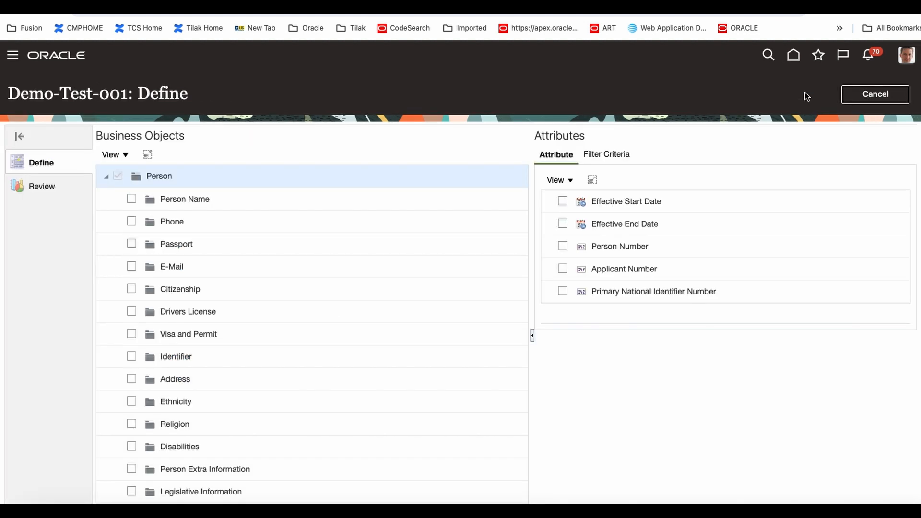
pyautogui.moveTo(201, 163)
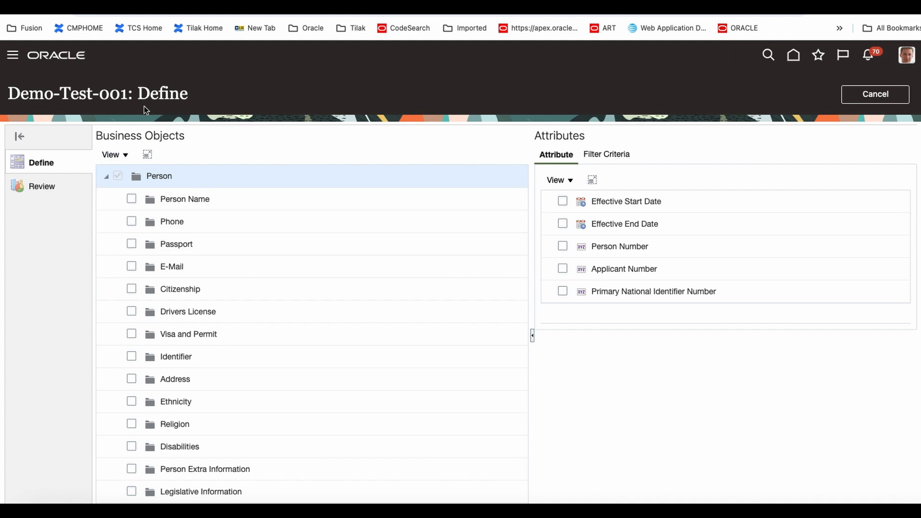
pyautogui.moveTo(299, 334)
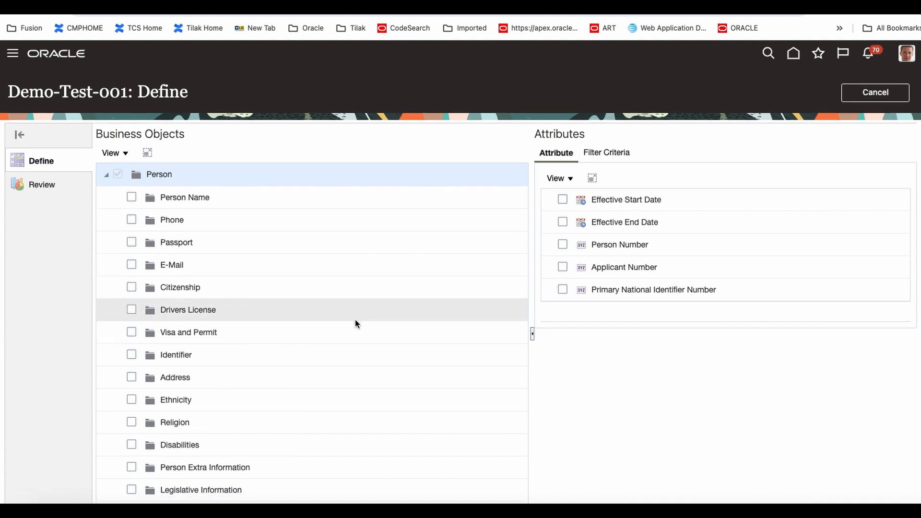
pyautogui.scroll(-3)
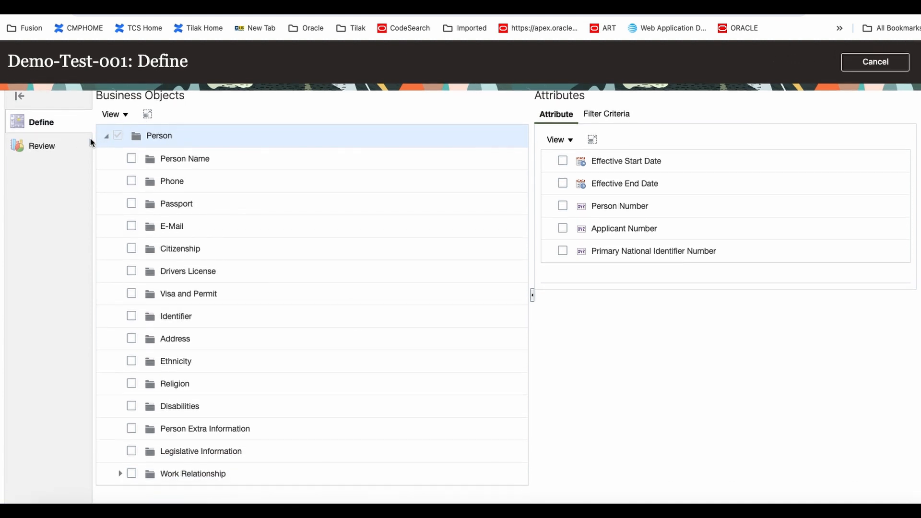
pyautogui.moveTo(257, 226)
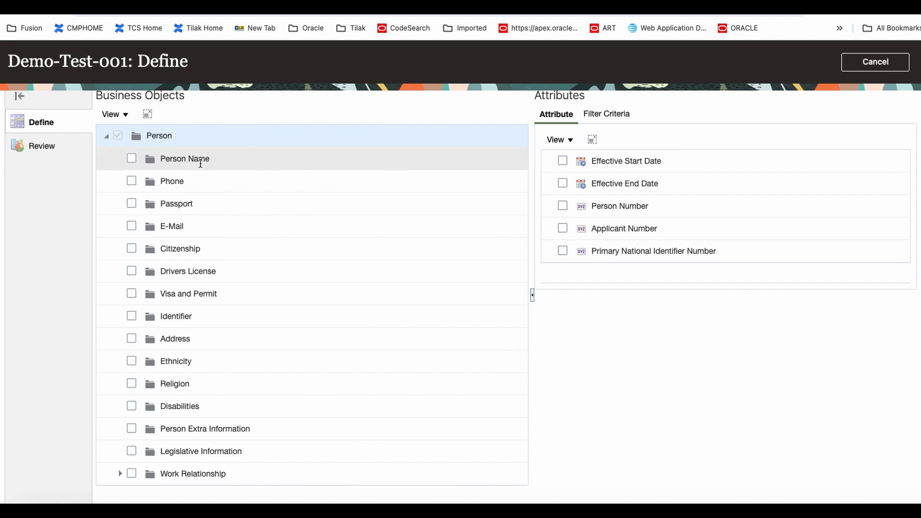
pyautogui.click(184, 159)
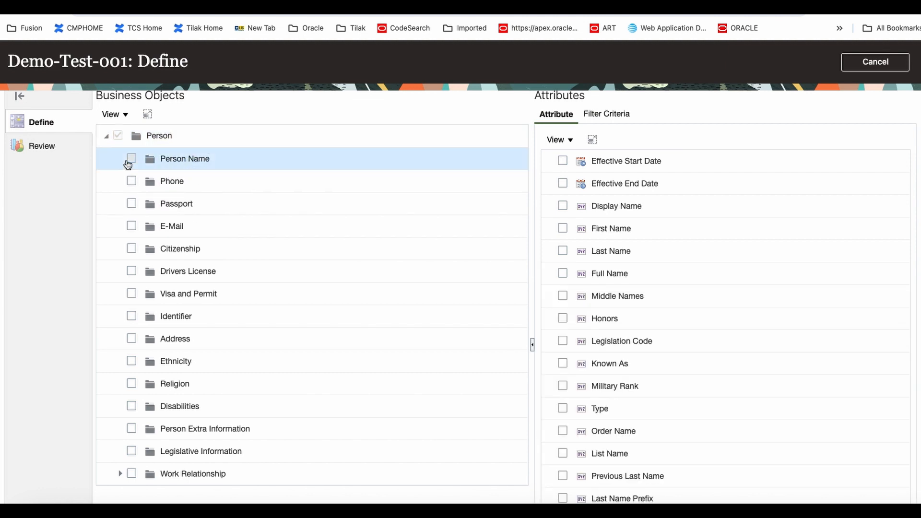
pyautogui.click(132, 159)
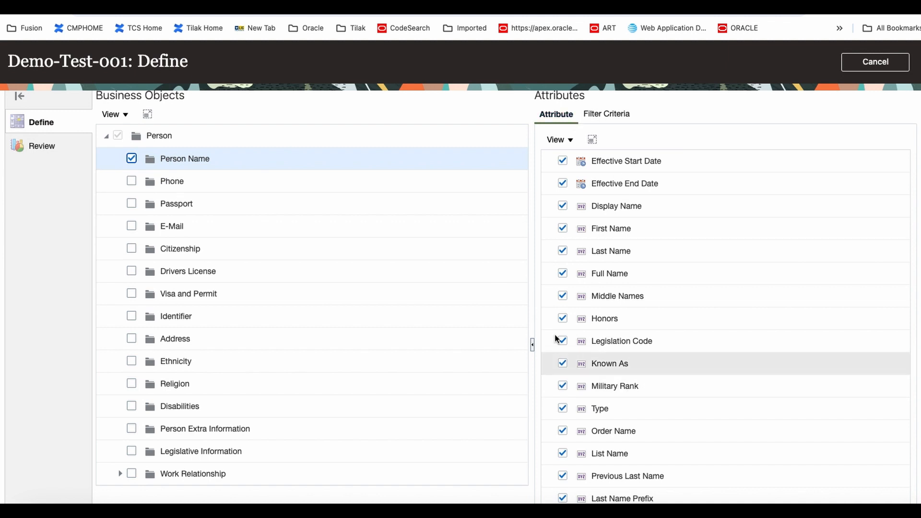
pyautogui.click(131, 159)
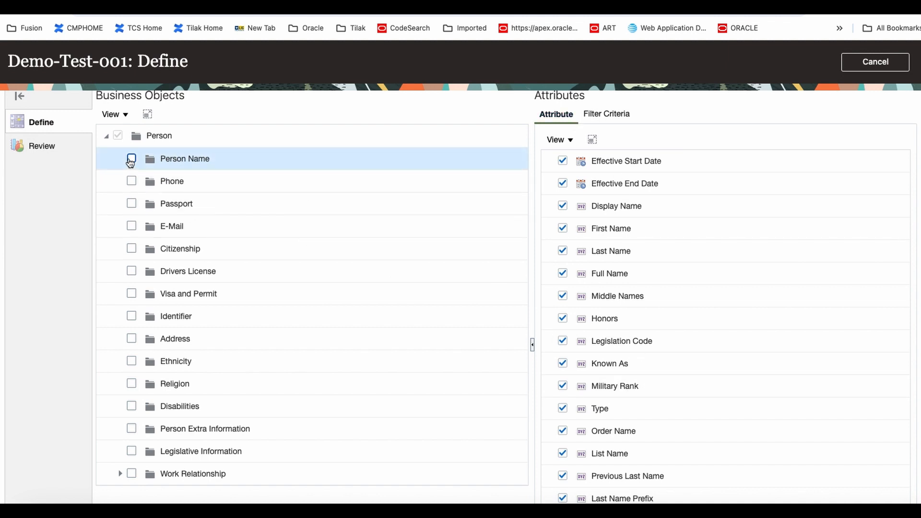
pyautogui.click(131, 159)
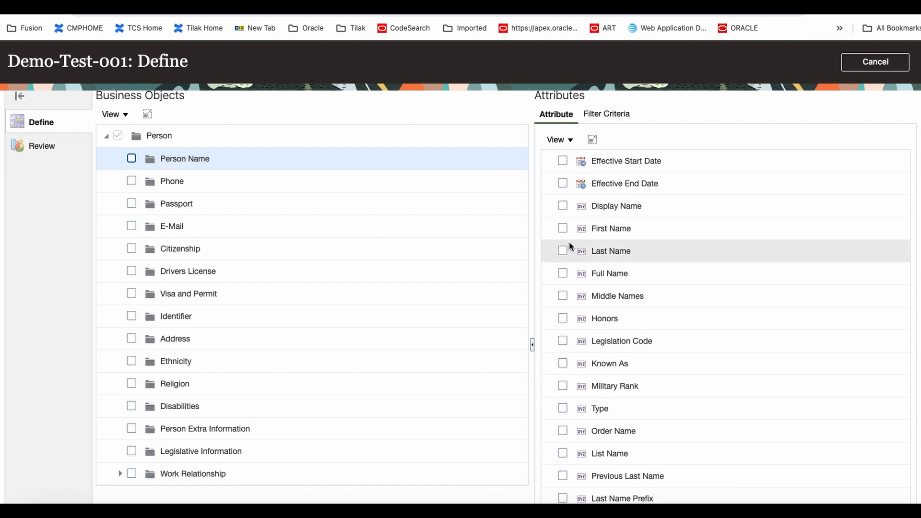
pyautogui.click(562, 251)
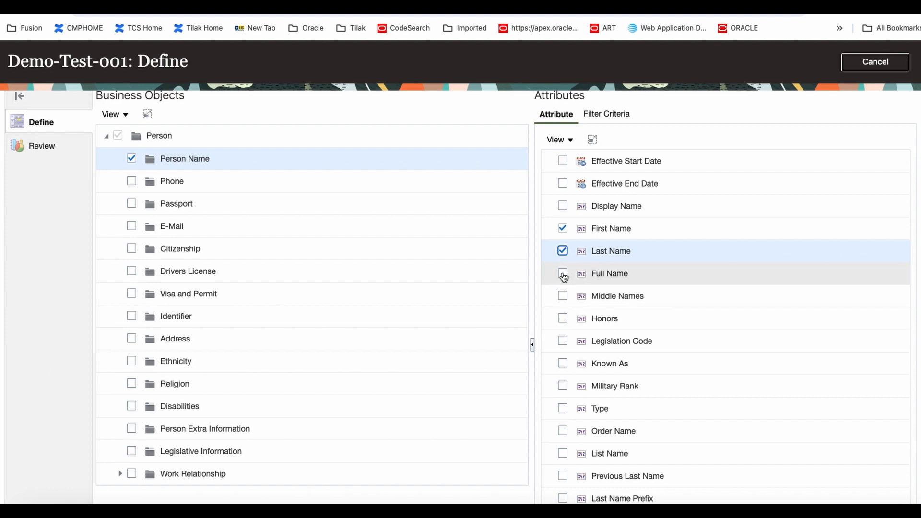
pyautogui.click(563, 273)
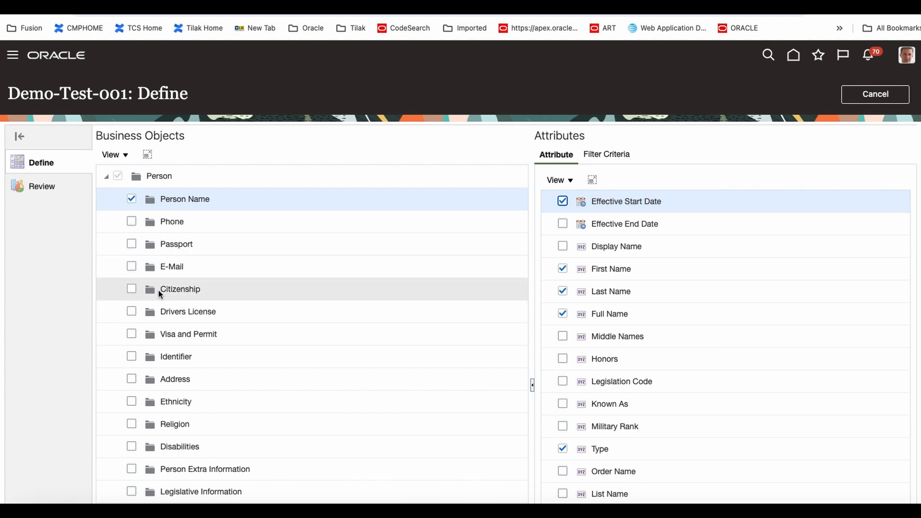
# Step: Check E-Mail and tick its Date From, E-Mail Type and E-Mail Address attributes
pyautogui.click(172, 266)
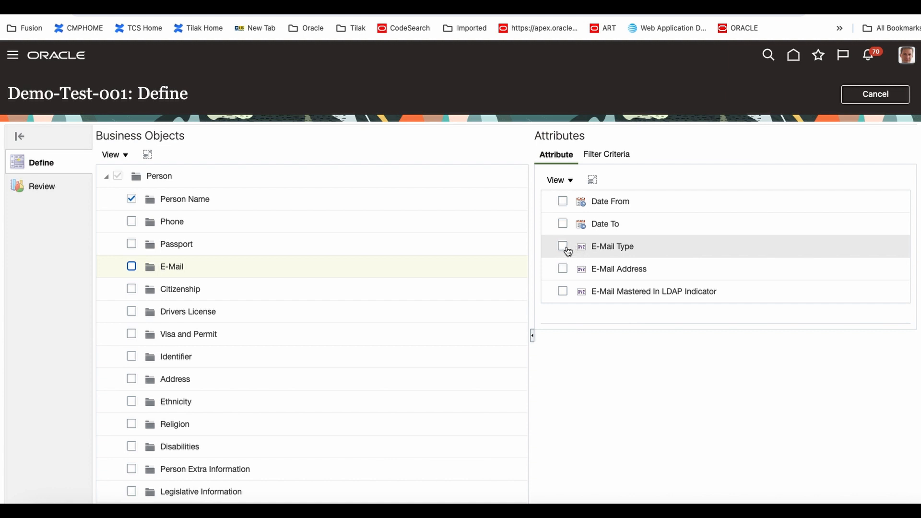
pyautogui.click(562, 269)
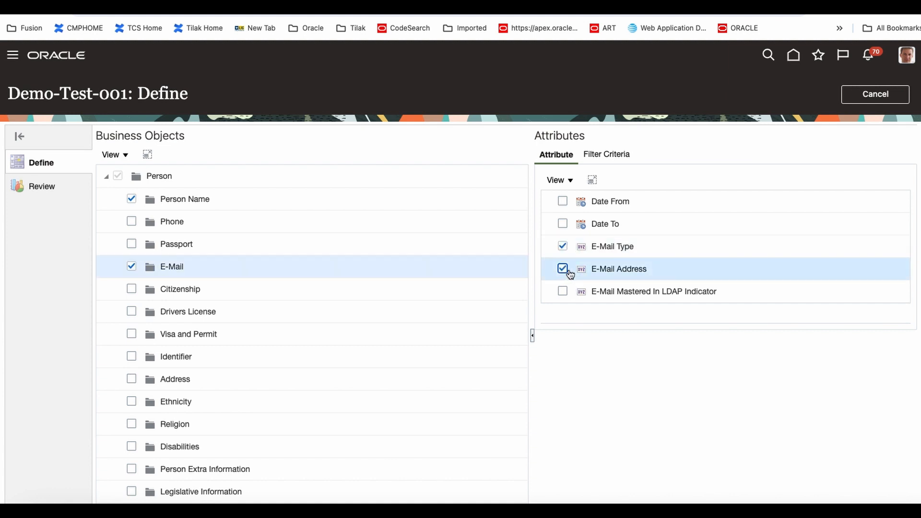
pyautogui.click(562, 201)
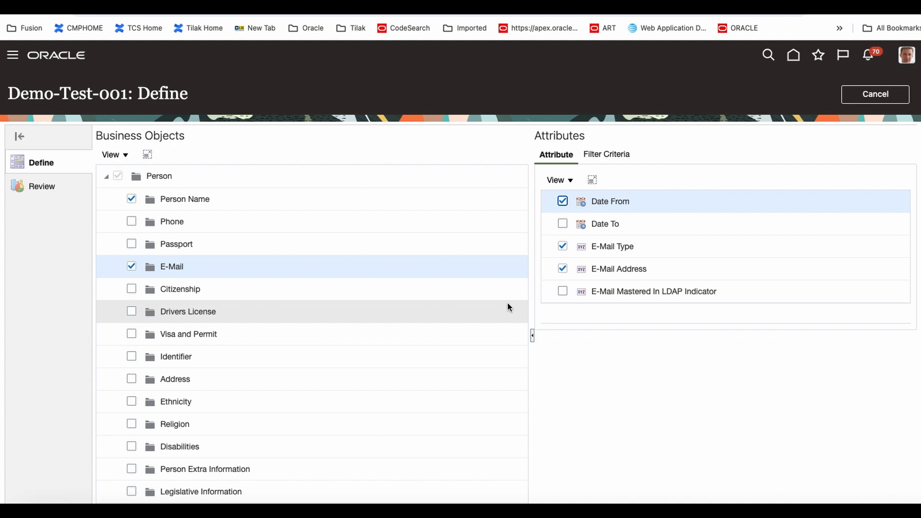
pyautogui.moveTo(825, 74)
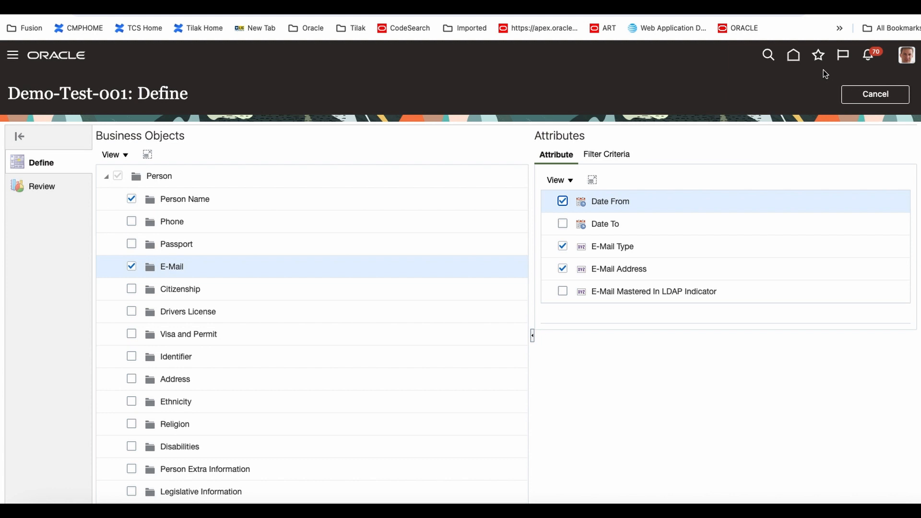
pyautogui.moveTo(34, 191)
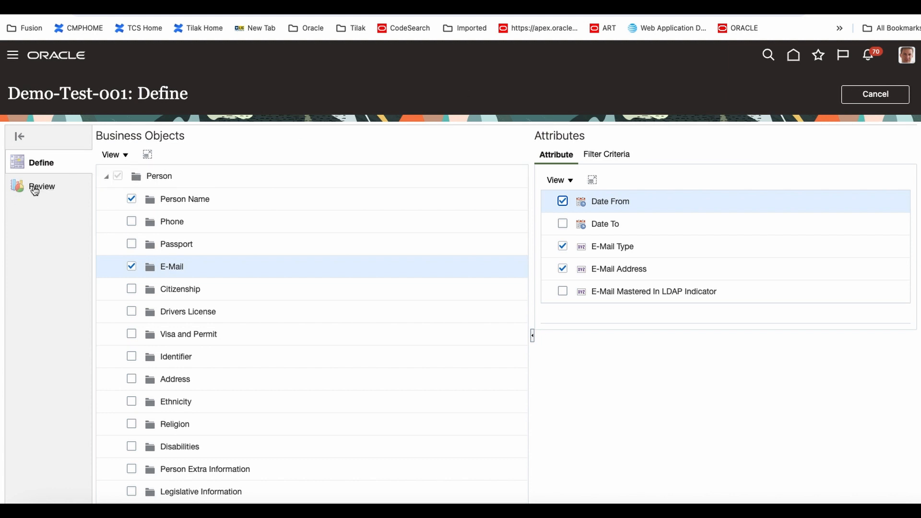
pyautogui.moveTo(833, 105)
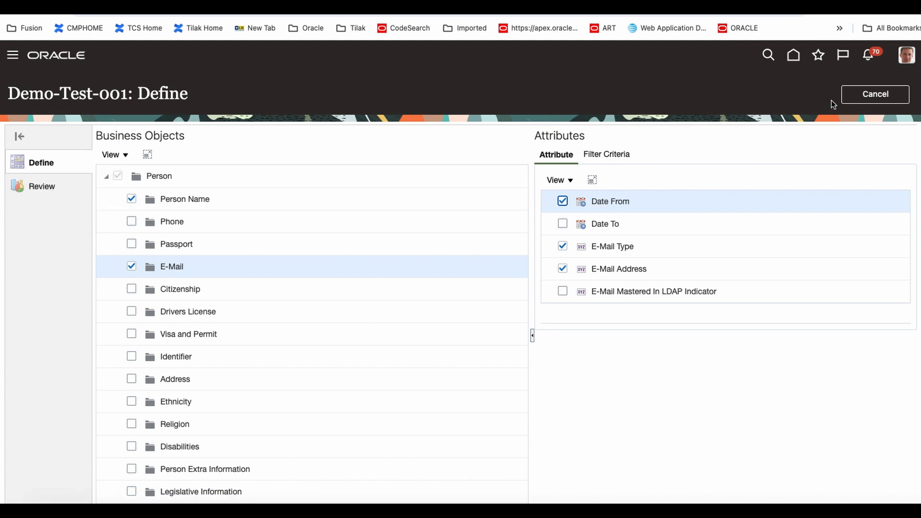
pyautogui.moveTo(856, 123)
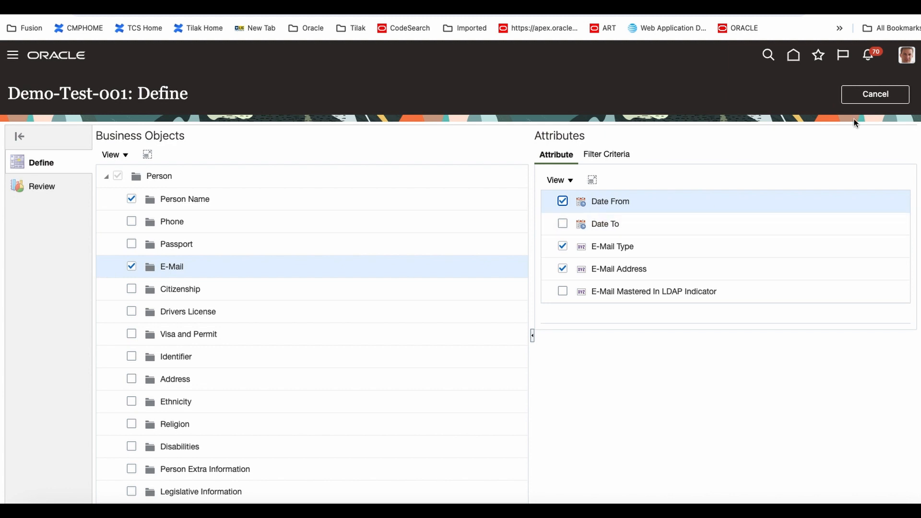
pyautogui.moveTo(6, 220)
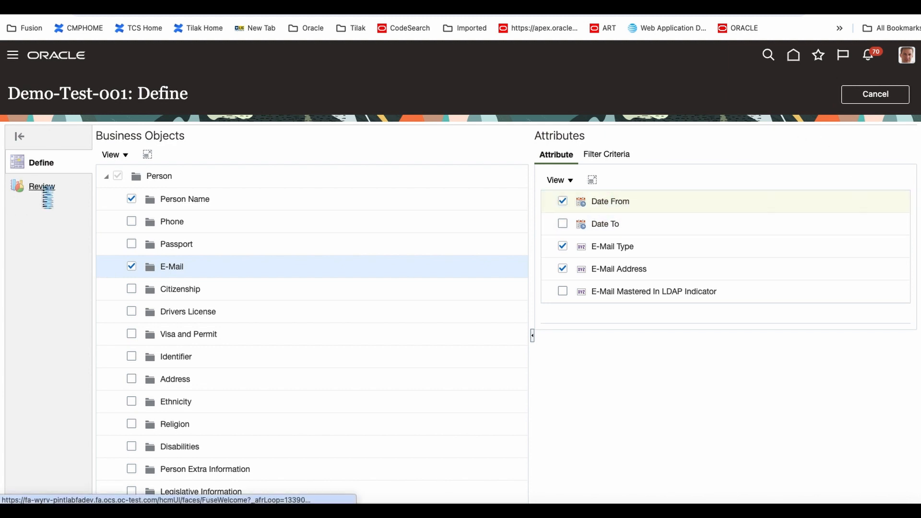
# Step: Review and save the selections, confirm Yes, and refresh until status shows Ready
pyautogui.click(41, 186)
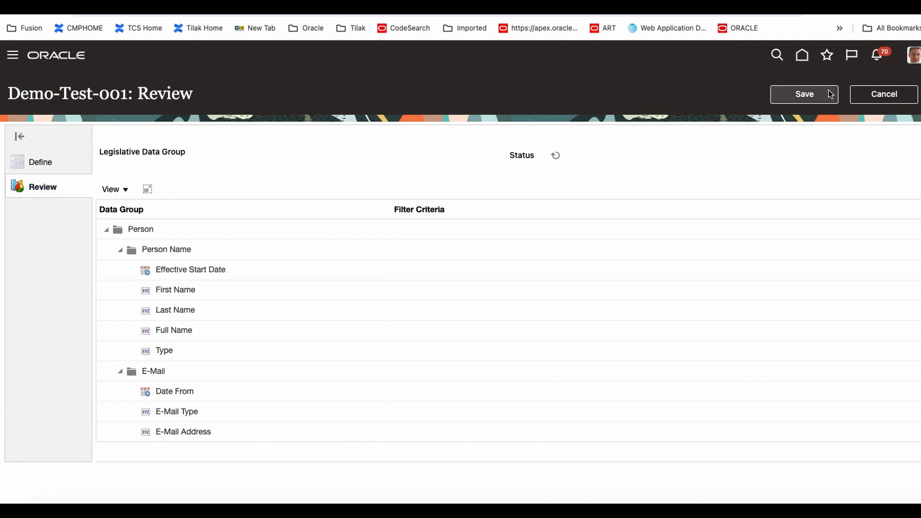
pyautogui.click(804, 94)
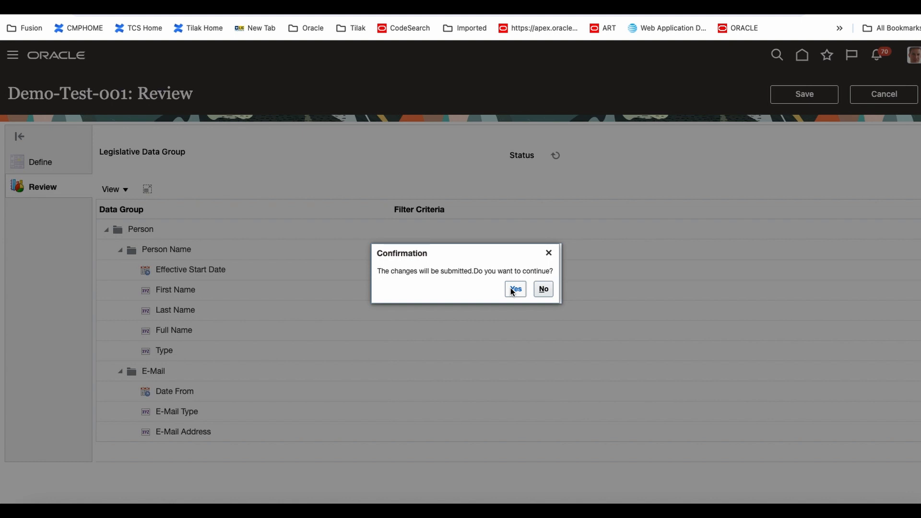
pyautogui.click(515, 289)
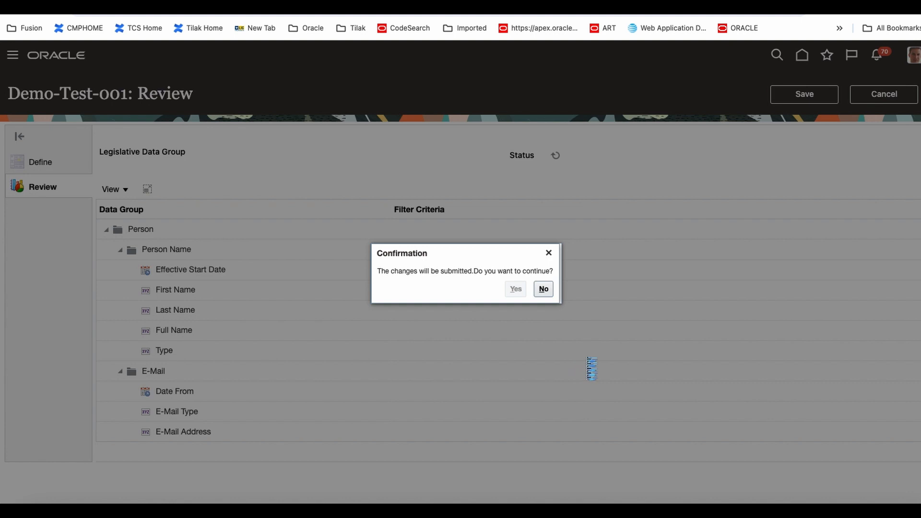
pyautogui.click(515, 289)
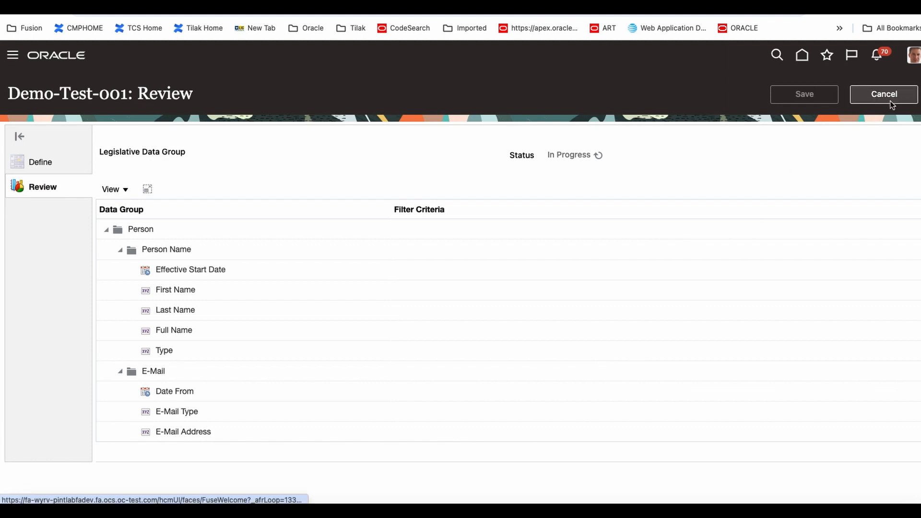
pyautogui.click(883, 94)
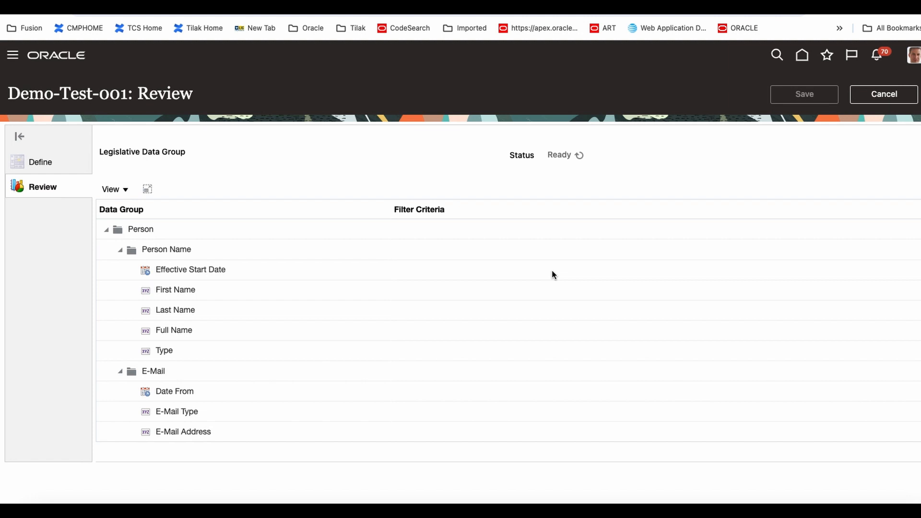
pyautogui.click(884, 94)
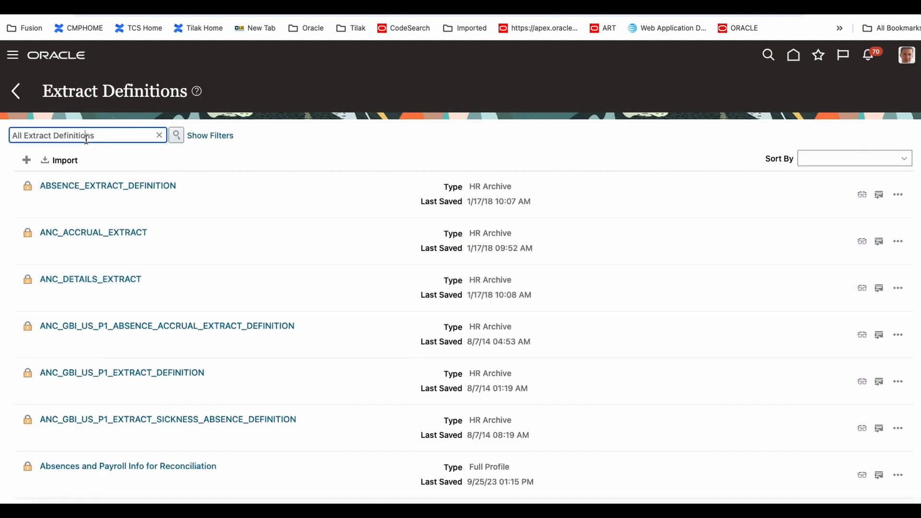
# Step: Search the extract definitions for 'Demo' and open Demo-Test-001
pyautogui.write('Demo')
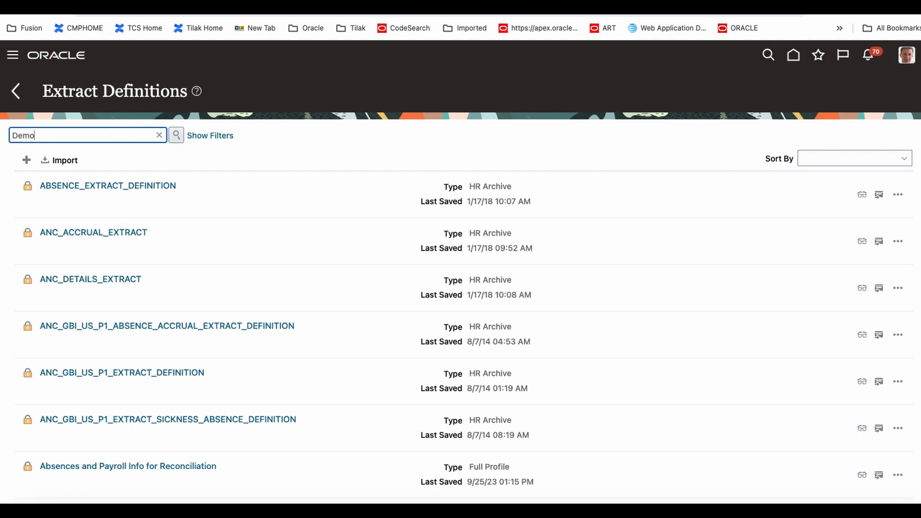
pyautogui.click(176, 135)
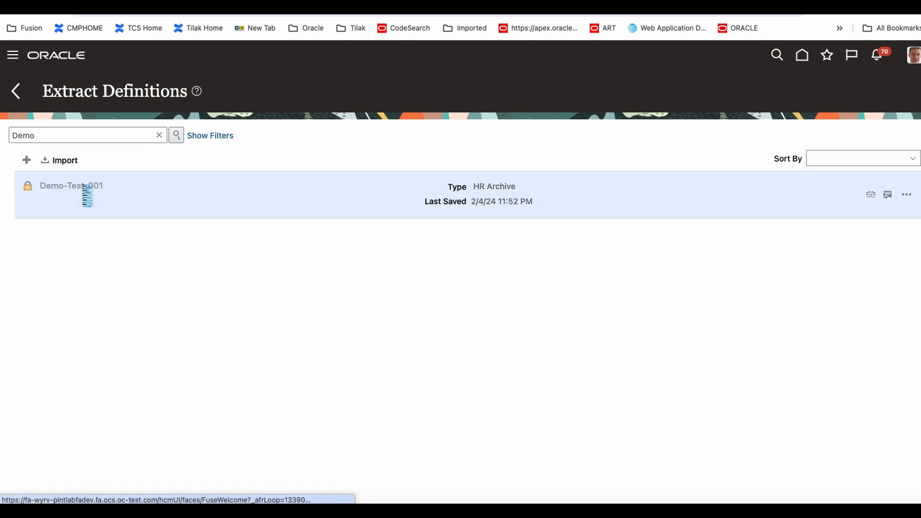
pyautogui.click(70, 186)
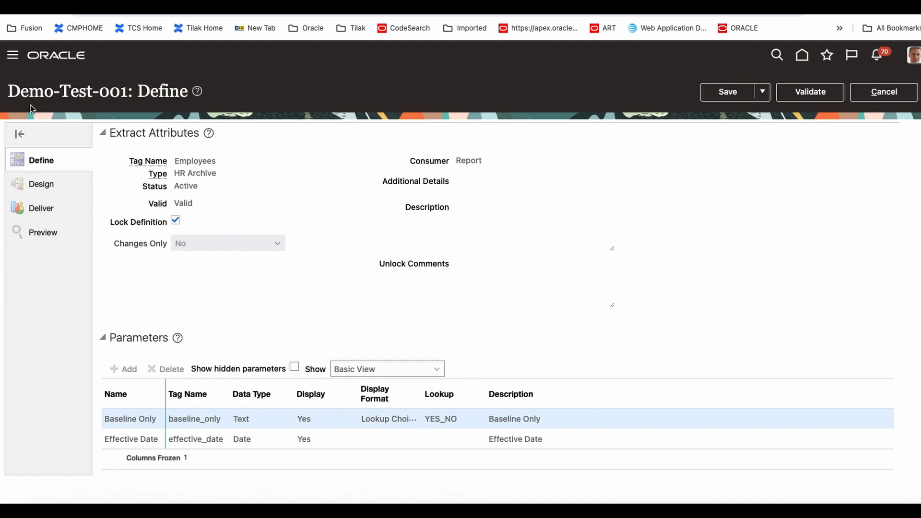
pyautogui.moveTo(158, 207)
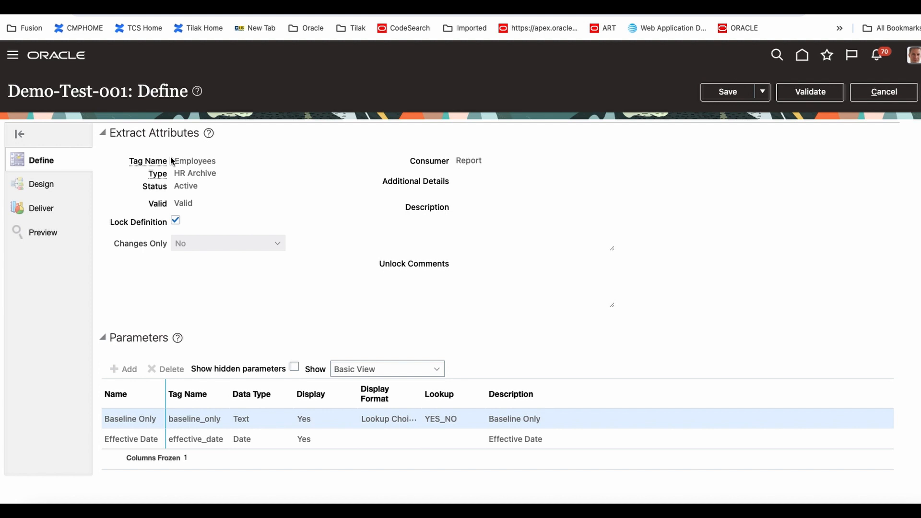
pyautogui.moveTo(209, 163)
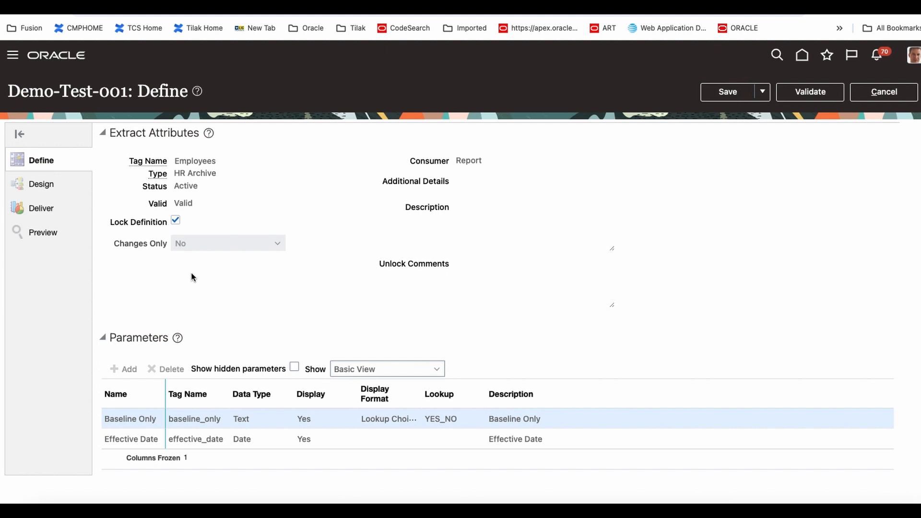
# Step: Uncheck Lock Definition and enter 'Test' as the unlock comment
pyautogui.click(175, 222)
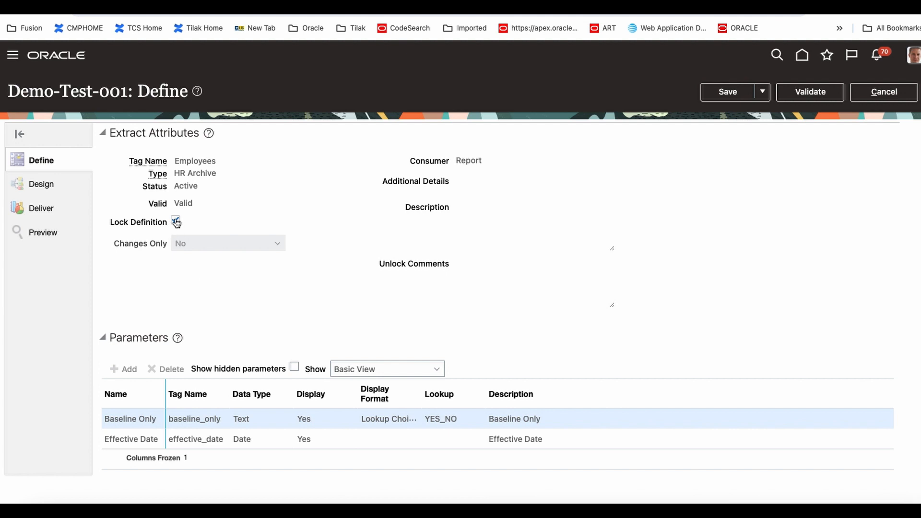
pyautogui.click(176, 222)
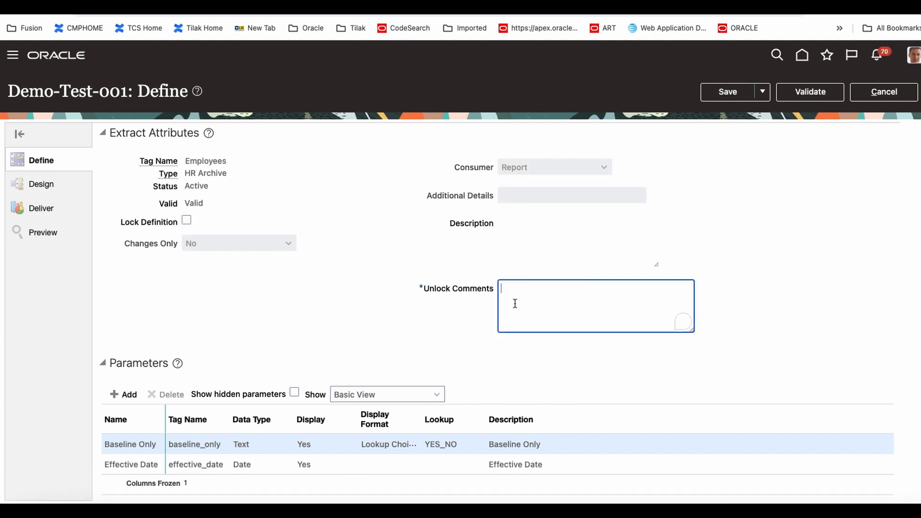
pyautogui.write('Test')
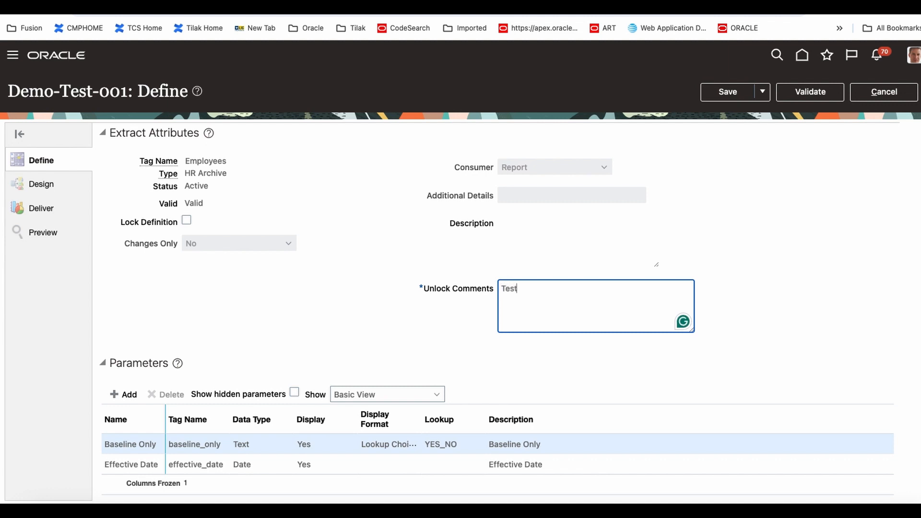
pyautogui.click(728, 92)
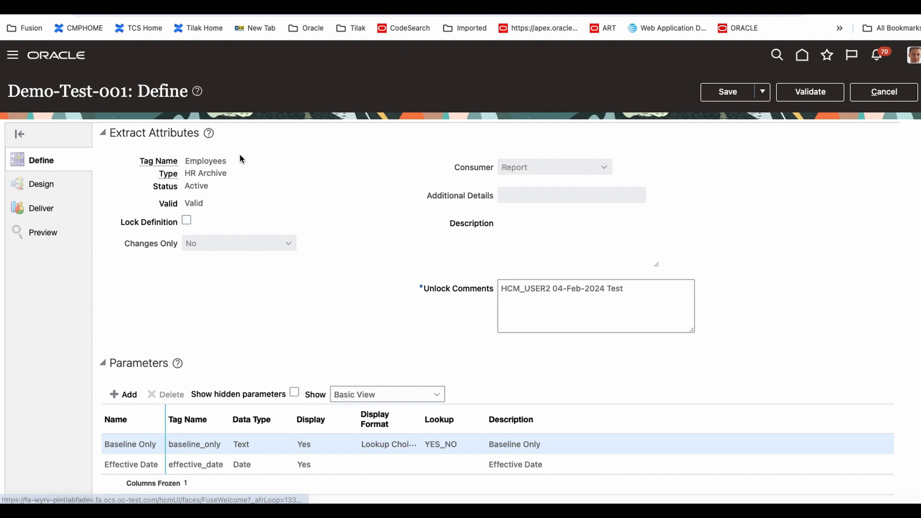
pyautogui.moveTo(296, 296)
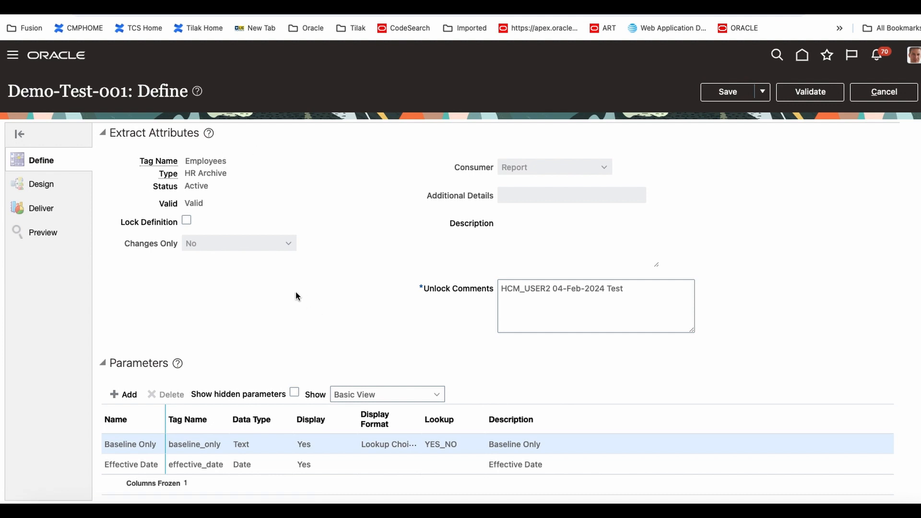
pyautogui.moveTo(260, 461)
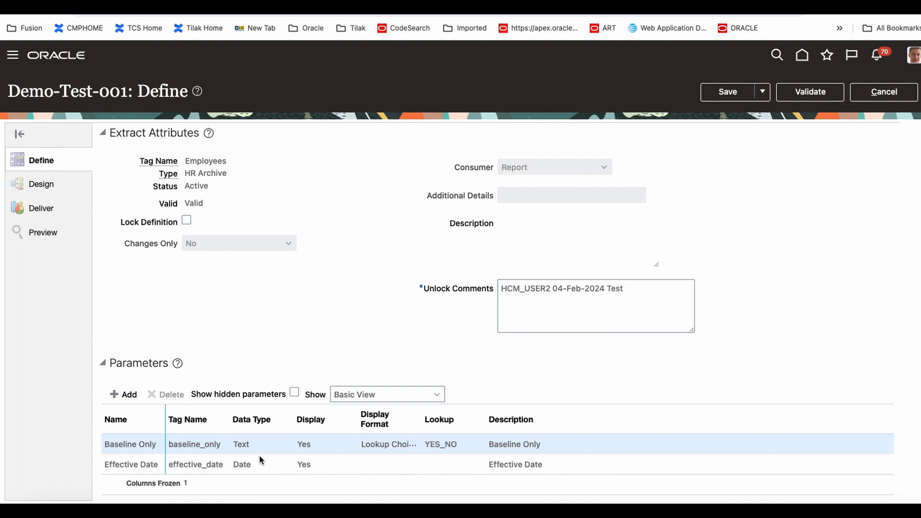
pyautogui.moveTo(144, 440)
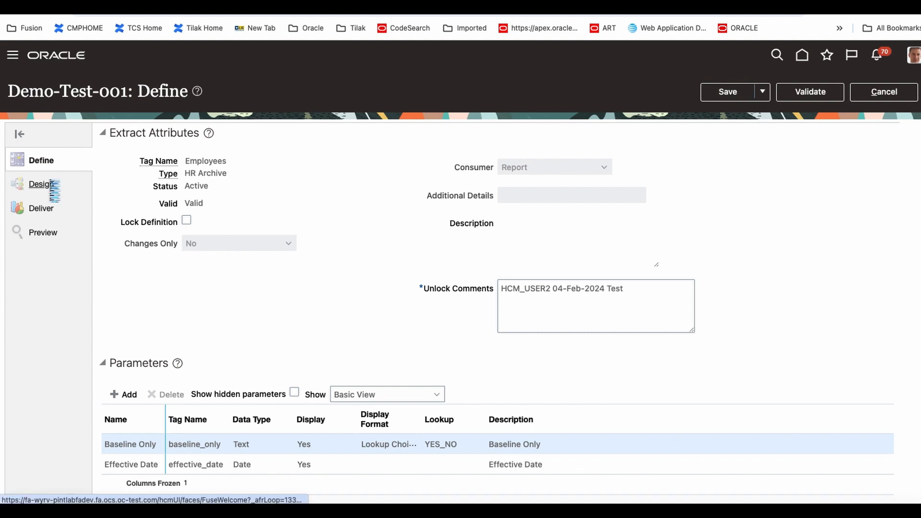
# Step: In the Design step, view the attributes of the E-Mail Details record
pyautogui.click(42, 184)
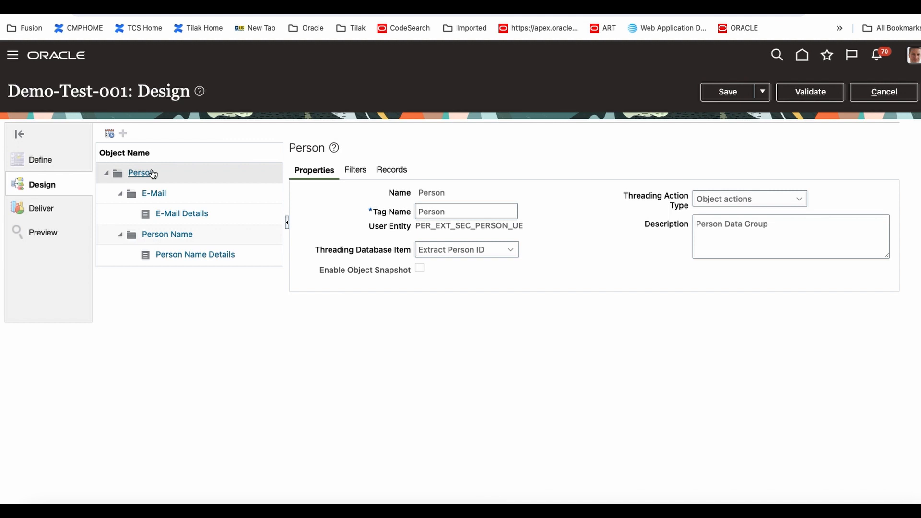
pyautogui.moveTo(173, 180)
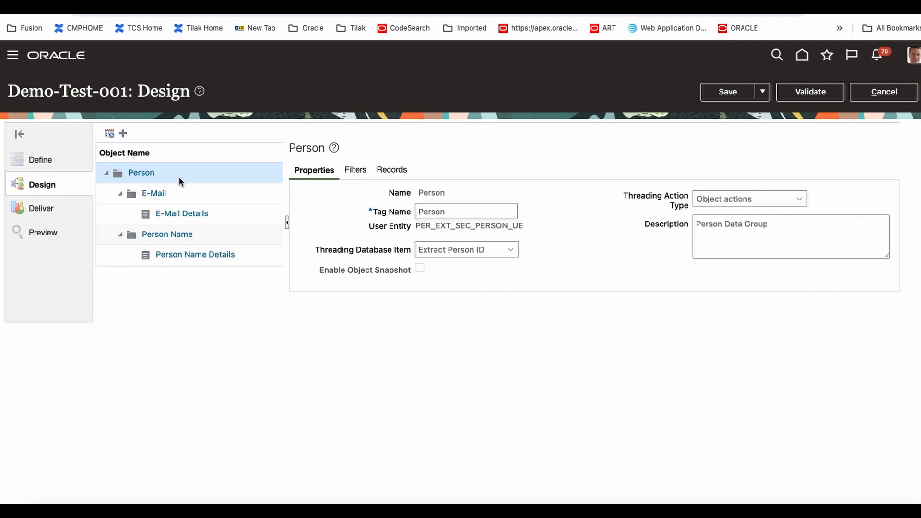
pyautogui.moveTo(184, 197)
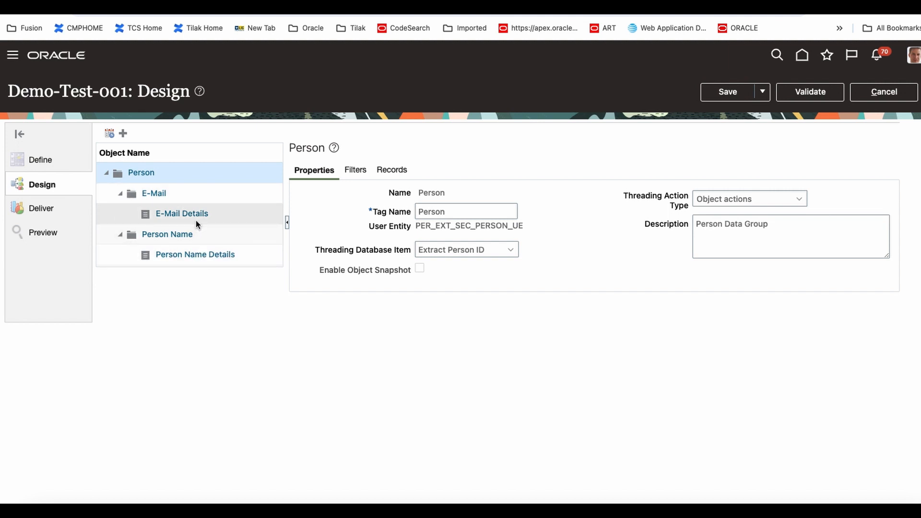
pyautogui.moveTo(181, 213)
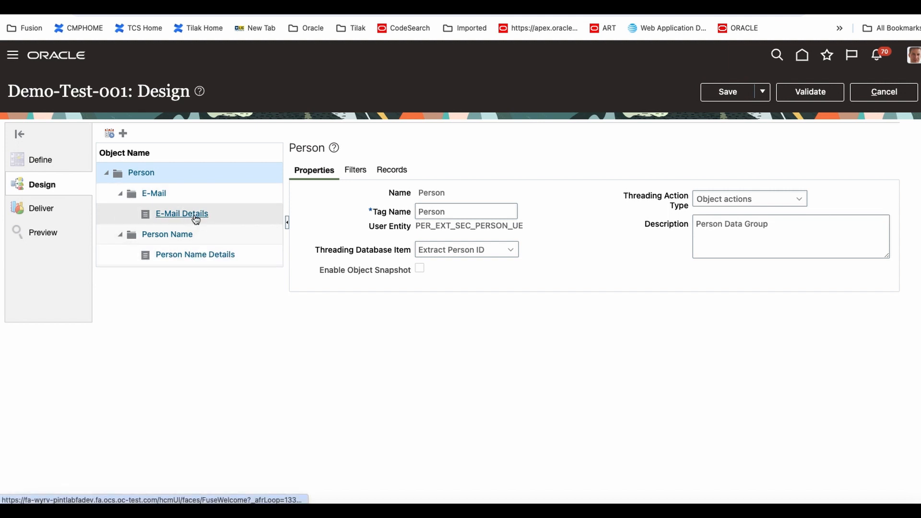
pyautogui.click(181, 213)
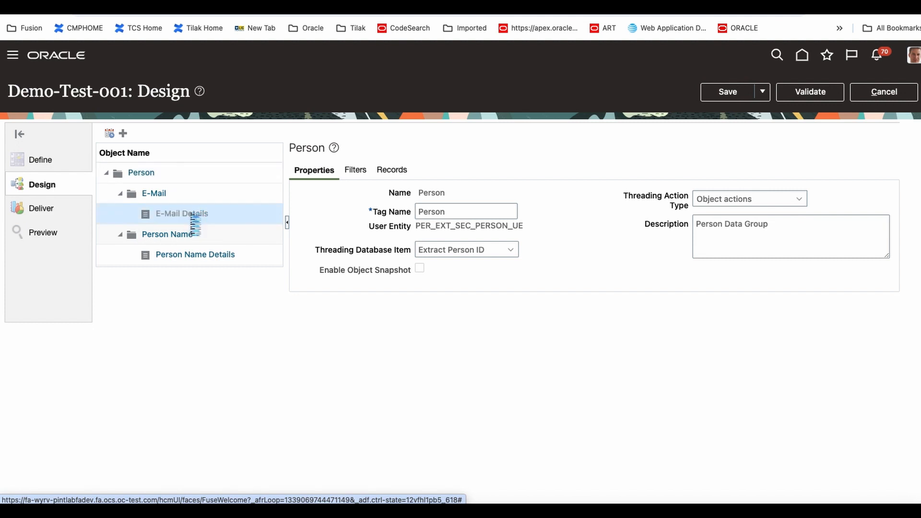
pyautogui.click(182, 213)
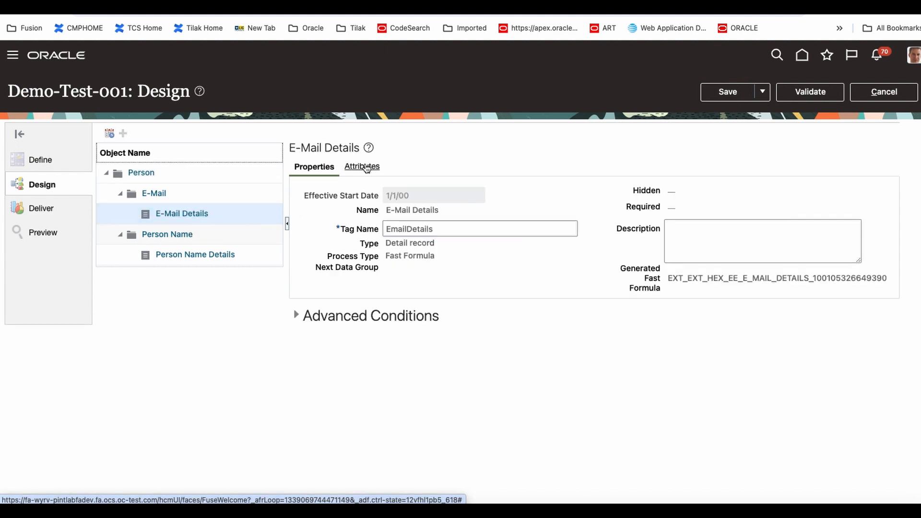
pyautogui.click(362, 166)
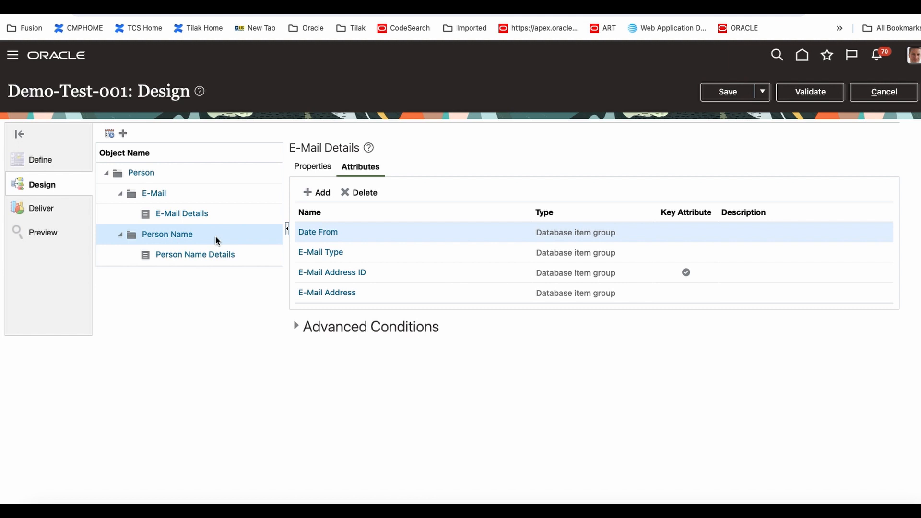
pyautogui.moveTo(244, 257)
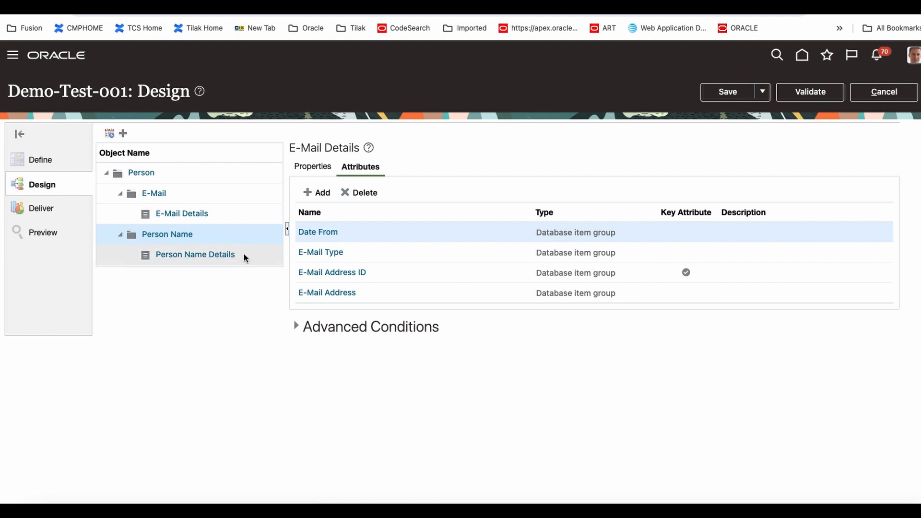
# Step: View the attributes of the Person Name Details record
pyautogui.click(195, 254)
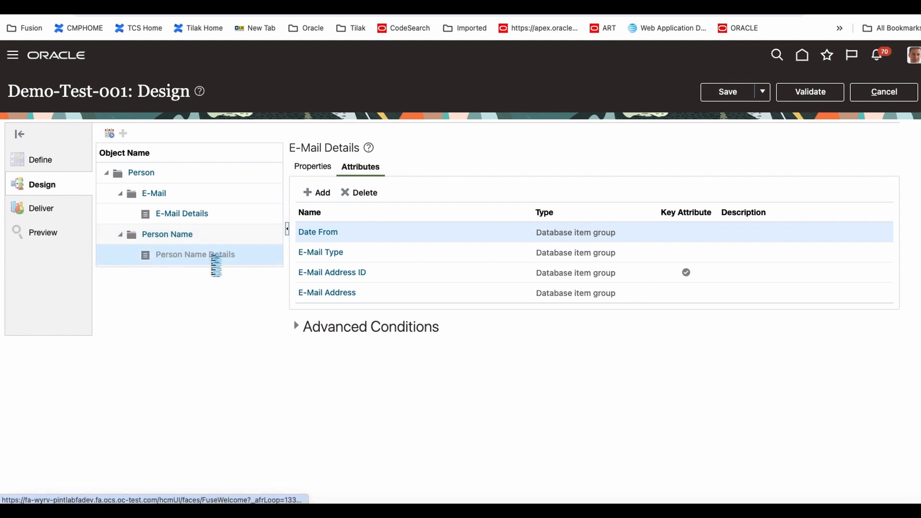
pyautogui.click(195, 254)
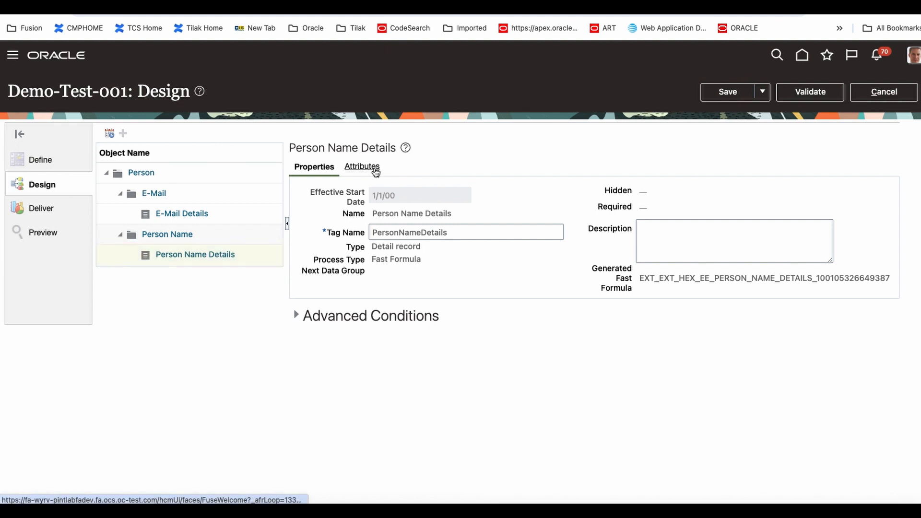
pyautogui.click(362, 166)
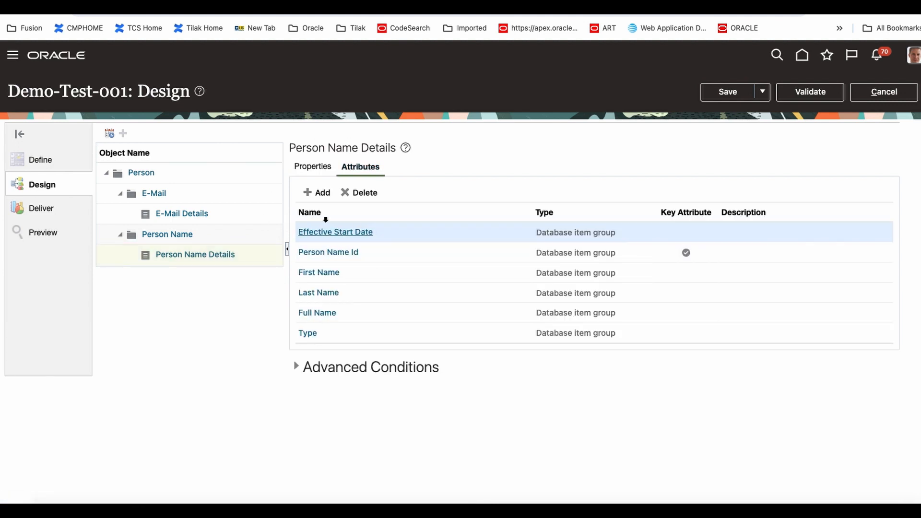
pyautogui.moveTo(376, 267)
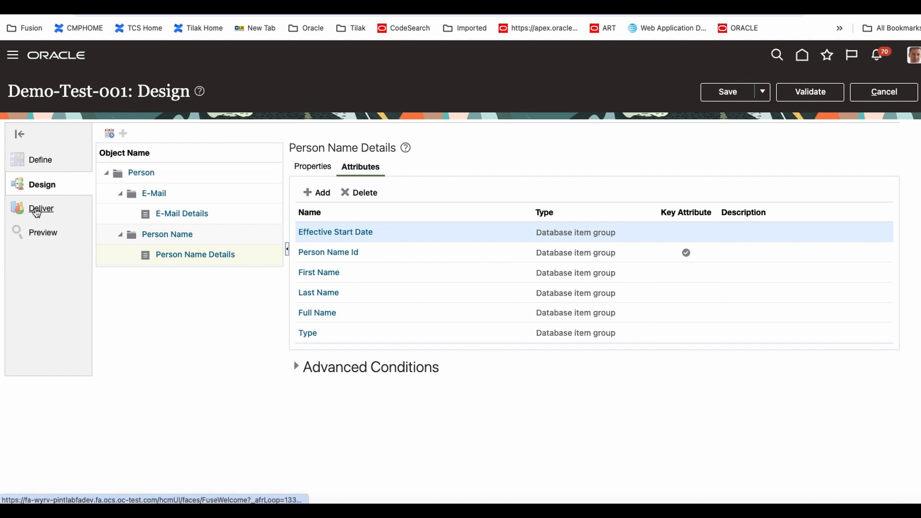
# Step: Change the Employees Data delivery option's output name to EmployeesData_001
pyautogui.click(41, 209)
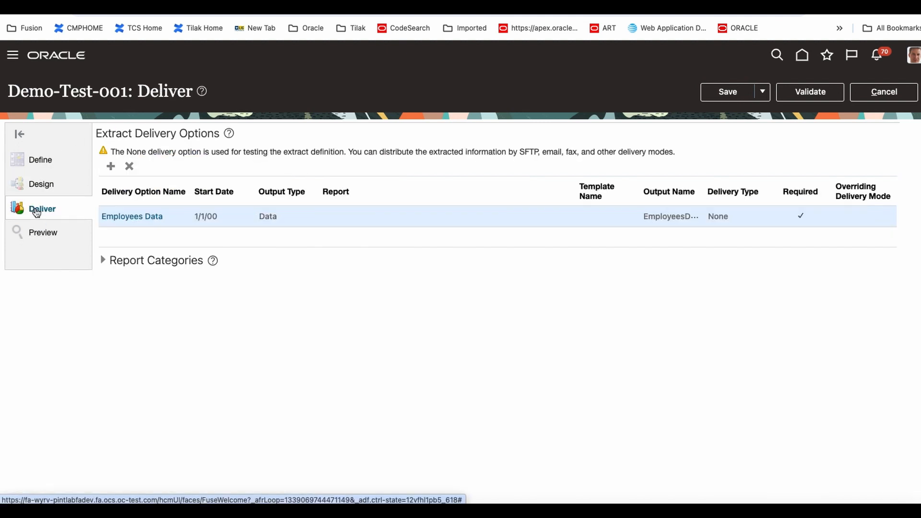
pyautogui.click(132, 216)
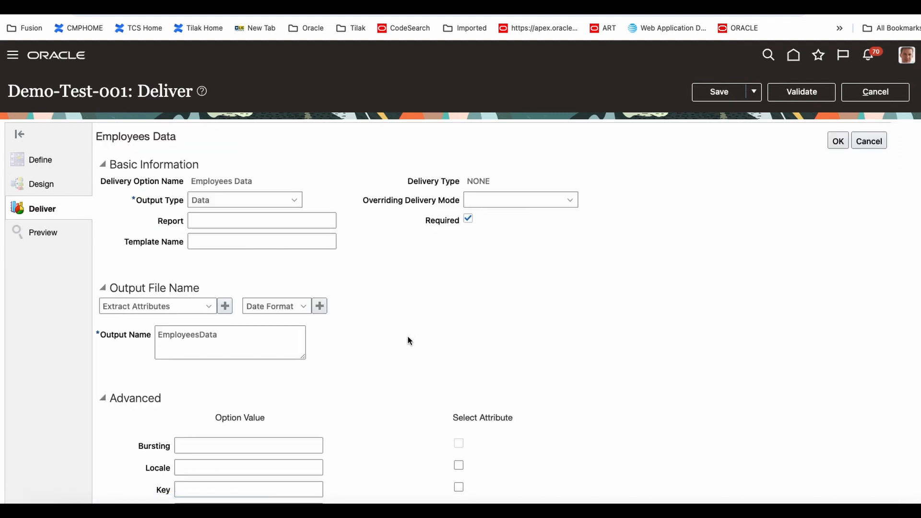
pyautogui.moveTo(583, 293)
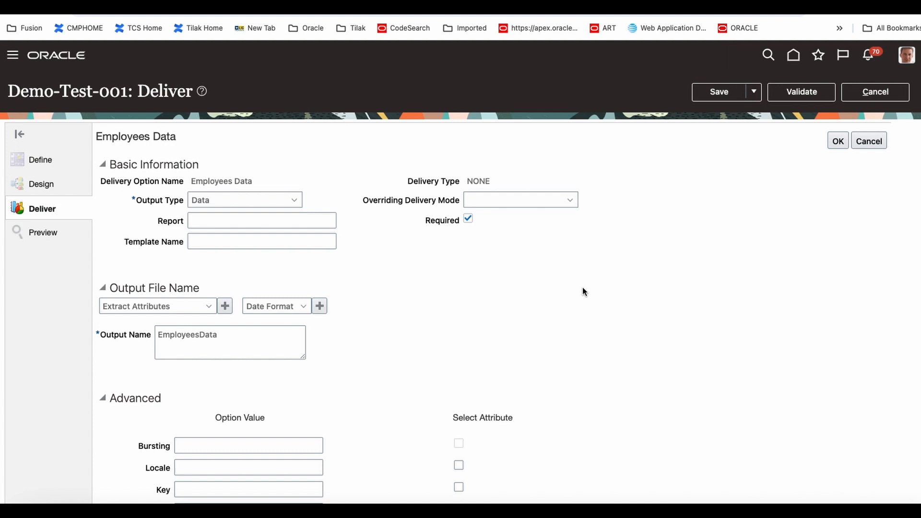
pyautogui.moveTo(464, 225)
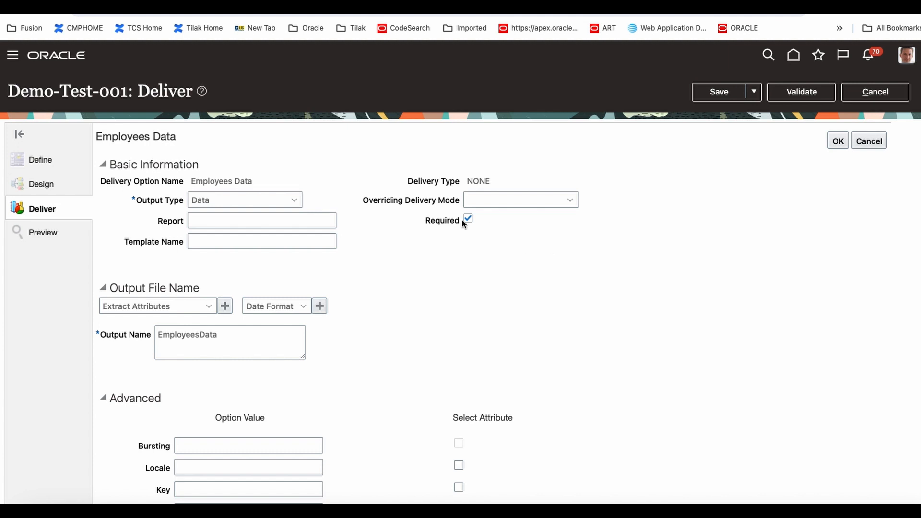
pyautogui.moveTo(431, 298)
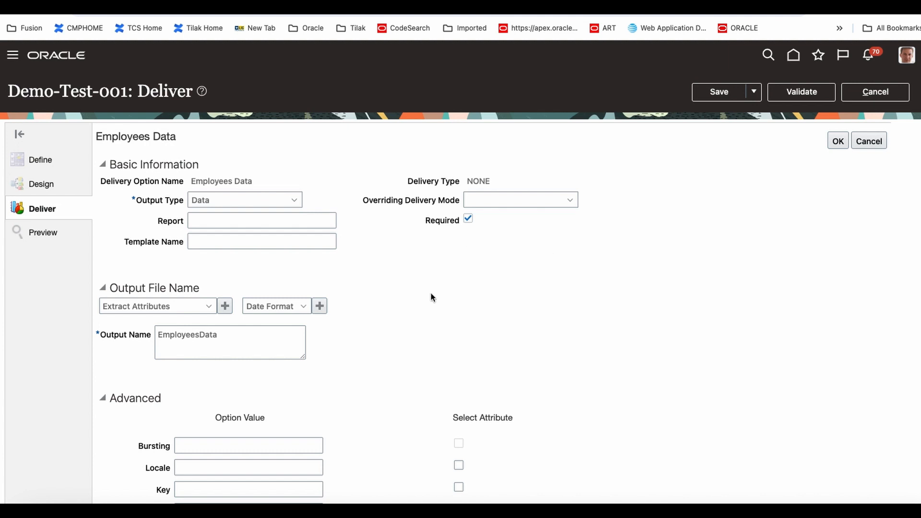
pyautogui.scroll(-3)
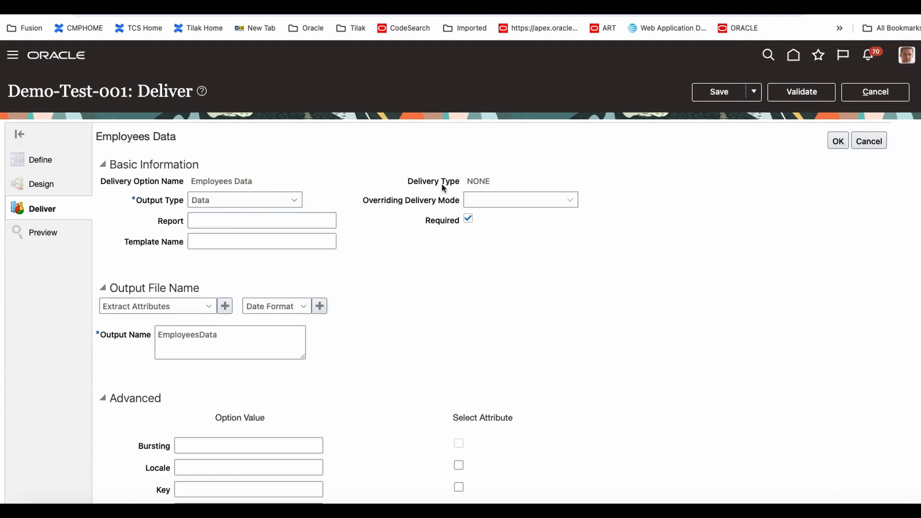
pyautogui.moveTo(320, 305)
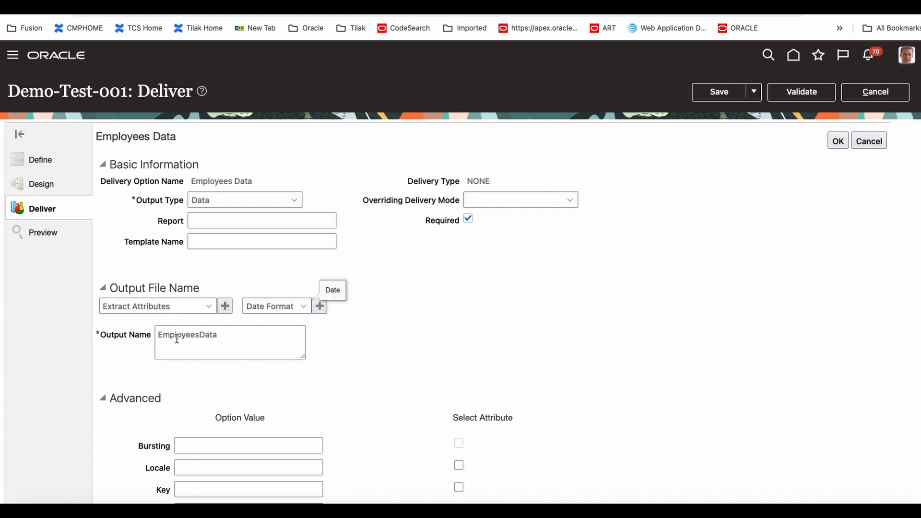
pyautogui.click(230, 342)
pyautogui.write('_00')
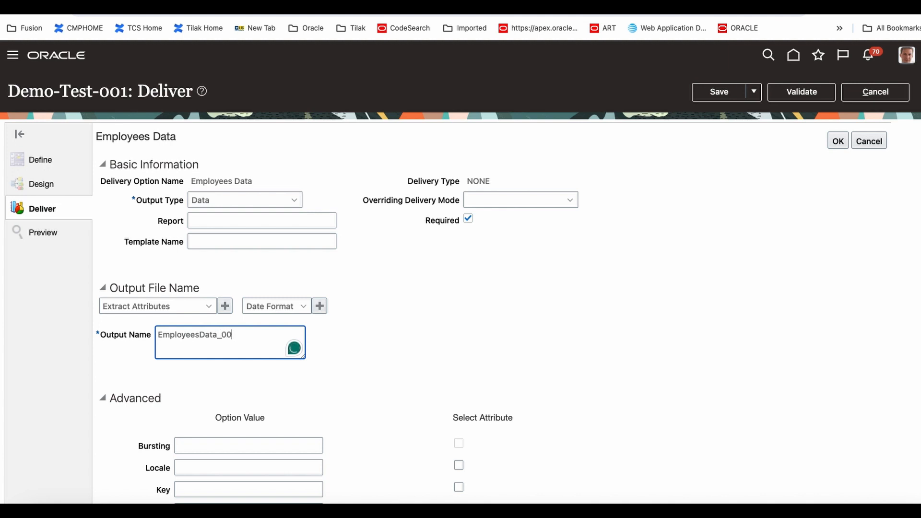
pyautogui.write('1')
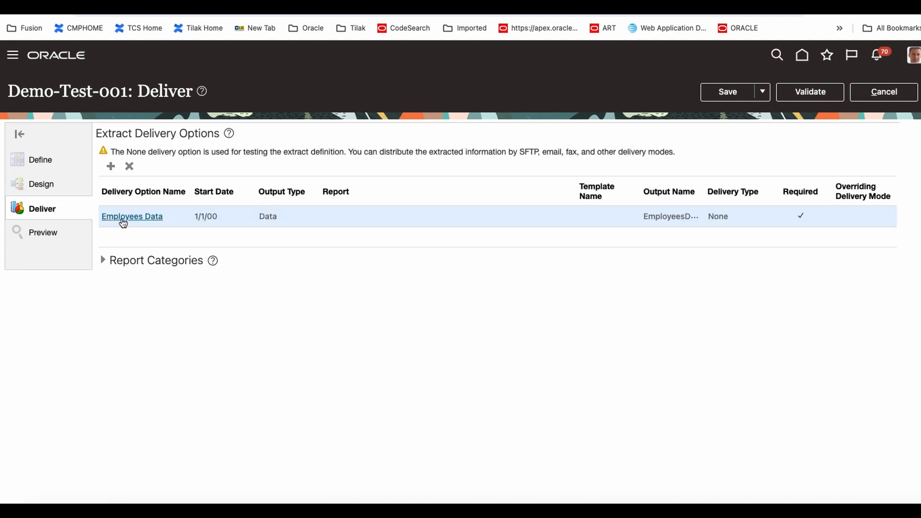
# Step: Reopen Employees Data to verify the EmployeesData_001 output name
pyautogui.click(131, 216)
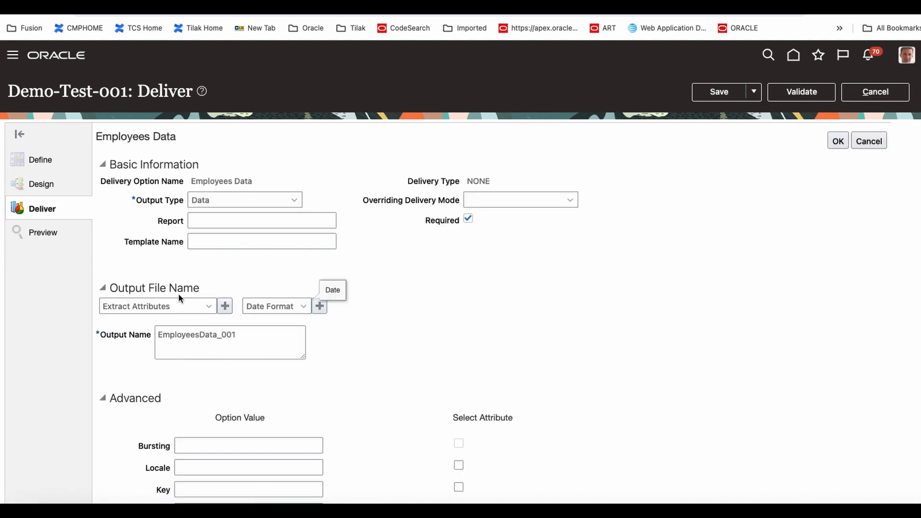
pyautogui.scroll(-3)
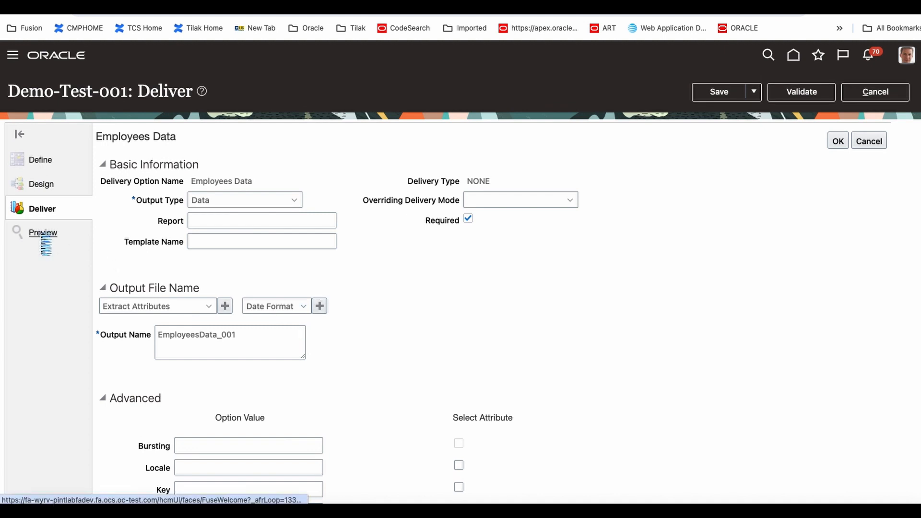
pyautogui.click(42, 233)
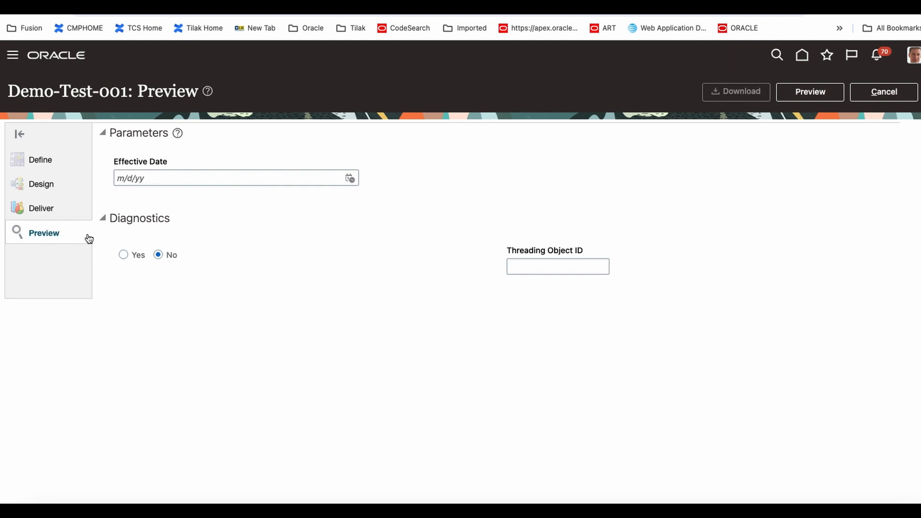
pyautogui.moveTo(239, 268)
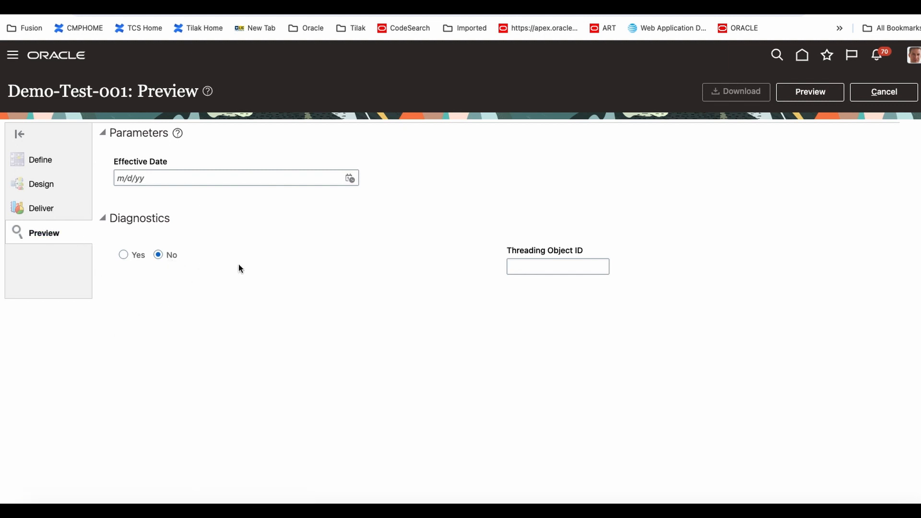
# Step: Show the Preview parameters, then cancel the Demo-Test-001 editor, discarding unsaved changes
pyautogui.click(557, 266)
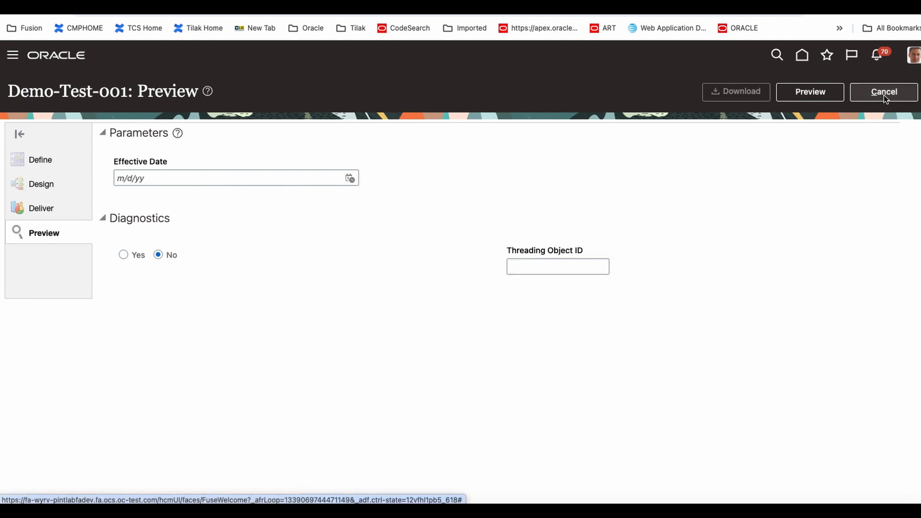
pyautogui.click(883, 91)
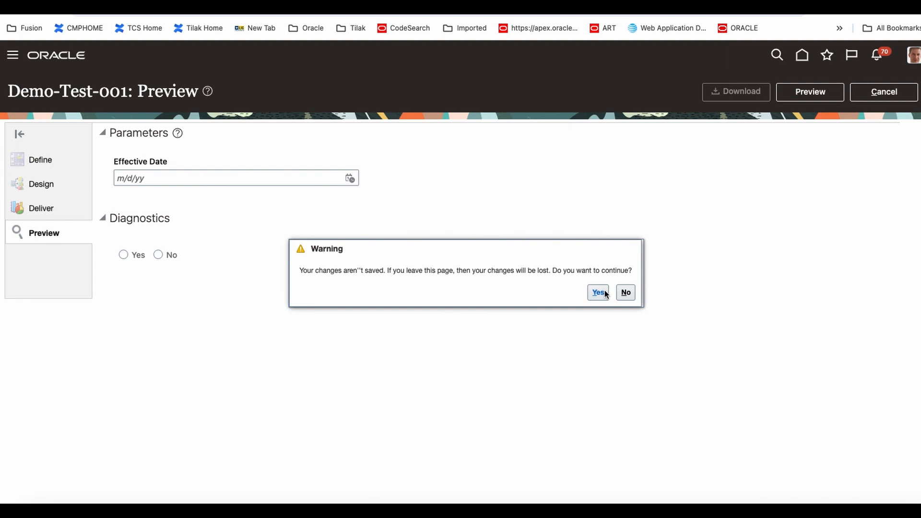
pyautogui.click(598, 293)
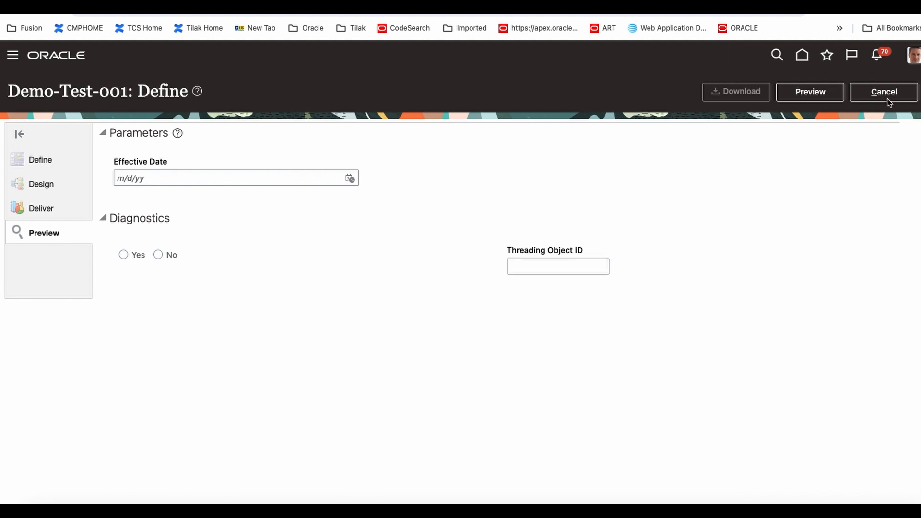
pyautogui.click(884, 92)
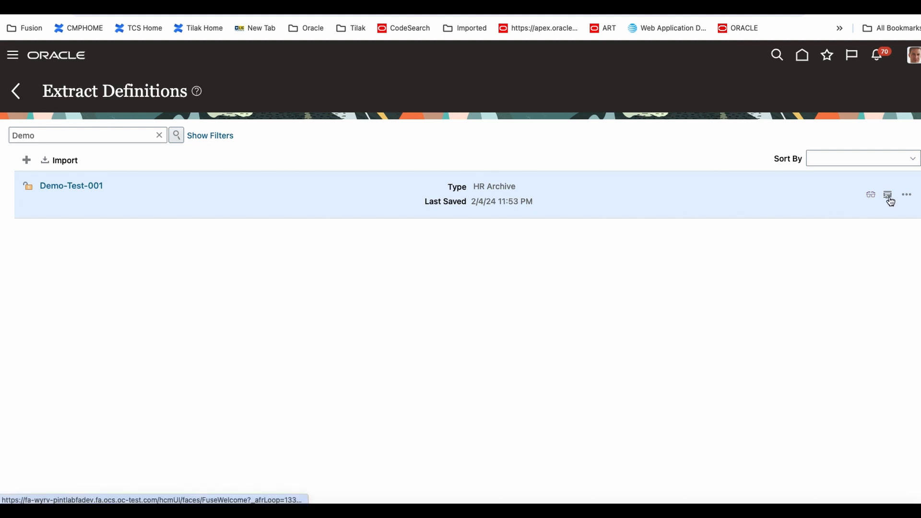
pyautogui.moveTo(871, 201)
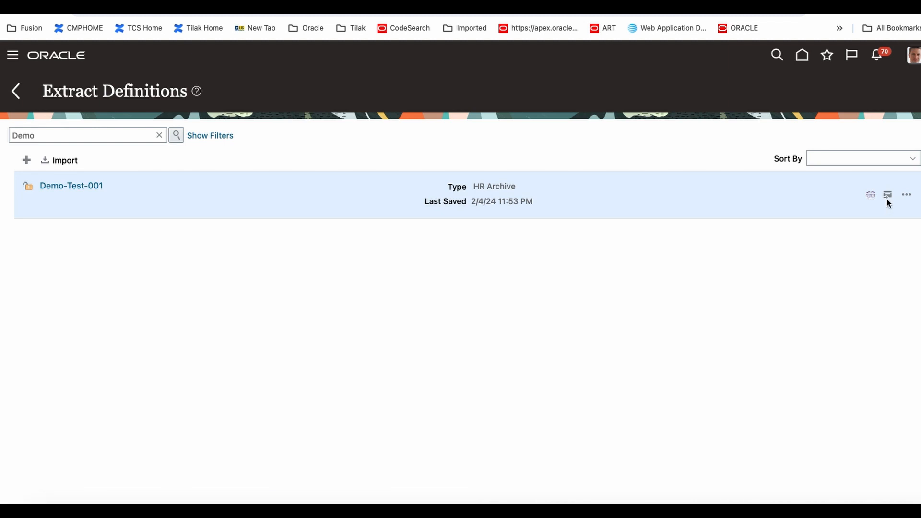
pyautogui.moveTo(887, 195)
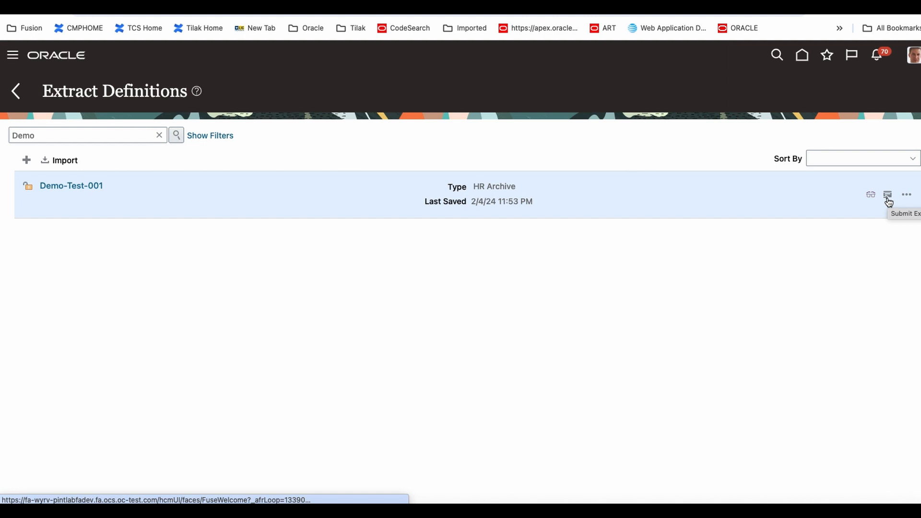
pyautogui.moveTo(906, 195)
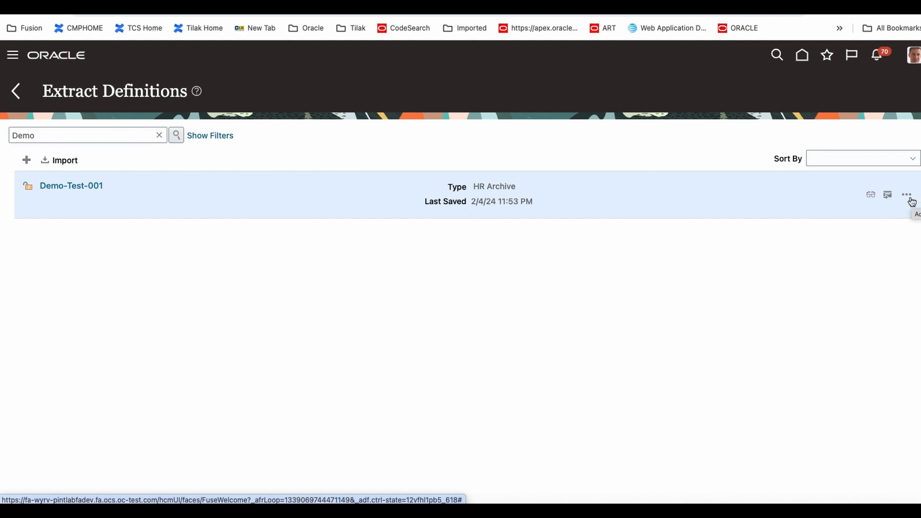
# Step: Review Demo-Test-001's Person, E-Mail and Person Name hierarchy, then open its Submit Extract Instance page
pyautogui.click(907, 194)
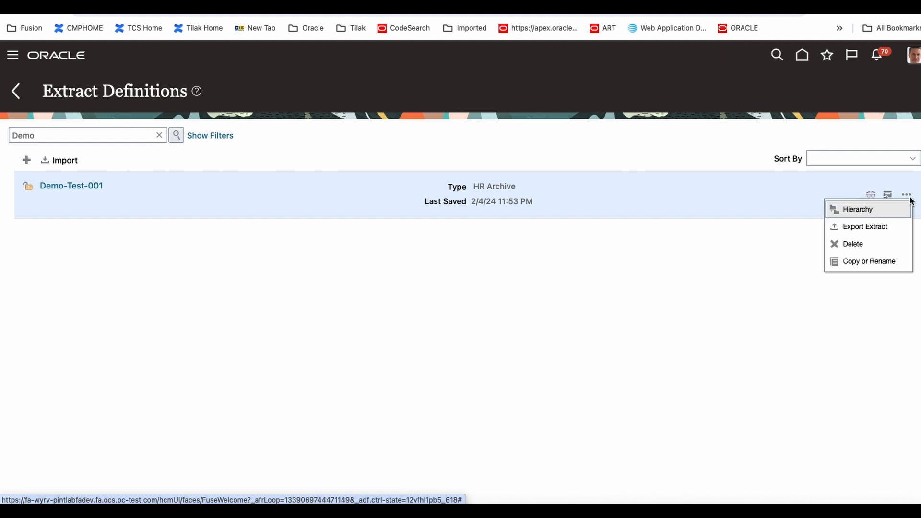
pyautogui.click(859, 210)
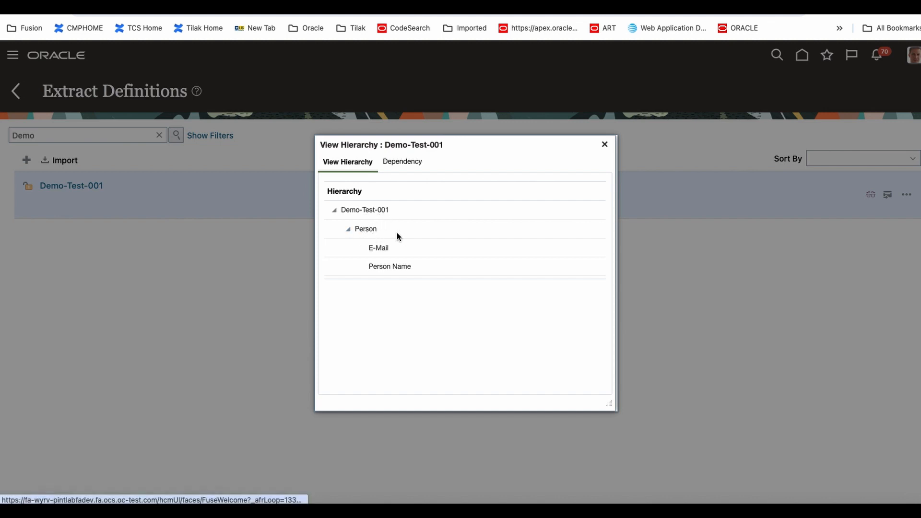
pyautogui.moveTo(412, 294)
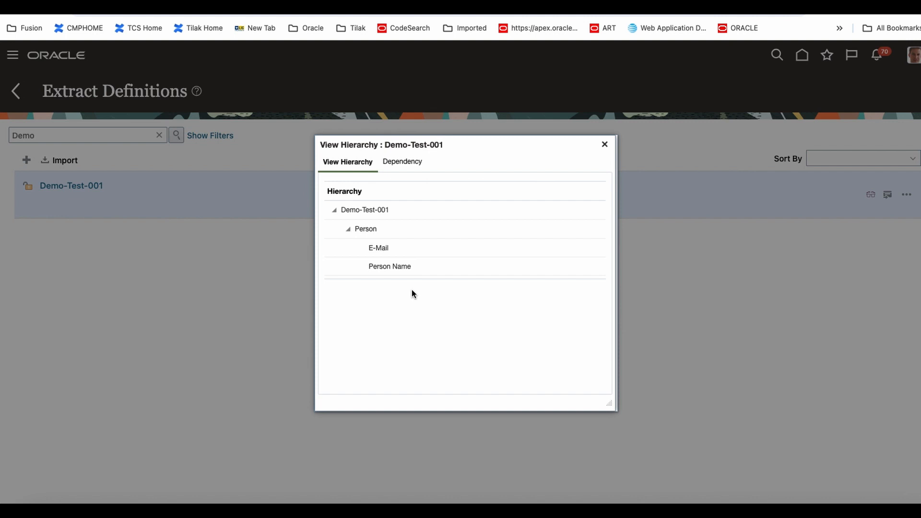
pyautogui.click(604, 144)
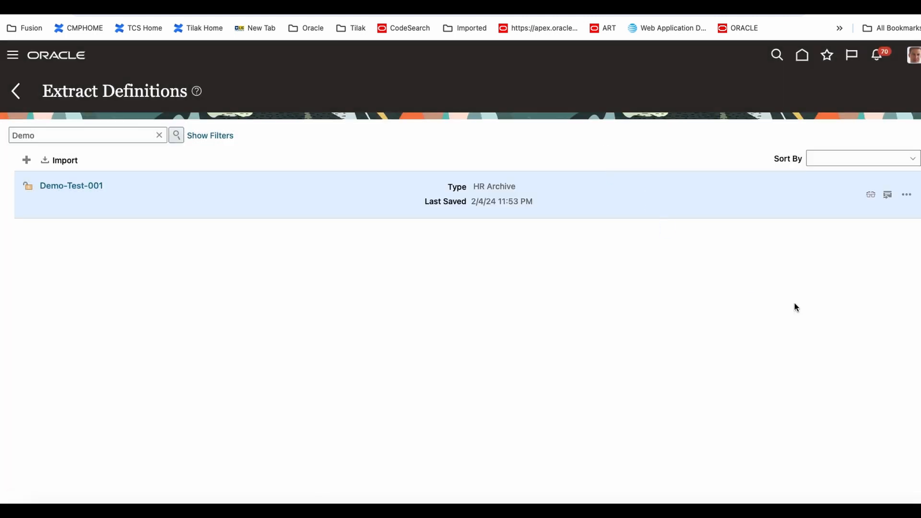
pyautogui.click(907, 194)
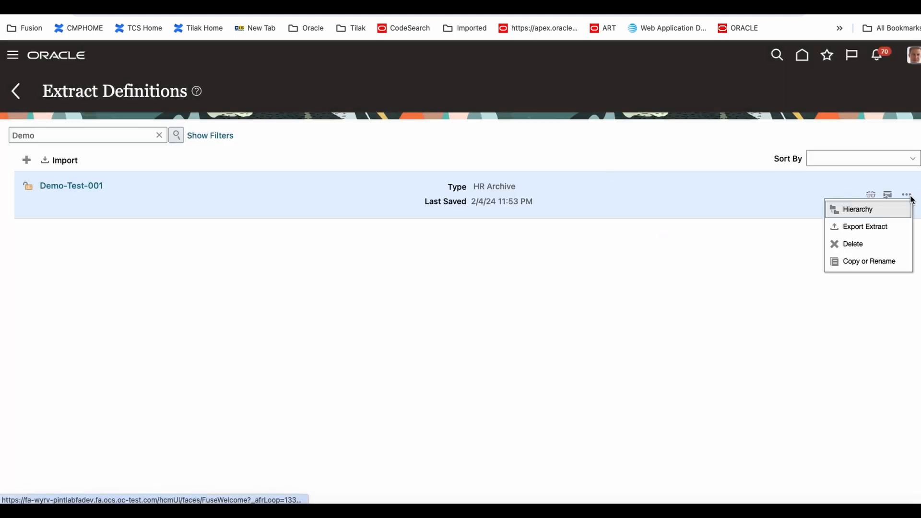
pyautogui.moveTo(865, 227)
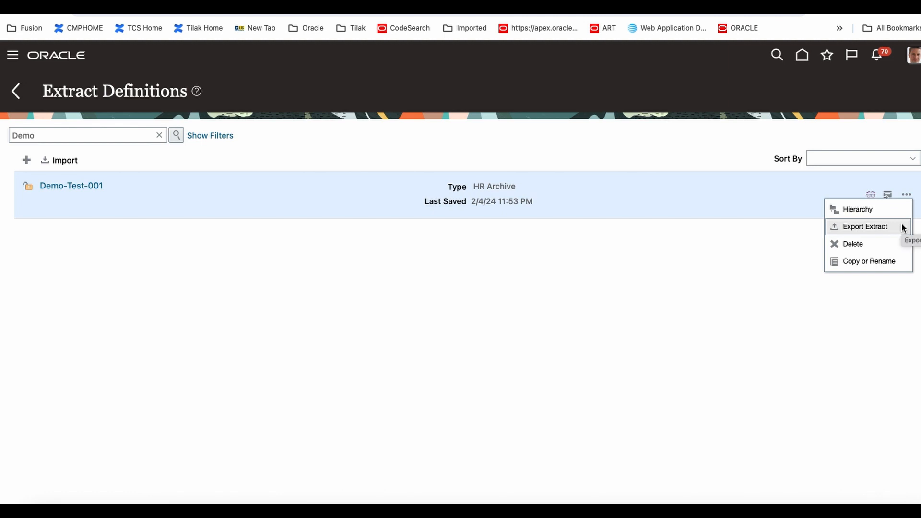
pyautogui.moveTo(893, 272)
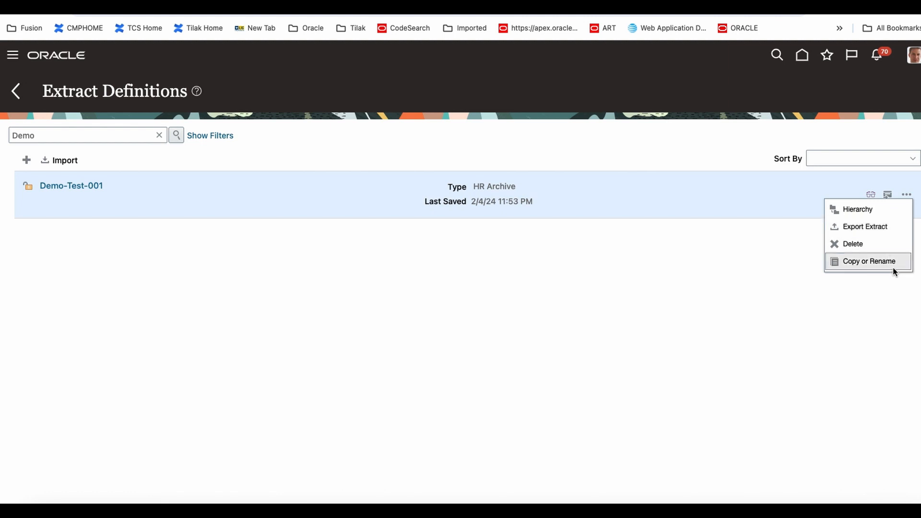
pyautogui.moveTo(804, 317)
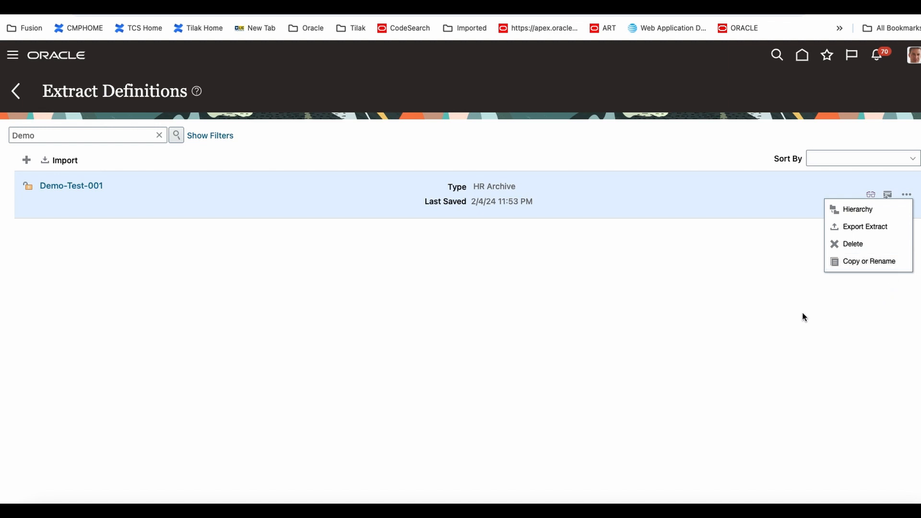
pyautogui.click(805, 318)
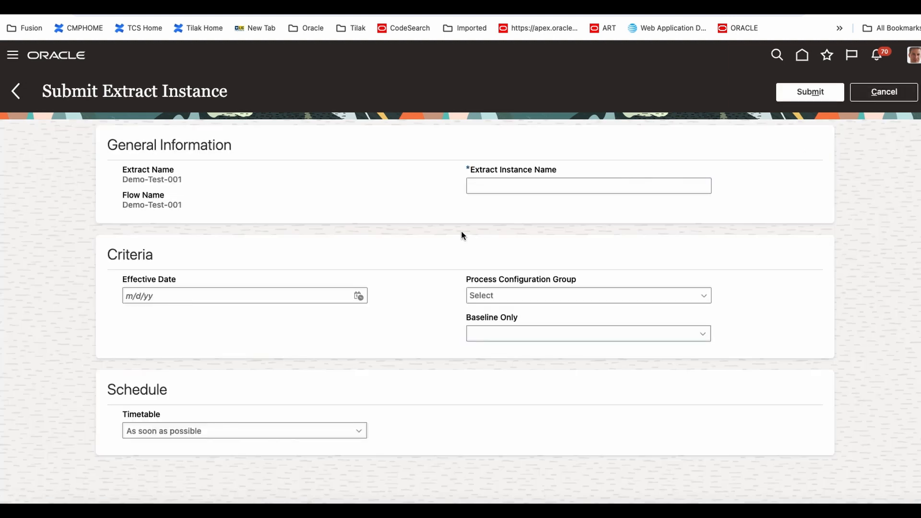
# Step: Name the extract instance 'Demo-Test-001-0204:16'
pyautogui.click(588, 186)
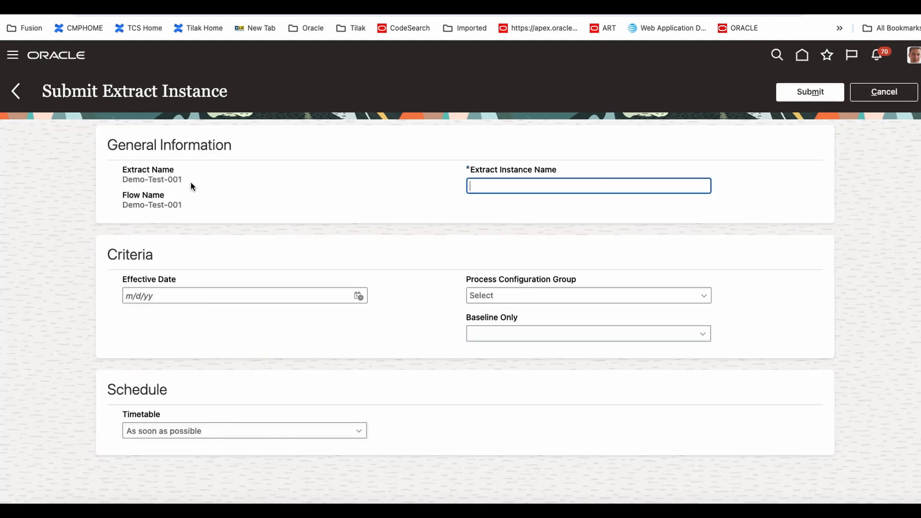
pyautogui.doubleClick(152, 179)
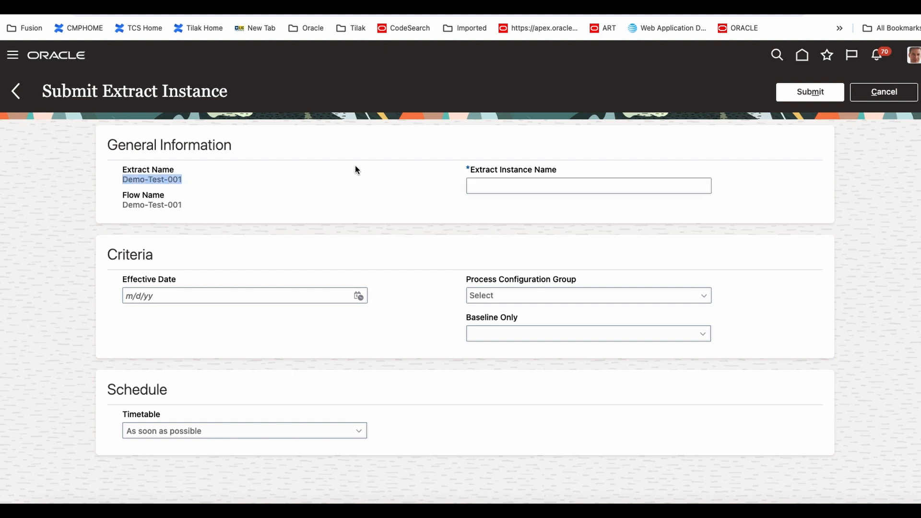
pyautogui.click(588, 186)
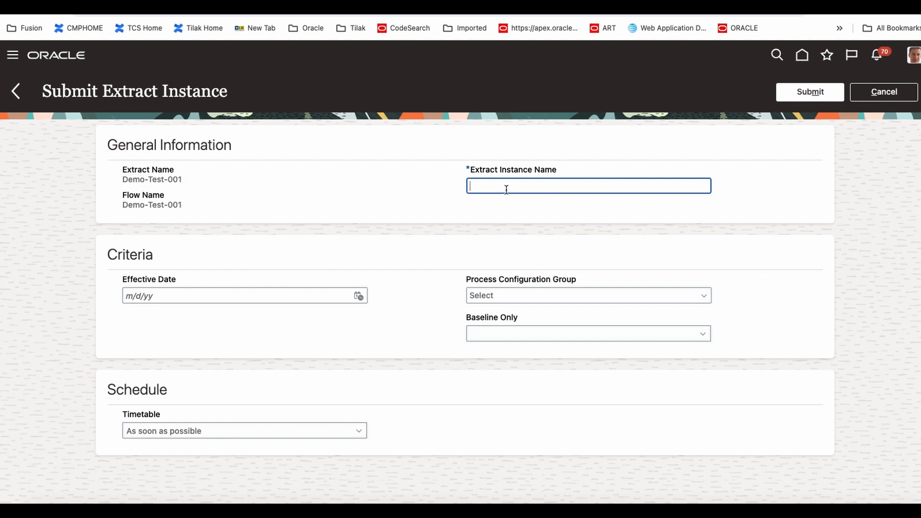
pyautogui.write('Demo-Test-001-')
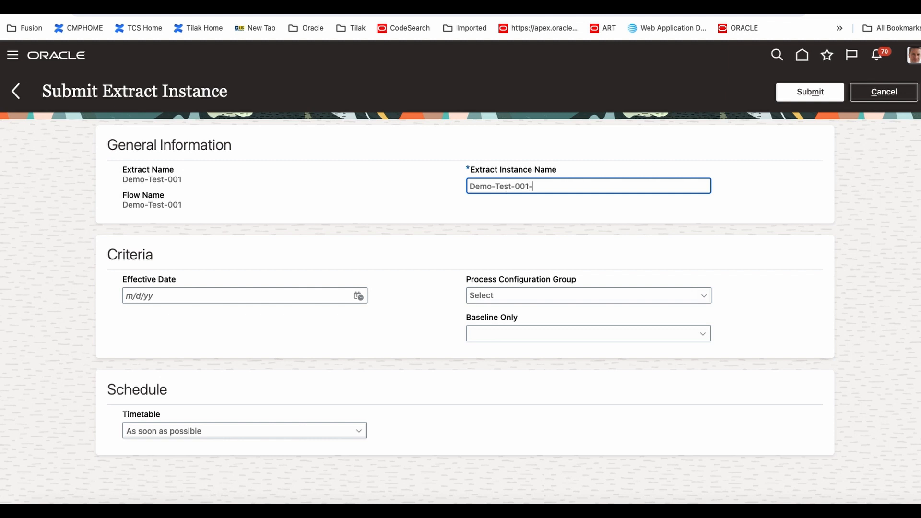
pyautogui.write('020')
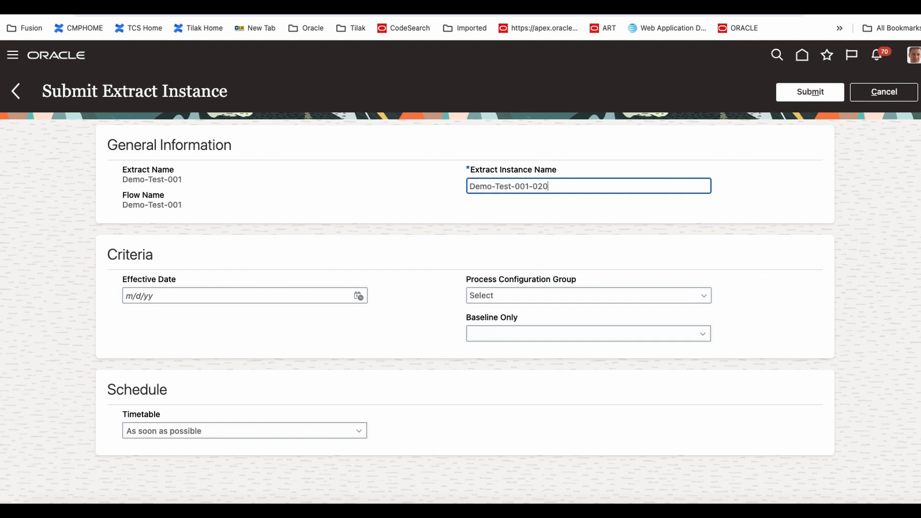
pyautogui.write('4')
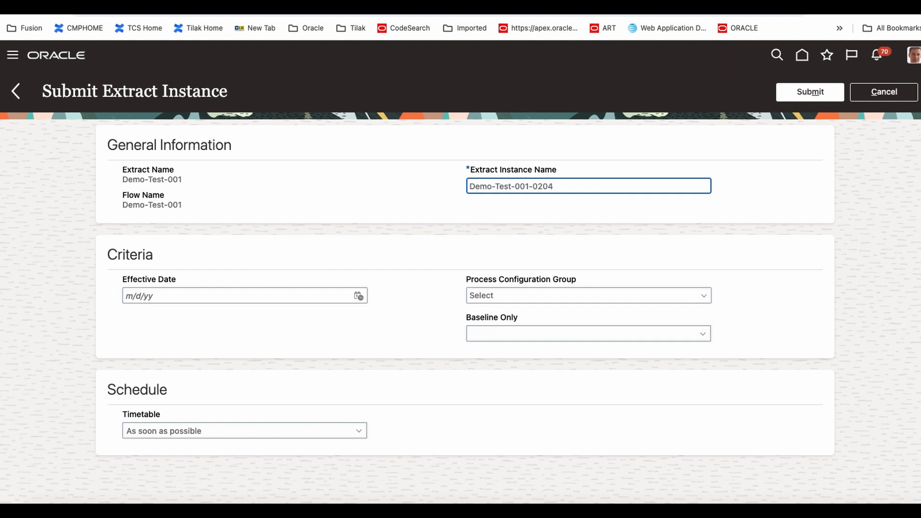
pyautogui.write(':')
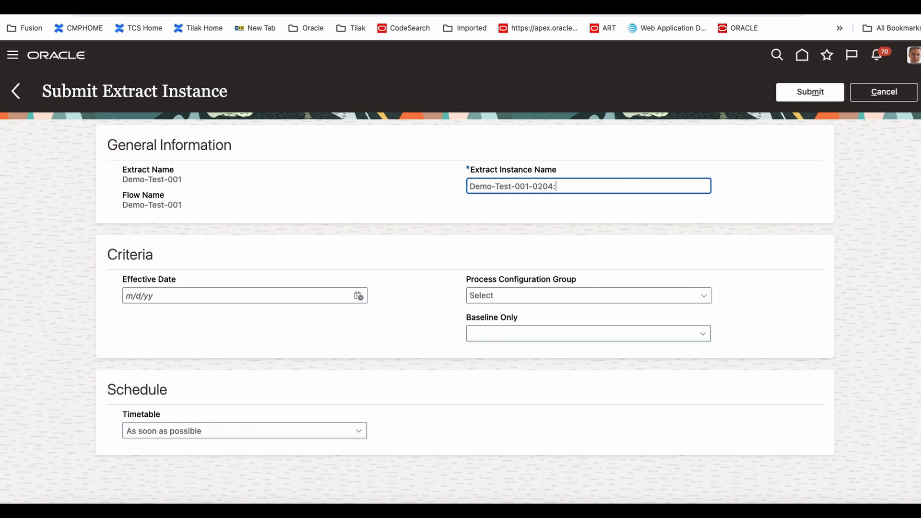
pyautogui.write('16')
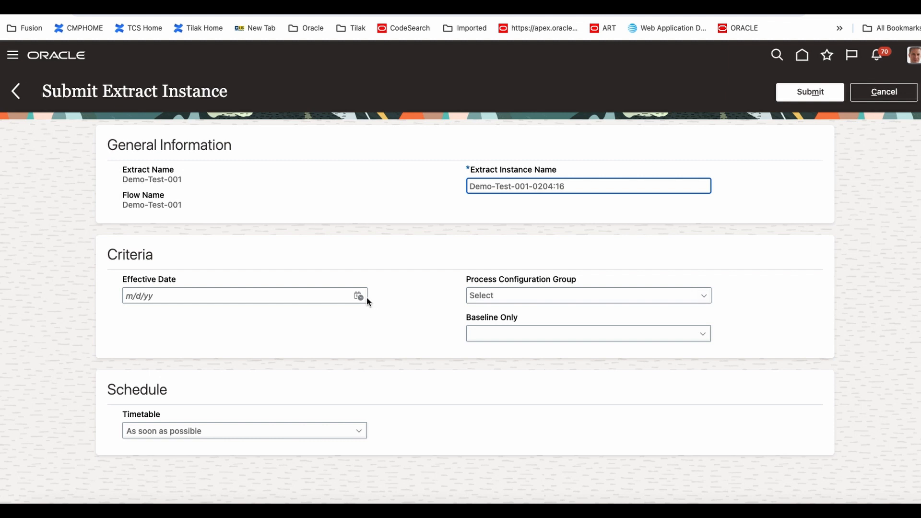
# Step: Pick Feb 4, 2024 as the effective date from the calendar
pyautogui.click(359, 296)
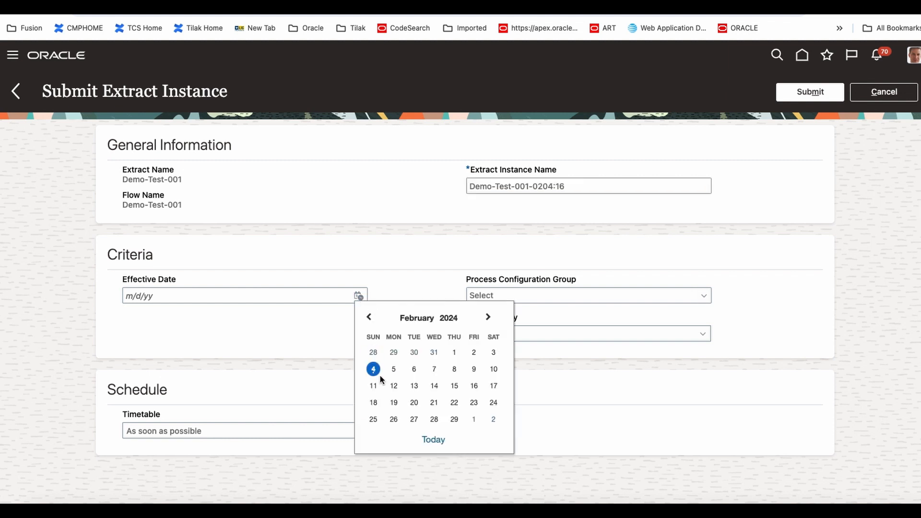
pyautogui.click(373, 369)
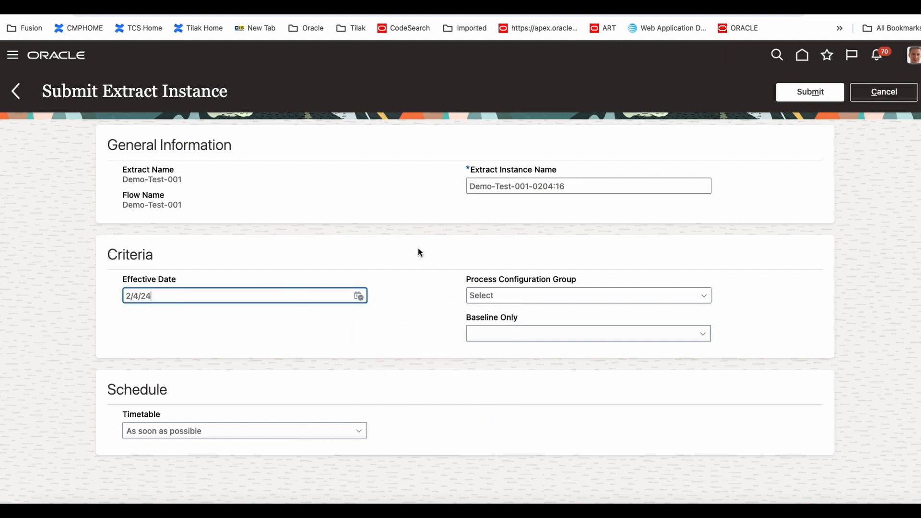
pyautogui.moveTo(669, 340)
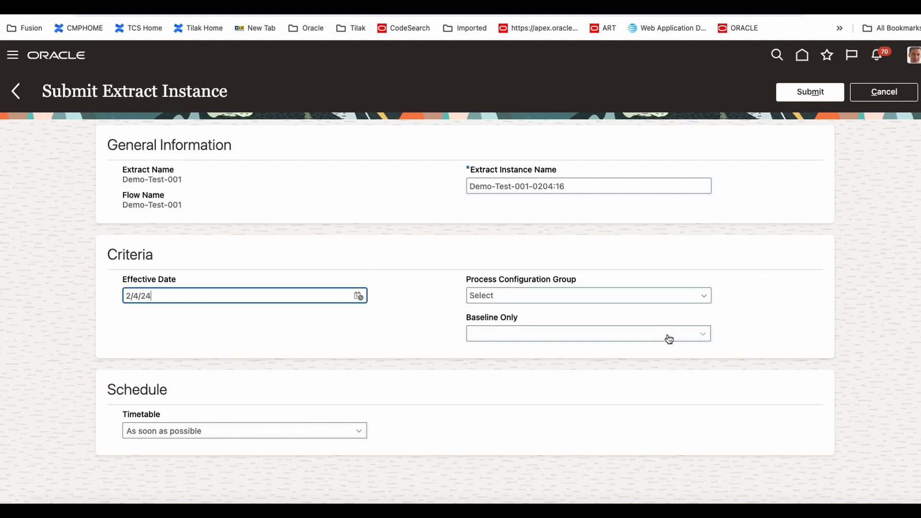
pyautogui.click(587, 334)
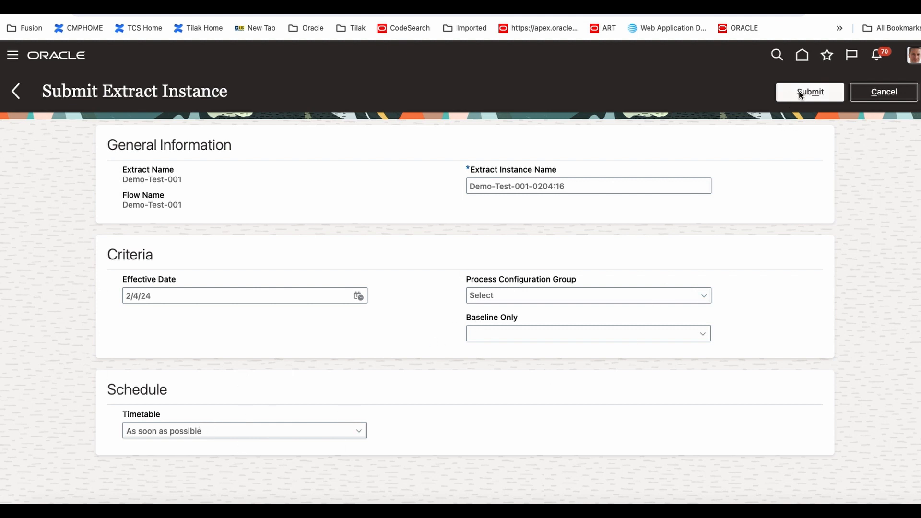
# Step: Submit and confirm the Demo-Test-001-0204:16 run, then refresh View Extract Results
pyautogui.click(810, 92)
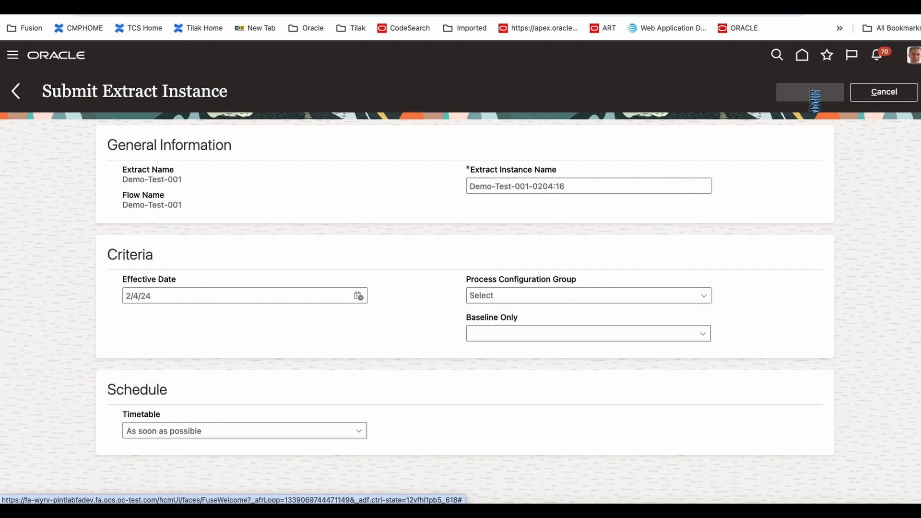
pyautogui.click(810, 91)
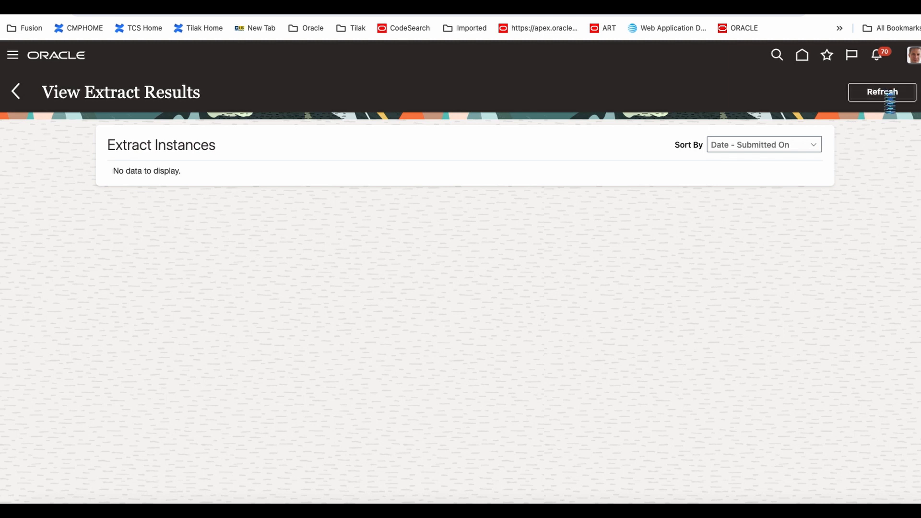
pyautogui.click(881, 92)
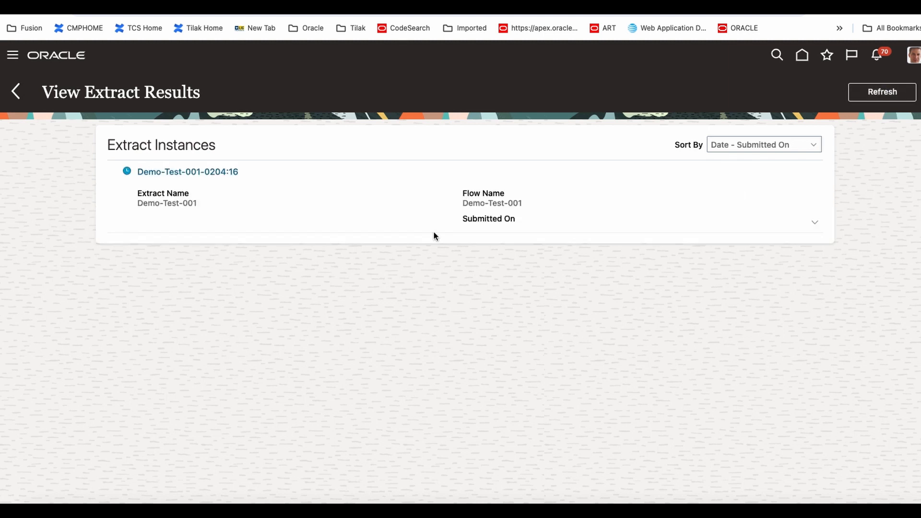
pyautogui.moveTo(337, 239)
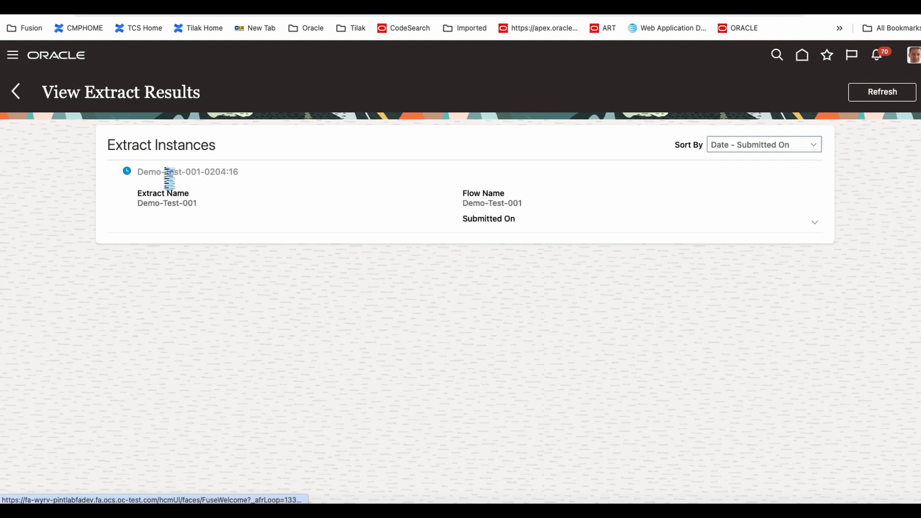
# Step: Open Demo-Test-001-0204:16 details and review its Completed status, process steps and criteria
pyautogui.click(186, 172)
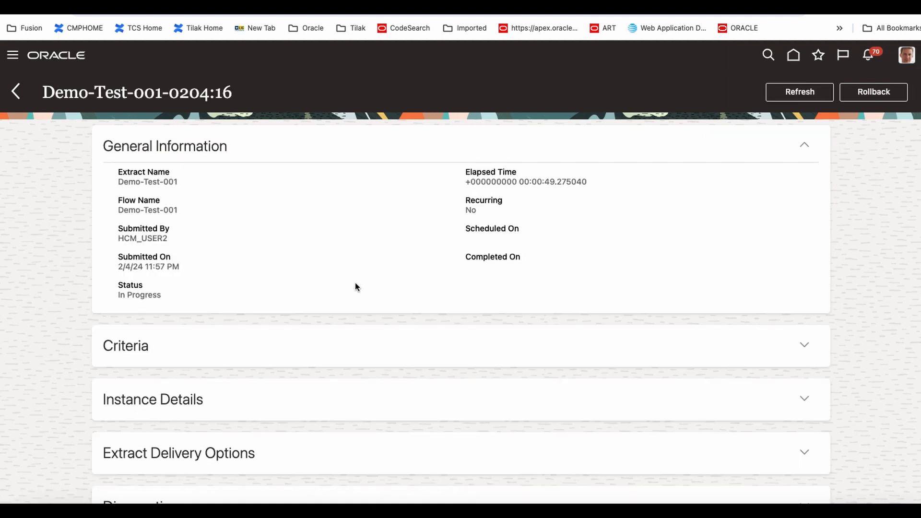
pyautogui.scroll(-3)
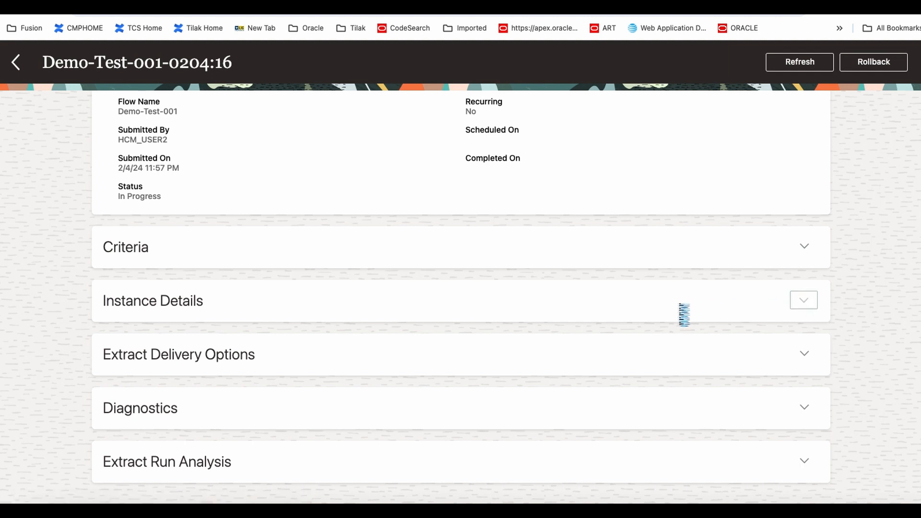
pyautogui.click(804, 301)
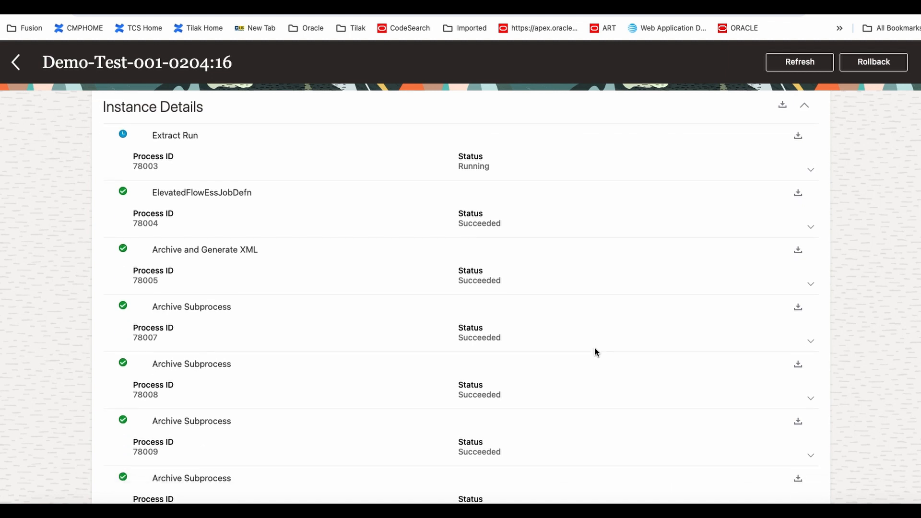
pyautogui.scroll(-3)
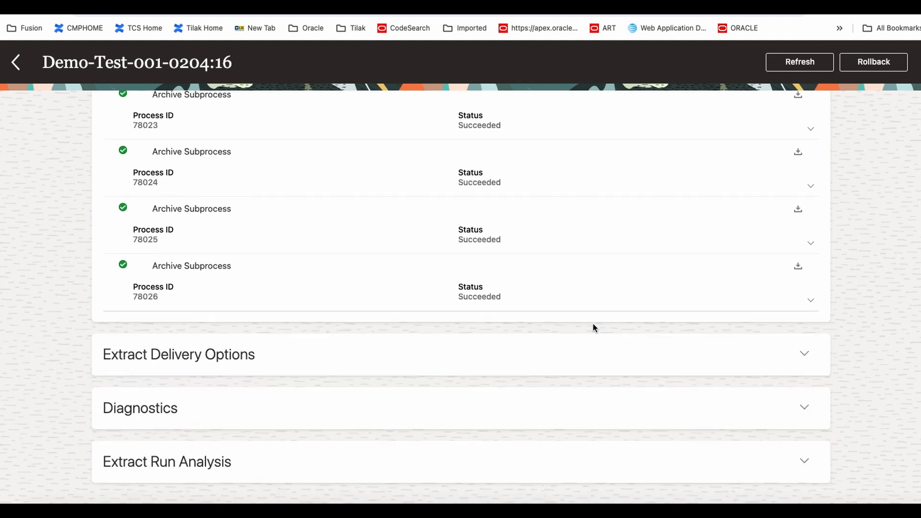
pyautogui.scroll(3)
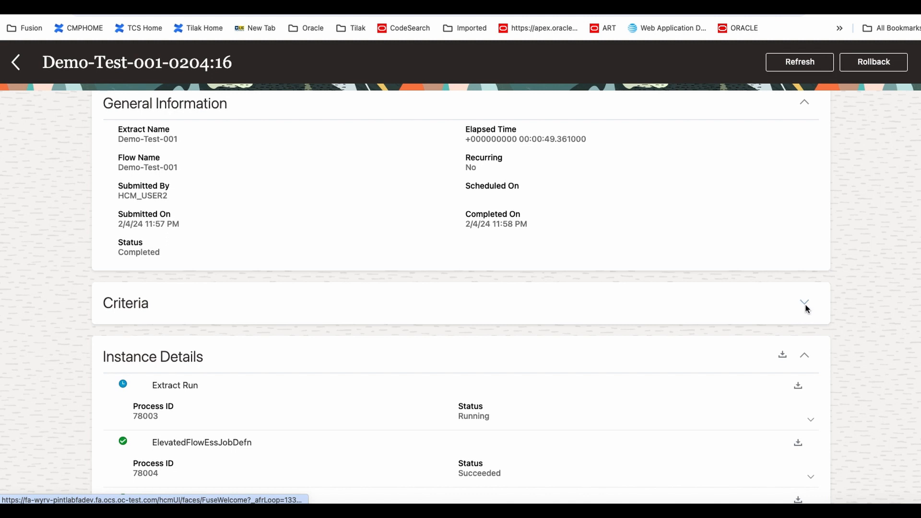
pyautogui.click(804, 303)
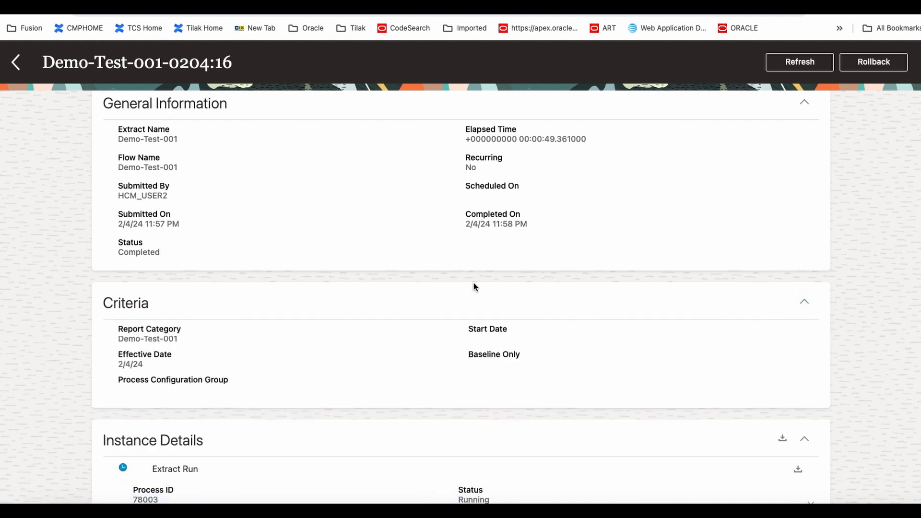
pyautogui.moveTo(403, 347)
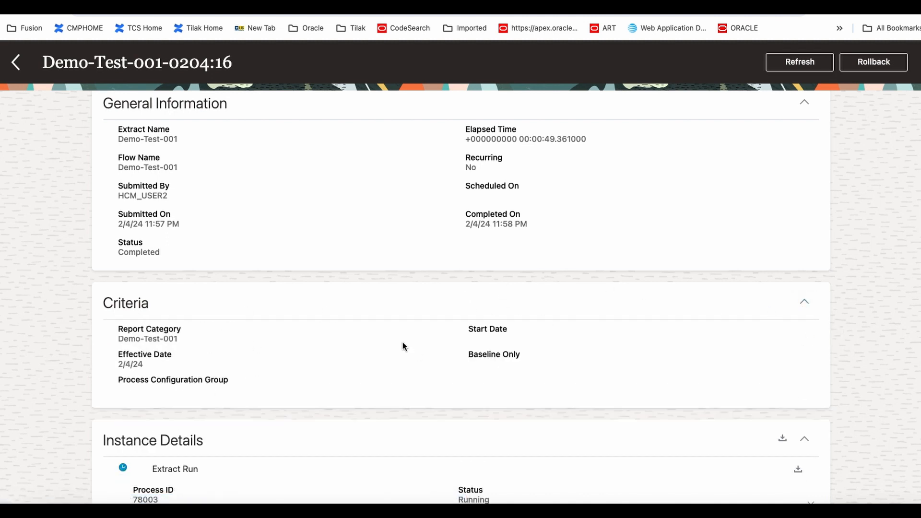
pyautogui.click(805, 302)
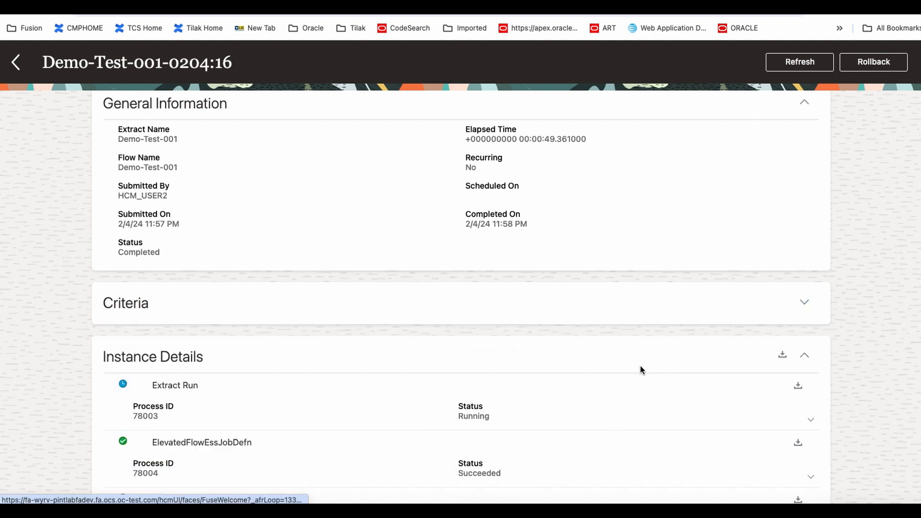
pyautogui.scroll(-3)
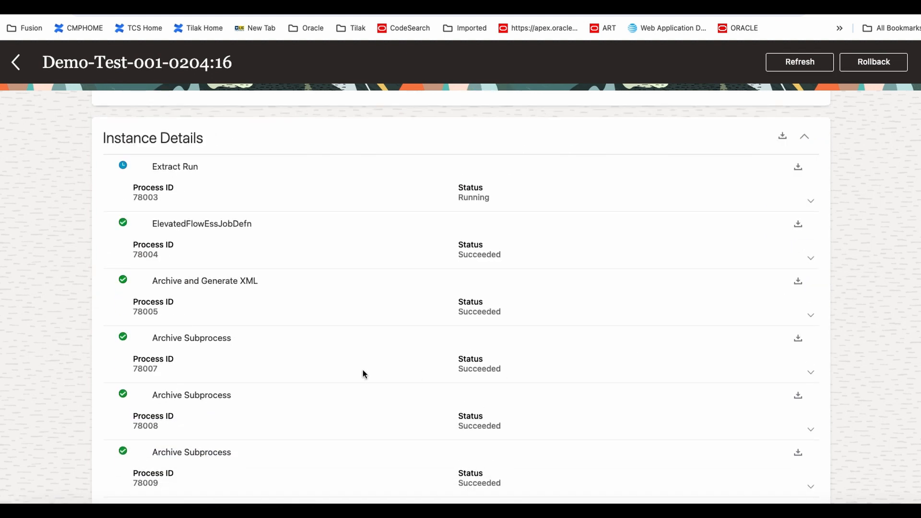
pyautogui.click(806, 137)
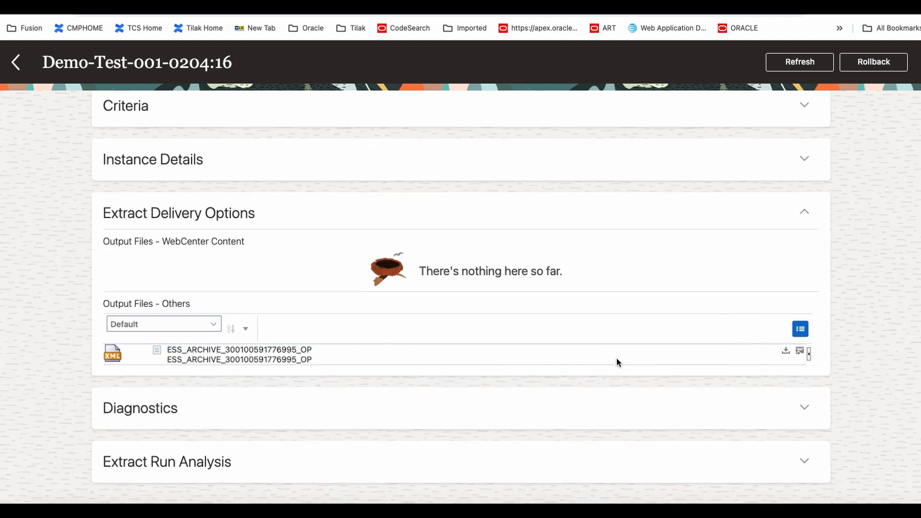
pyautogui.moveTo(786, 352)
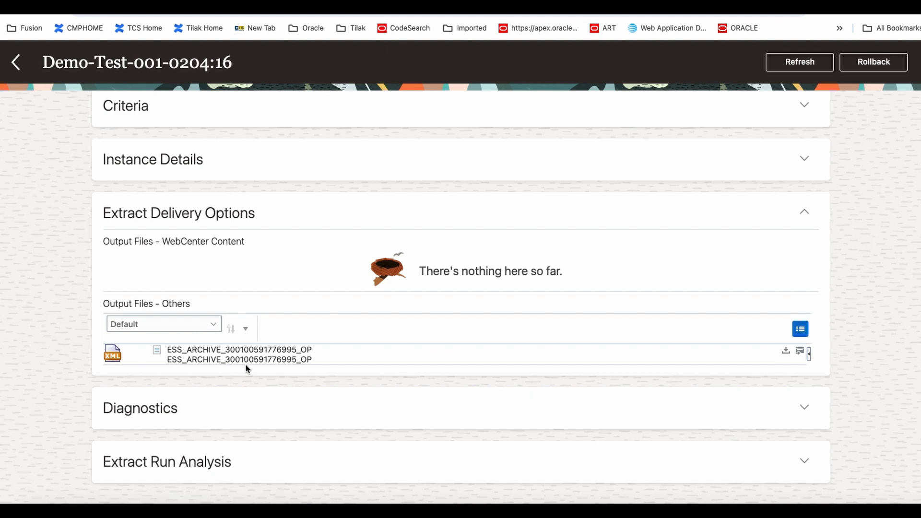
pyautogui.moveTo(744, 383)
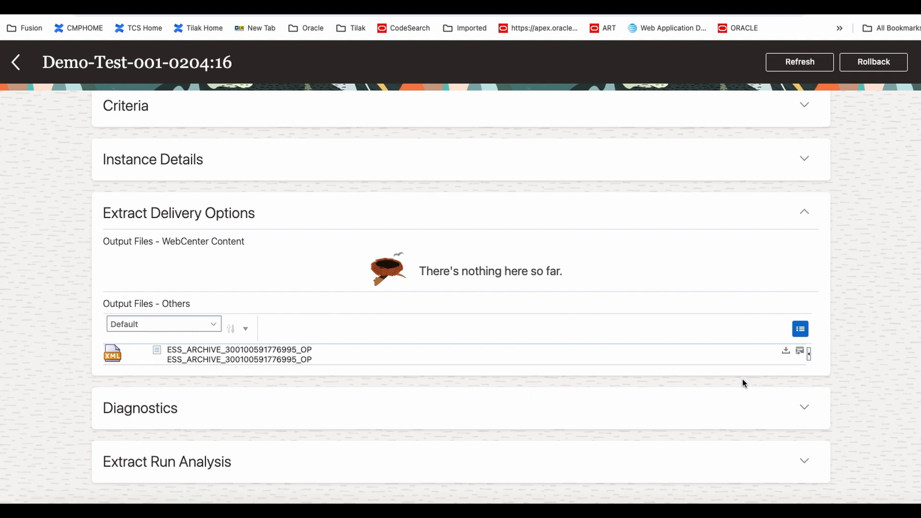
pyautogui.moveTo(667, 386)
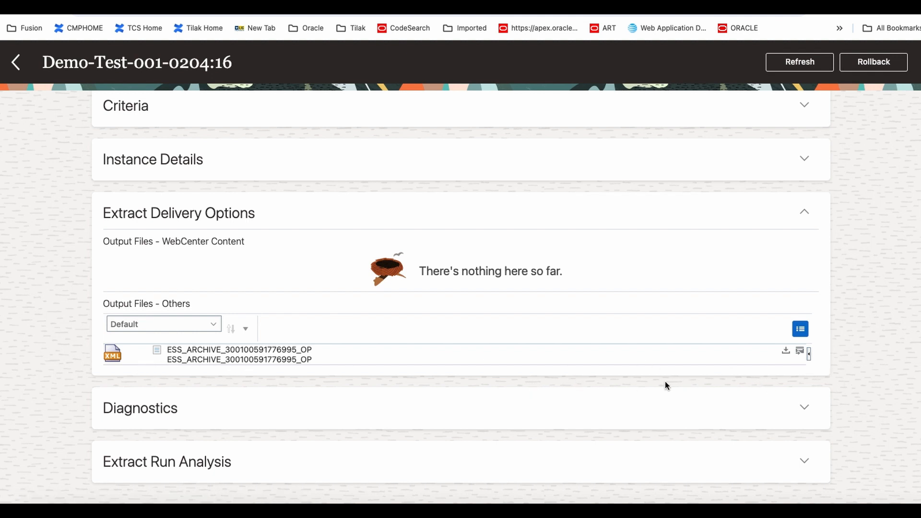
pyautogui.moveTo(794, 382)
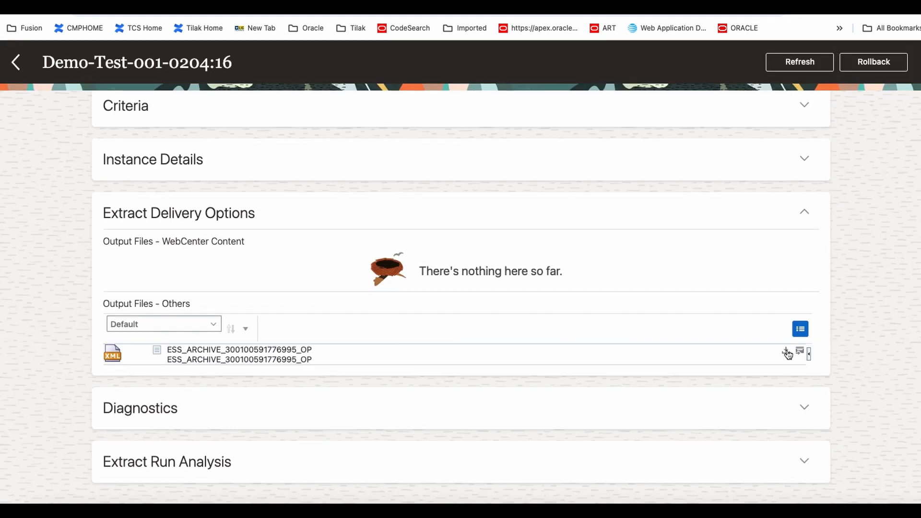
pyautogui.click(786, 353)
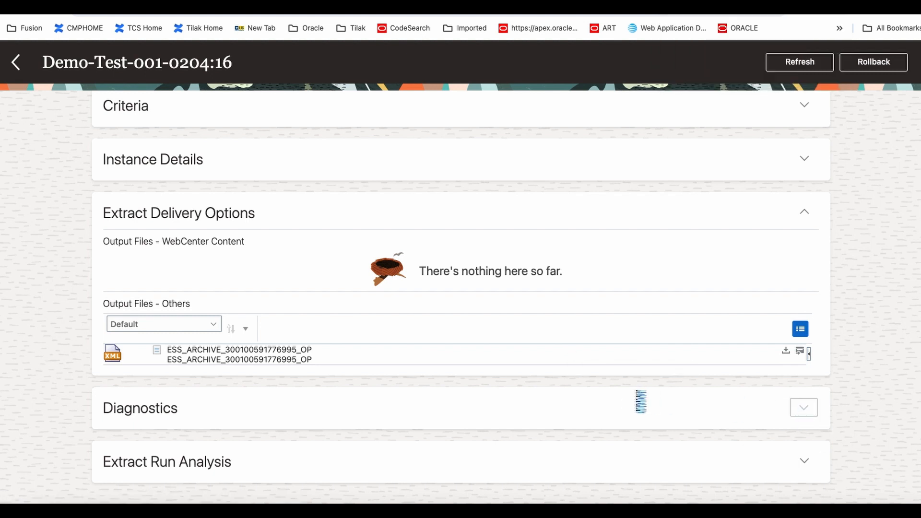
# Step: Expand Diagnostics to see 0 errors, 0 warnings and the run analysis
pyautogui.click(804, 408)
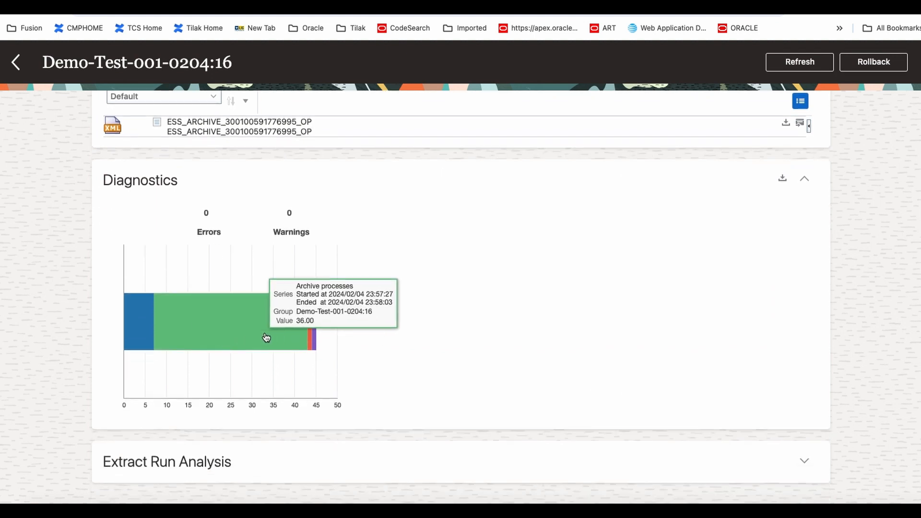
pyautogui.moveTo(807, 485)
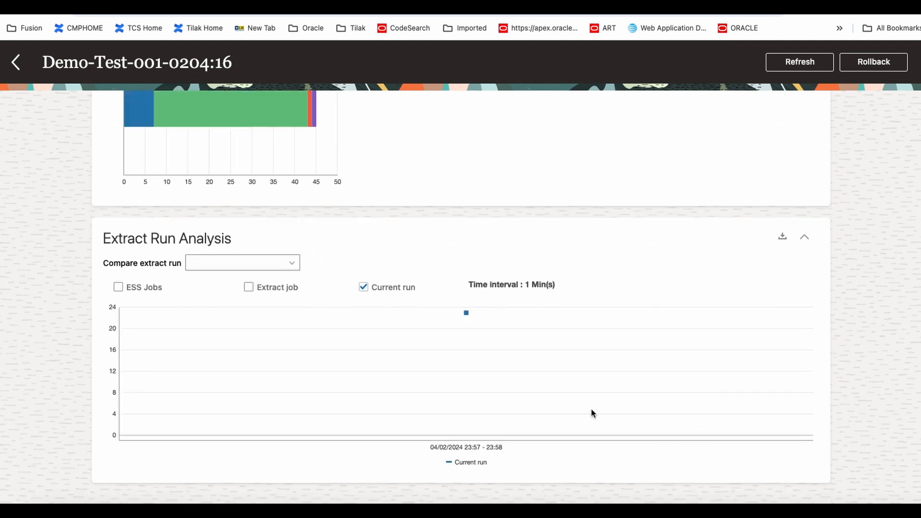
pyautogui.moveTo(541, 381)
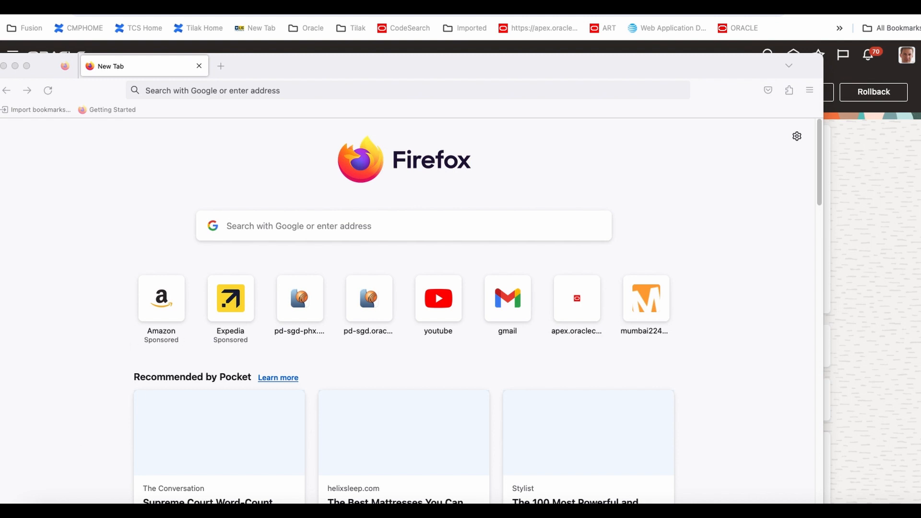
pyautogui.moveTo(414, 211)
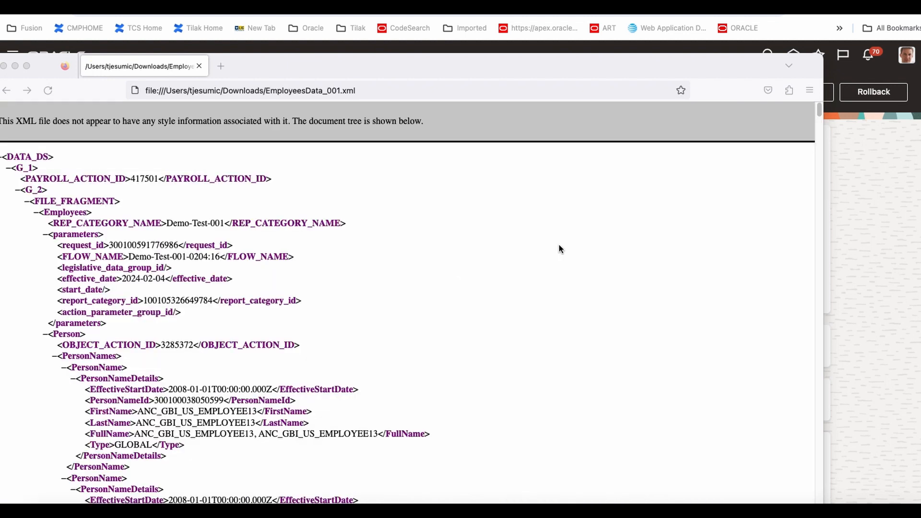
pyautogui.moveTo(551, 249)
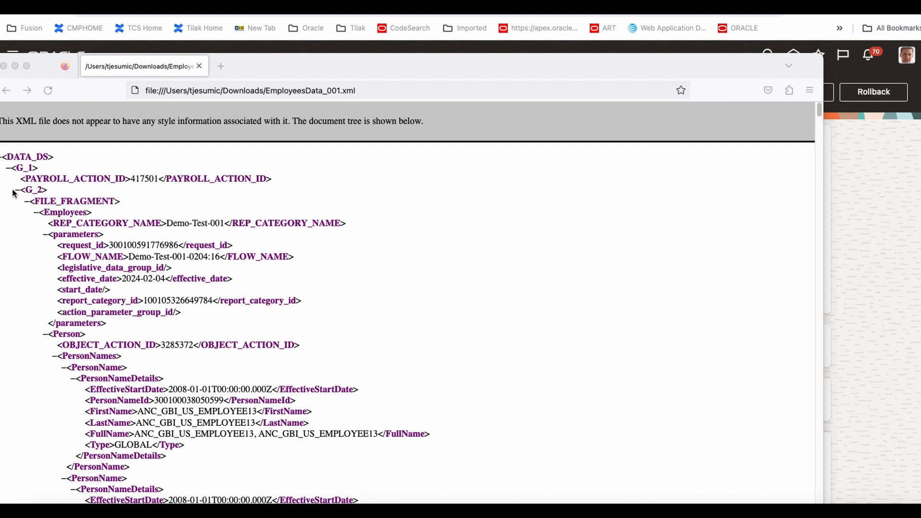
# Step: Scroll through EmployeesData_001.xml's Person records and their PersonName details in Firefox
pyautogui.scroll(-3)
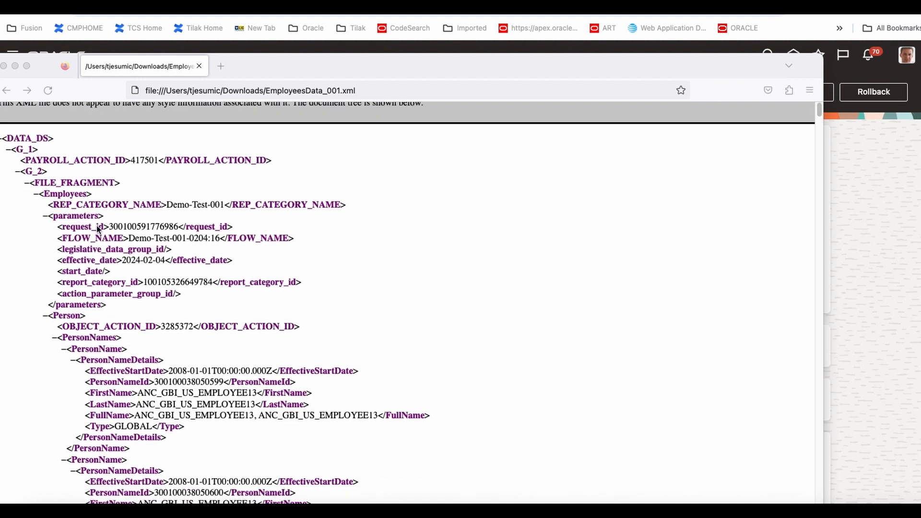
pyautogui.scroll(-3)
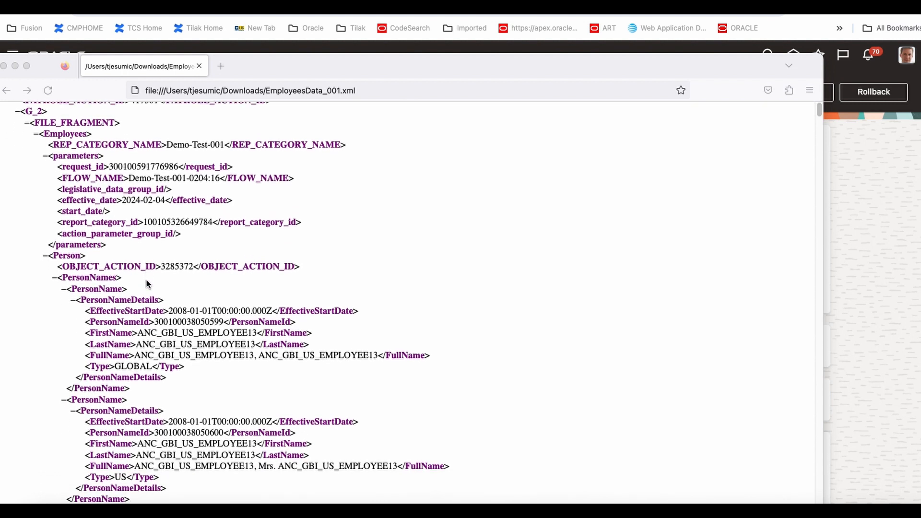
pyautogui.scroll(-3)
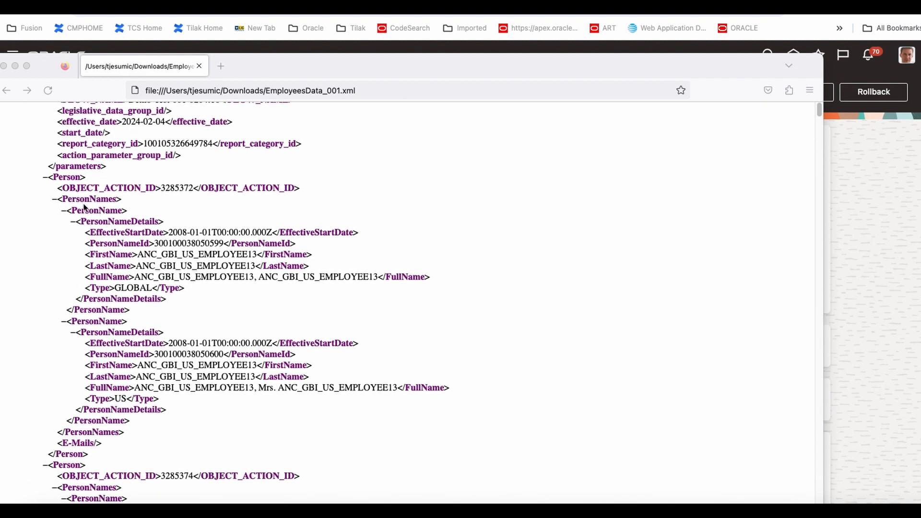
pyautogui.scroll(3)
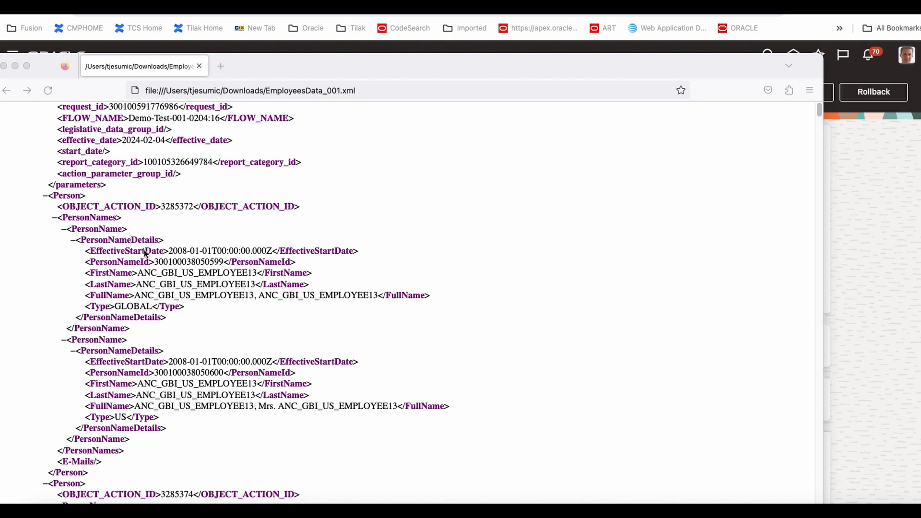
pyautogui.moveTo(222, 306)
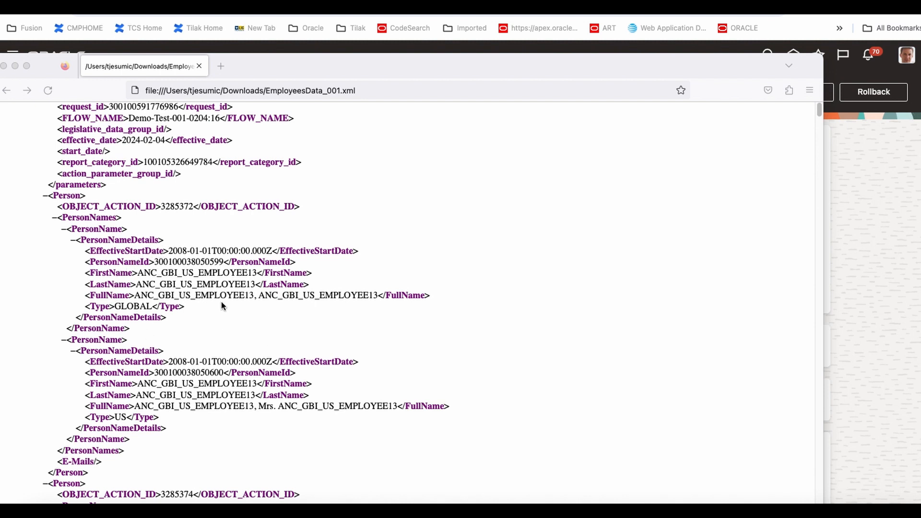
pyautogui.scroll(-3)
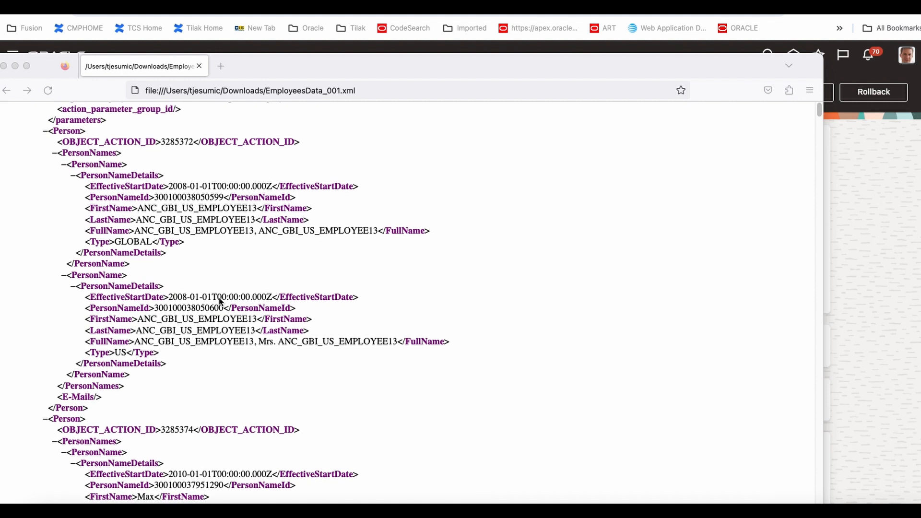
pyautogui.moveTo(200, 184)
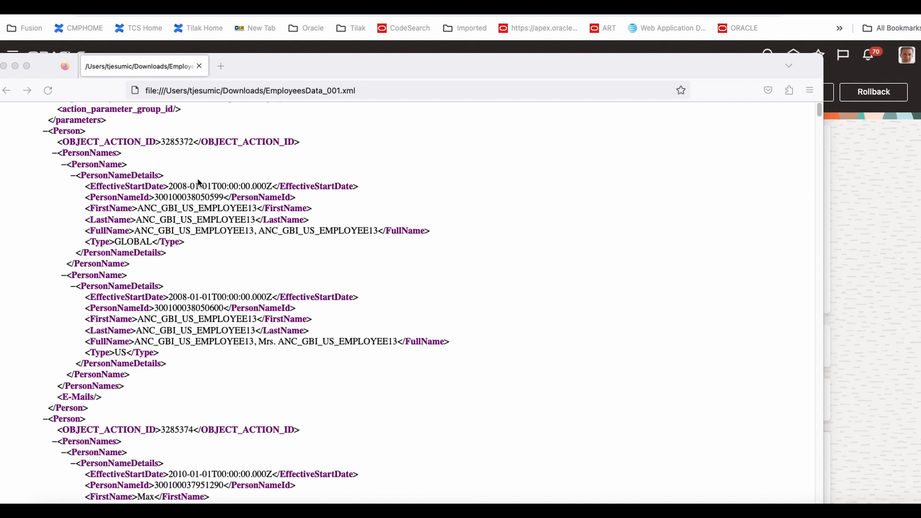
pyautogui.moveTo(346, 372)
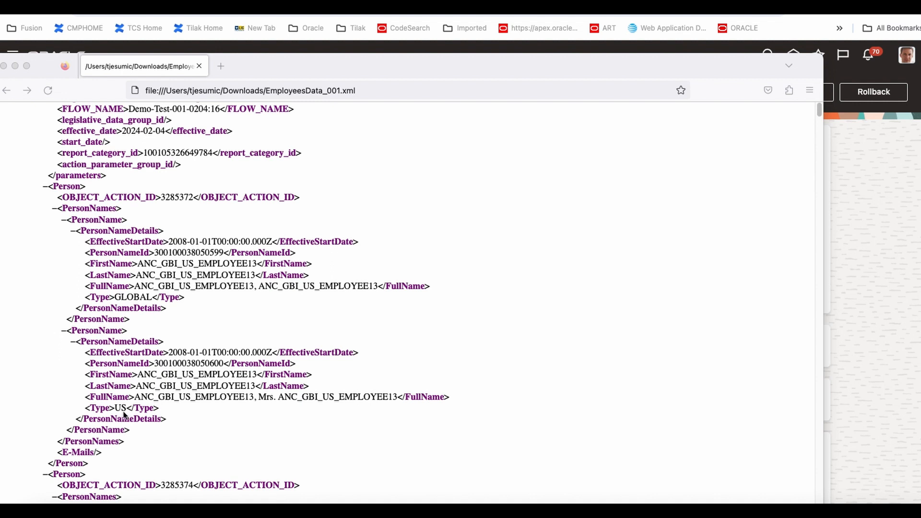
pyautogui.moveTo(81, 223)
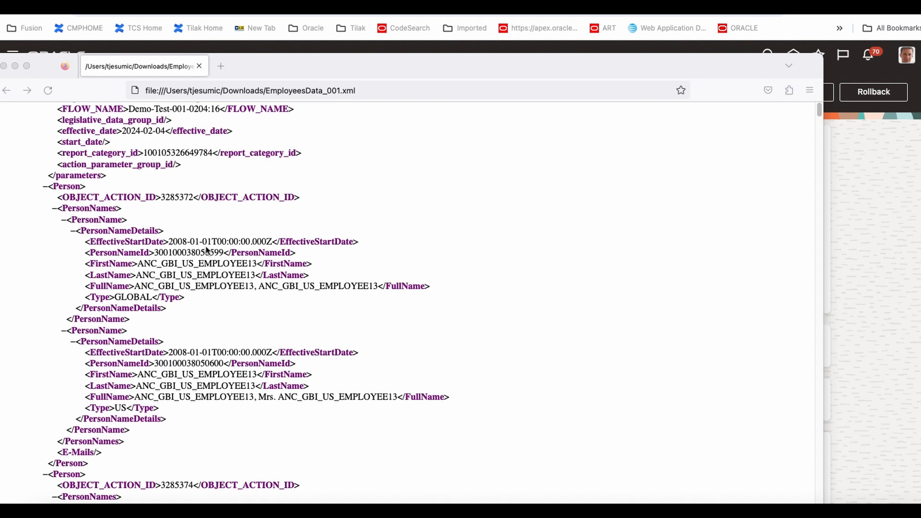
pyautogui.moveTo(183, 253)
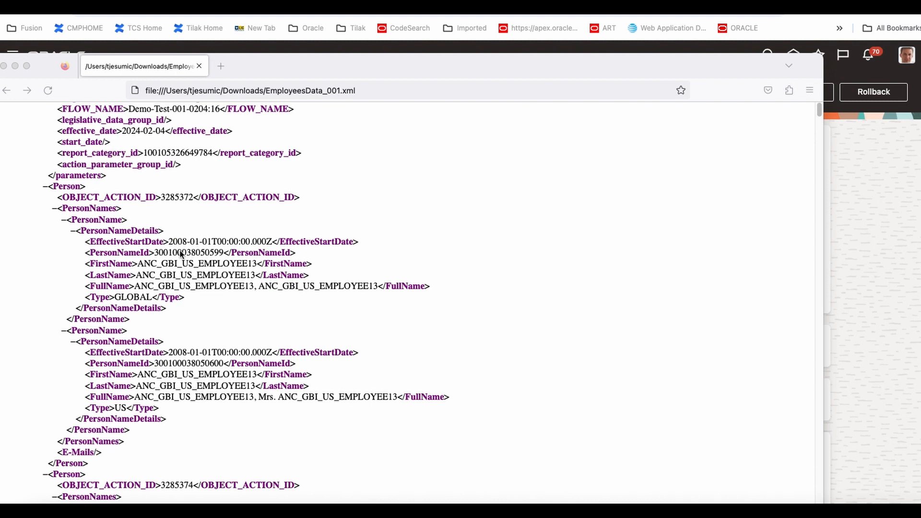
pyautogui.moveTo(203, 400)
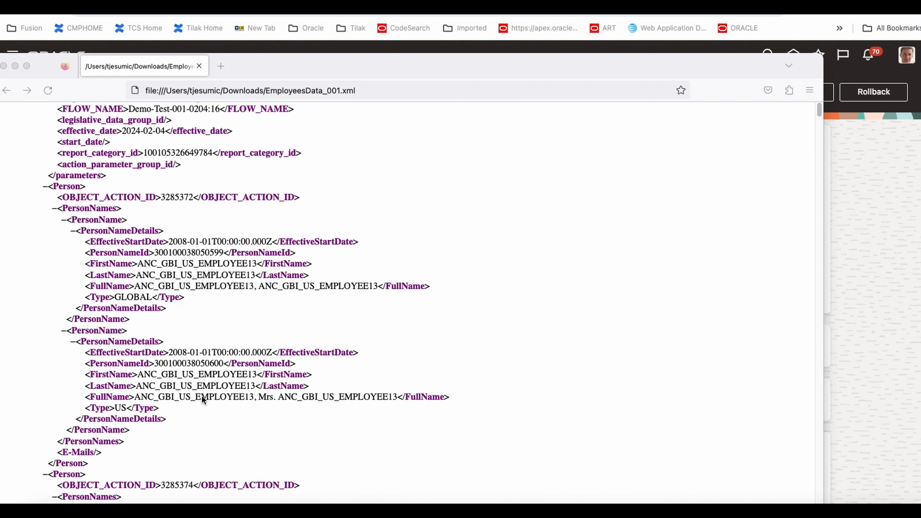
pyautogui.scroll(-3)
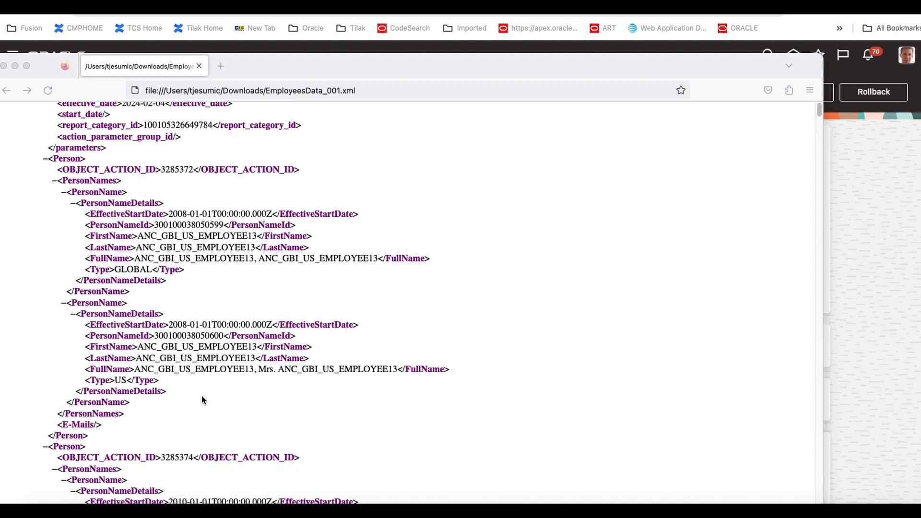
pyautogui.scroll(-3)
pyautogui.write('mail')
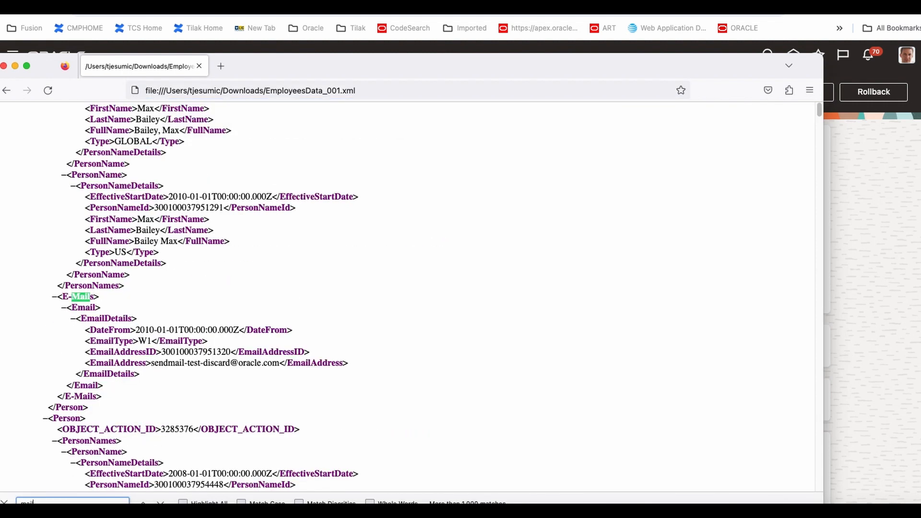
pyautogui.moveTo(172, 386)
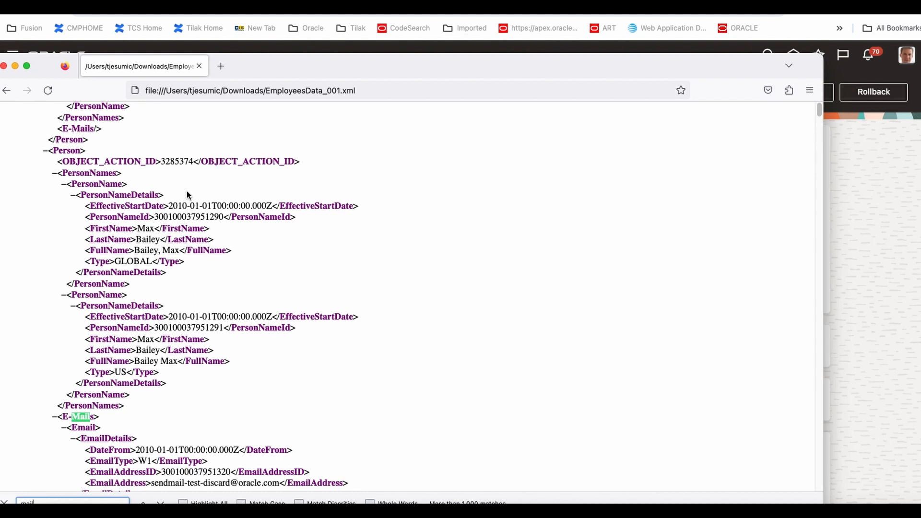
pyautogui.moveTo(149, 238)
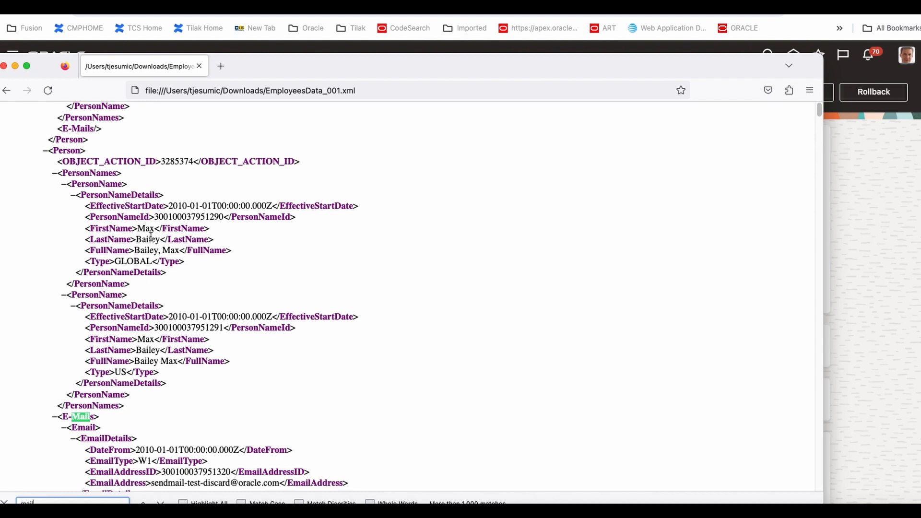
pyautogui.moveTo(158, 282)
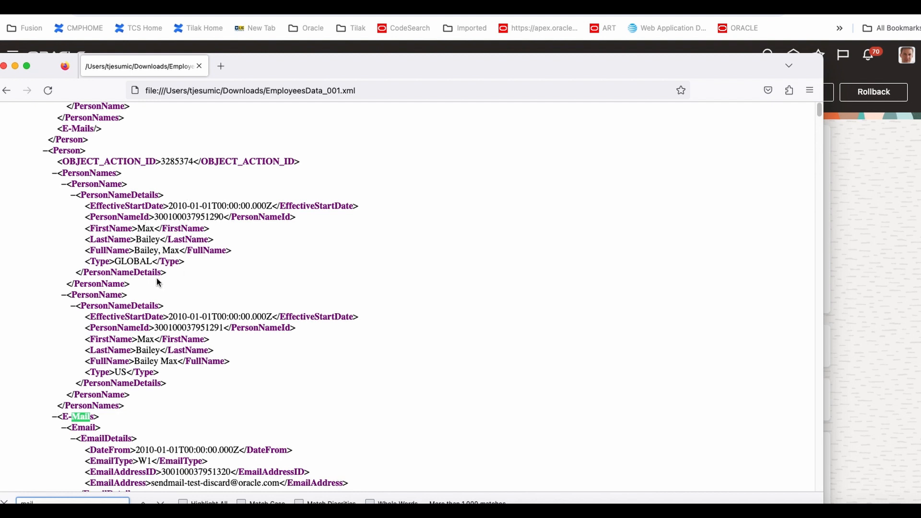
pyautogui.moveTo(172, 251)
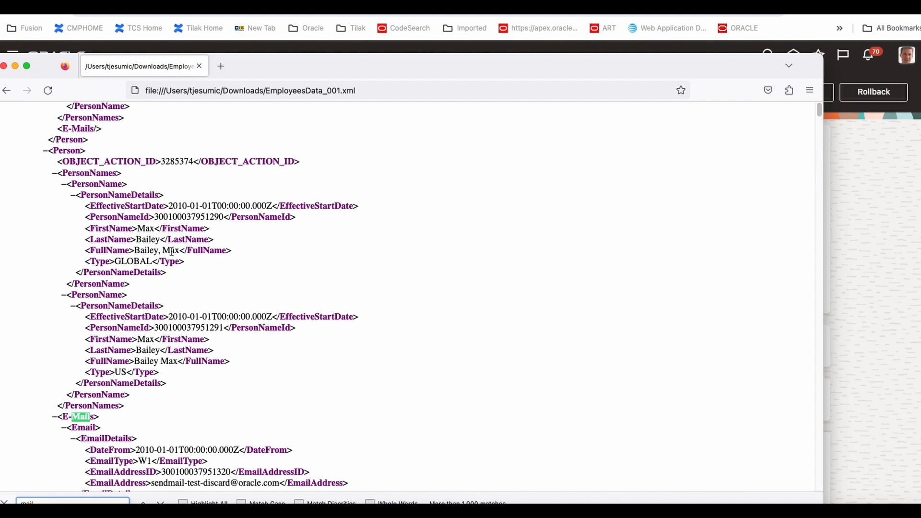
pyautogui.scroll(-3)
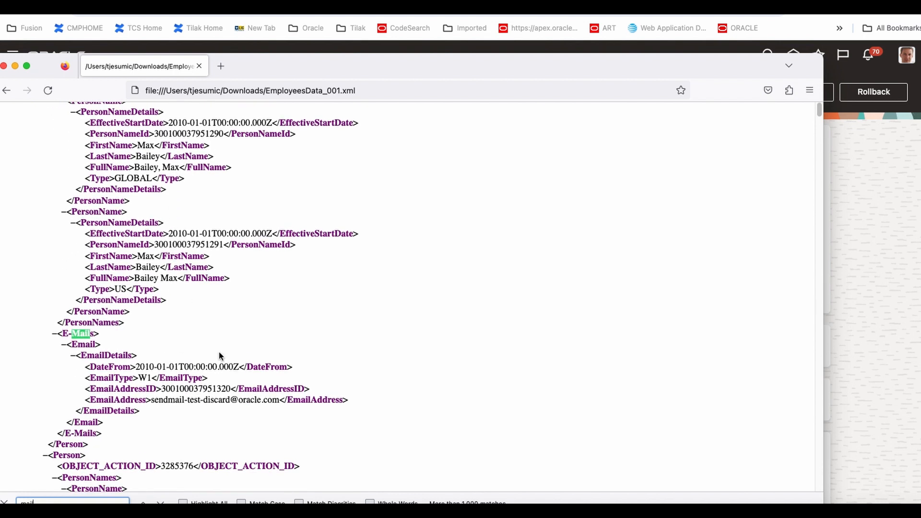
pyautogui.moveTo(144, 387)
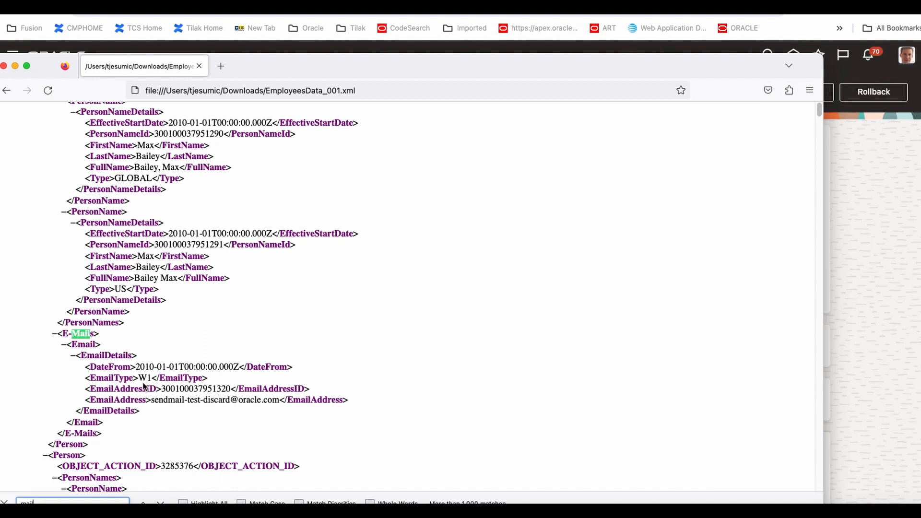